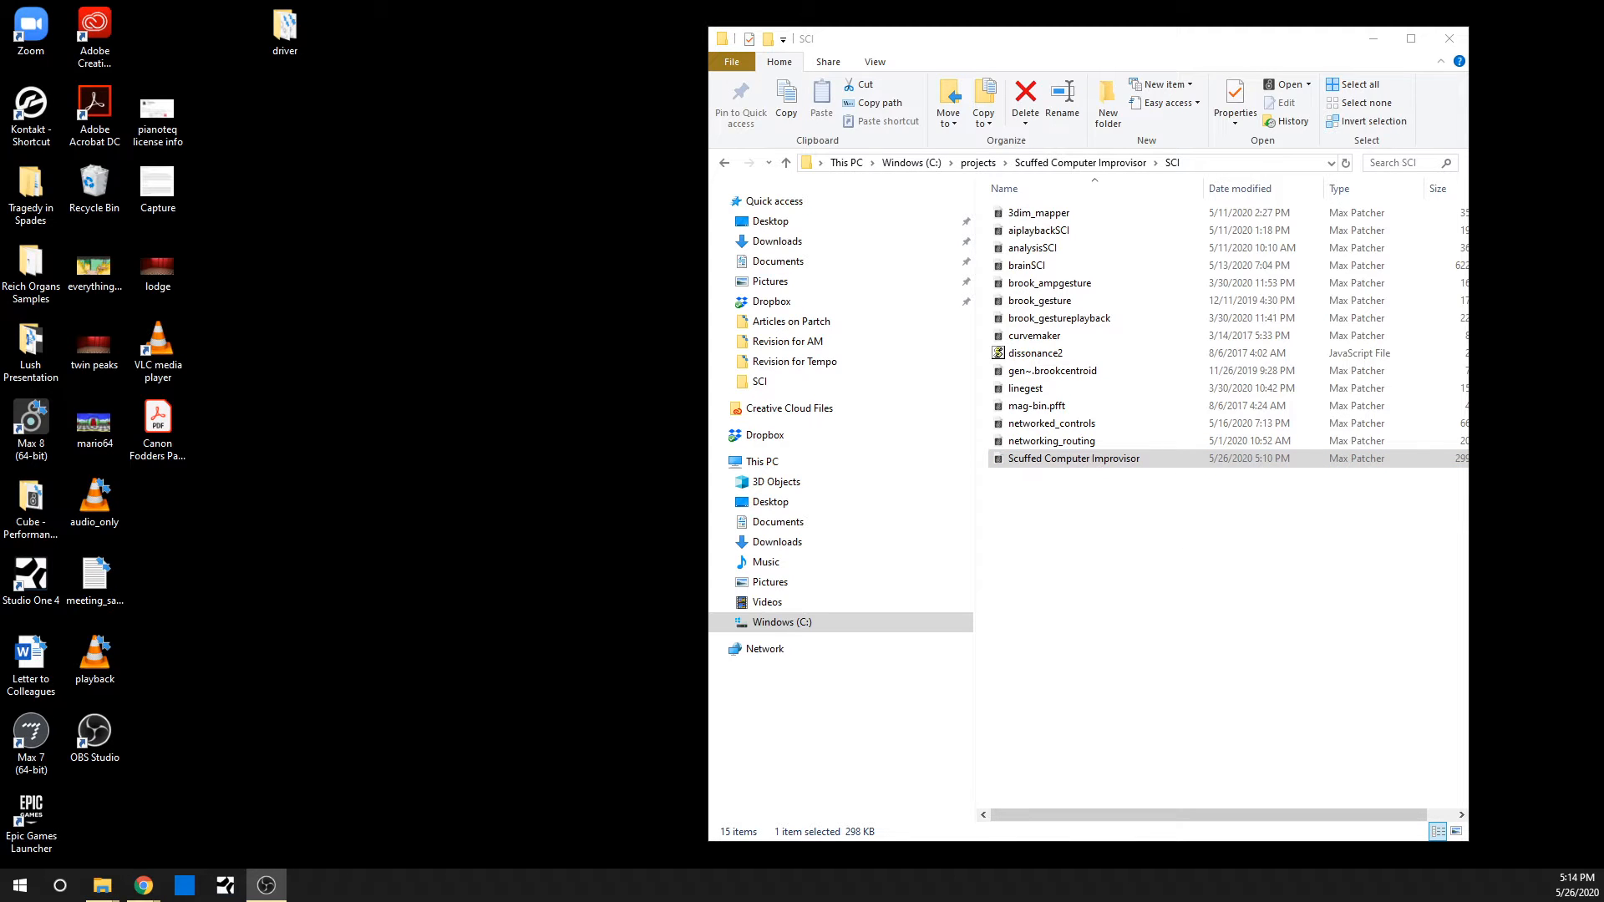
{"action": "mouse_move", "coordinate": [1470, 689]}
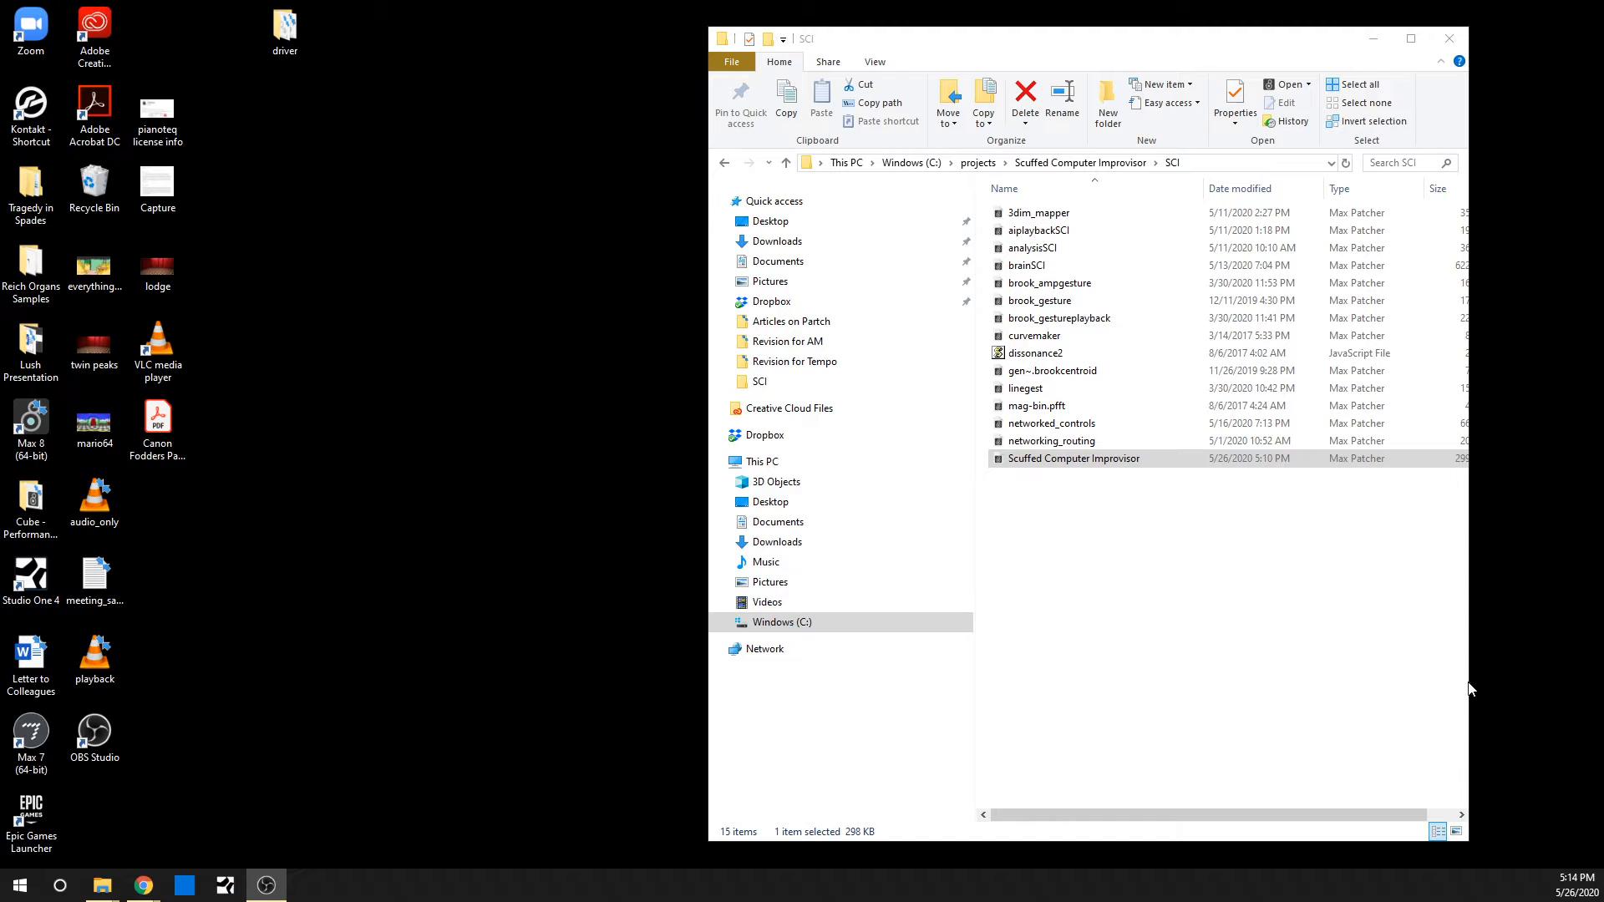
{"action": "mouse_move", "coordinate": [1226, 544]}
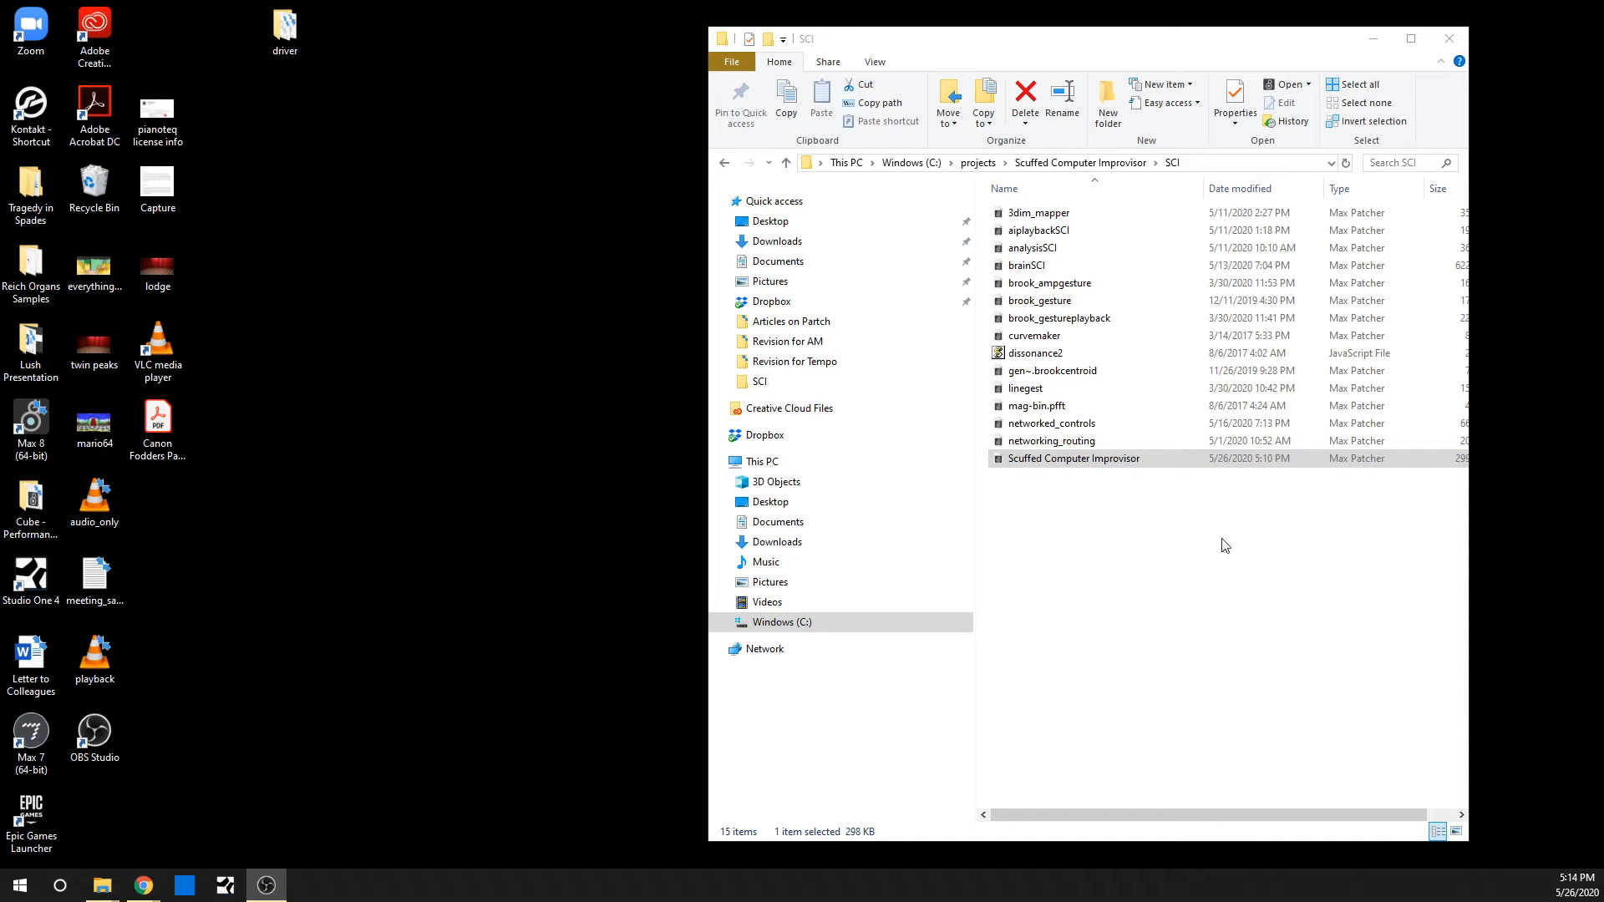
{"action": "mouse_move", "coordinate": [1149, 600]}
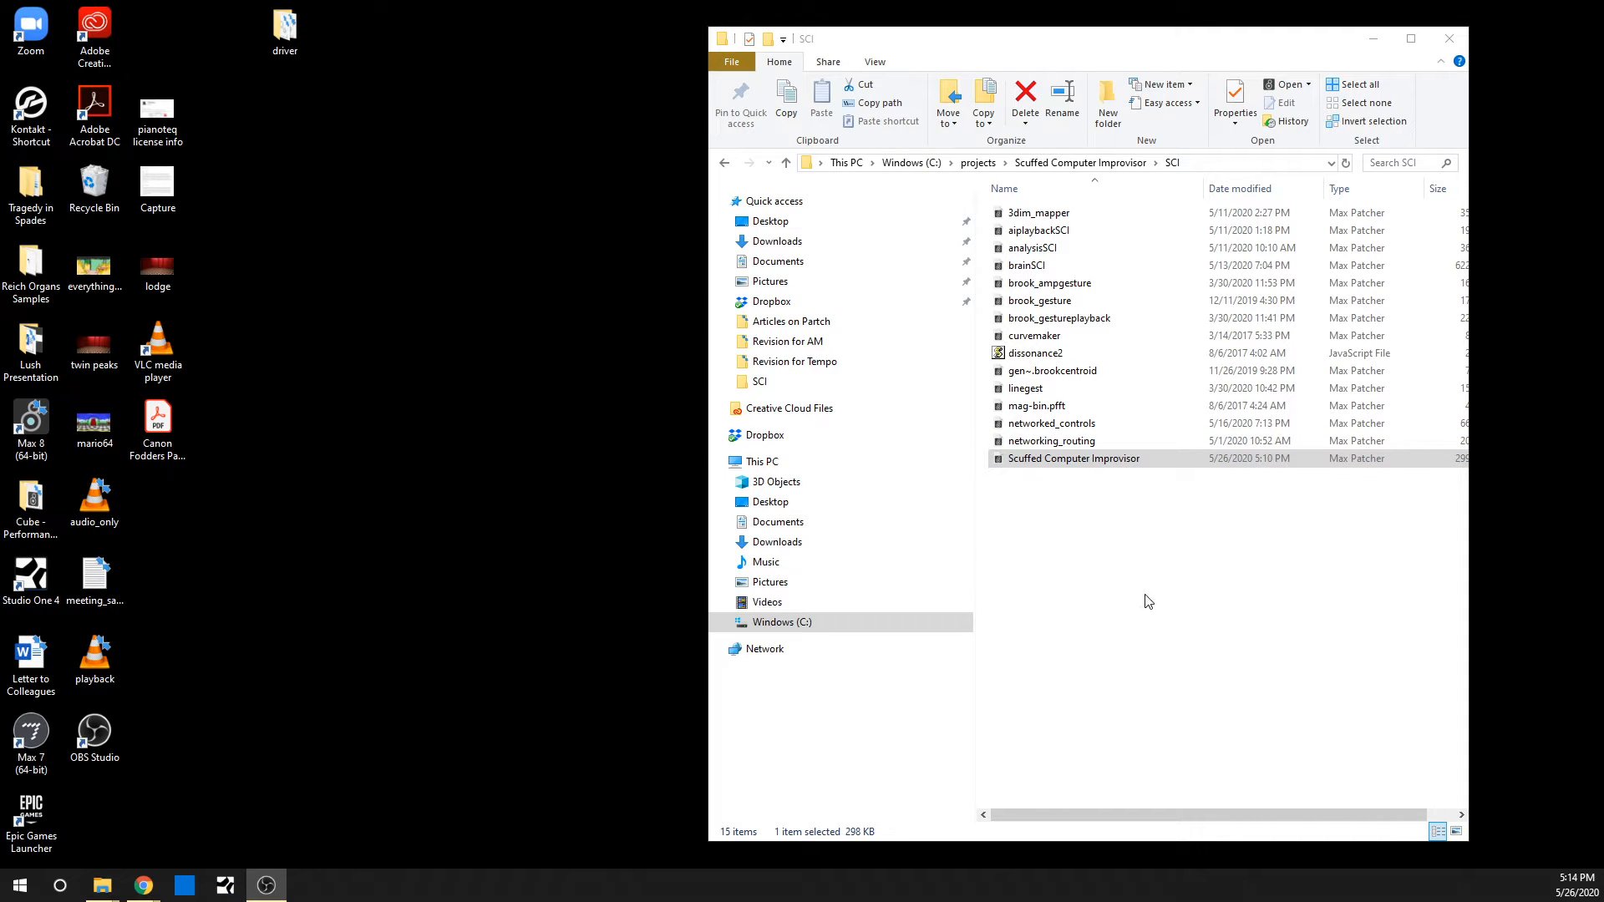
{"action": "mouse_move", "coordinate": [1194, 437]}
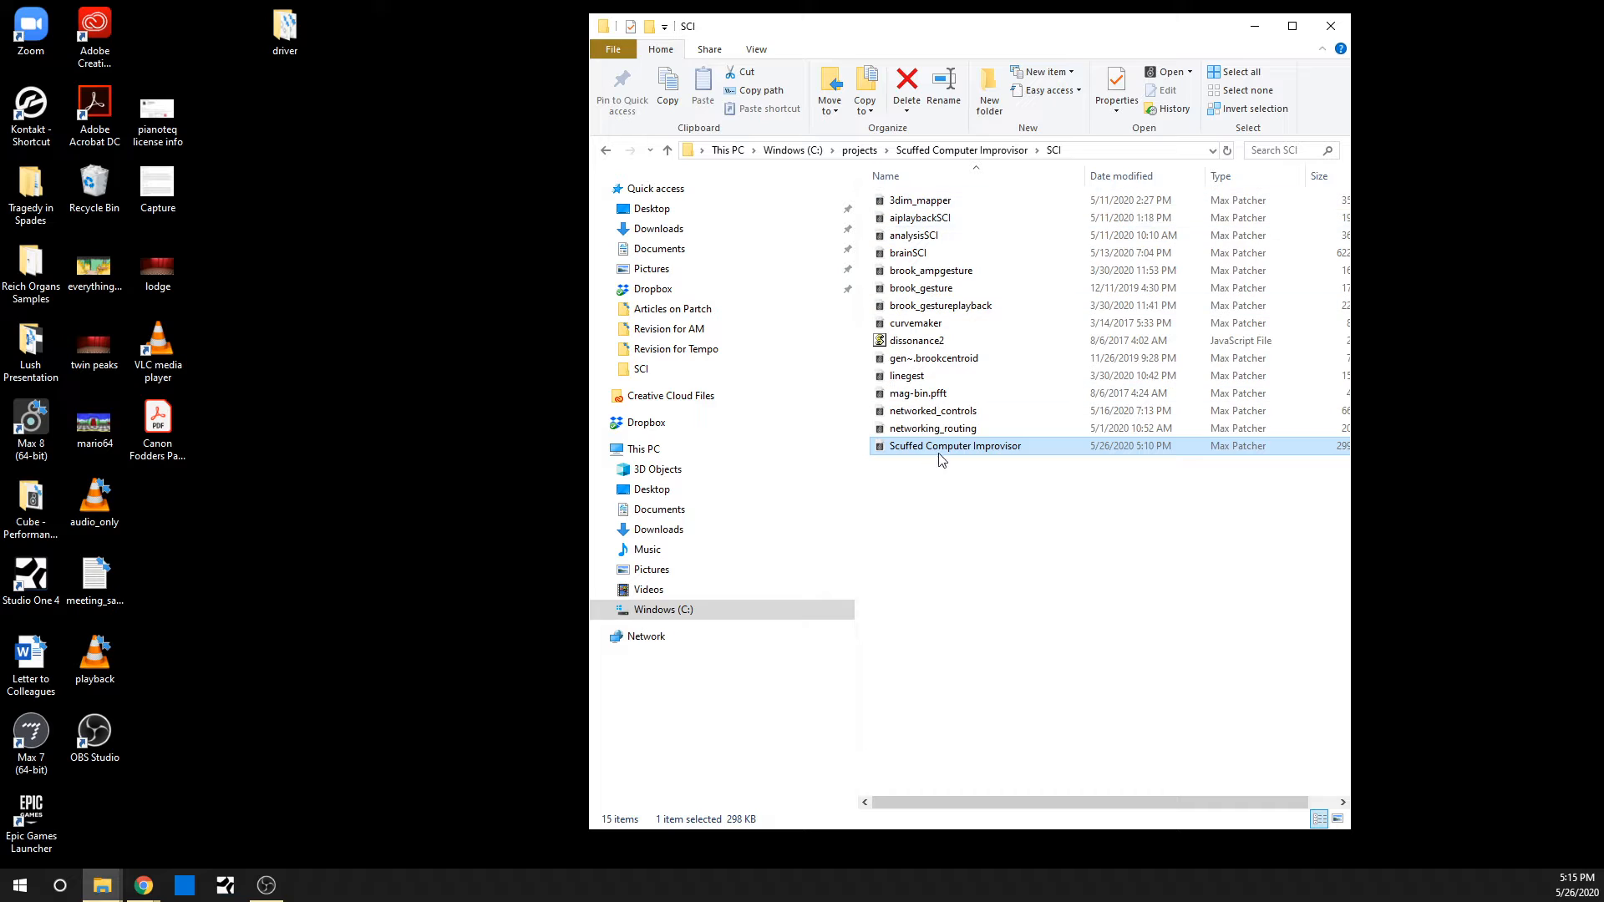
{"action": "mouse_move", "coordinate": [972, 427]}
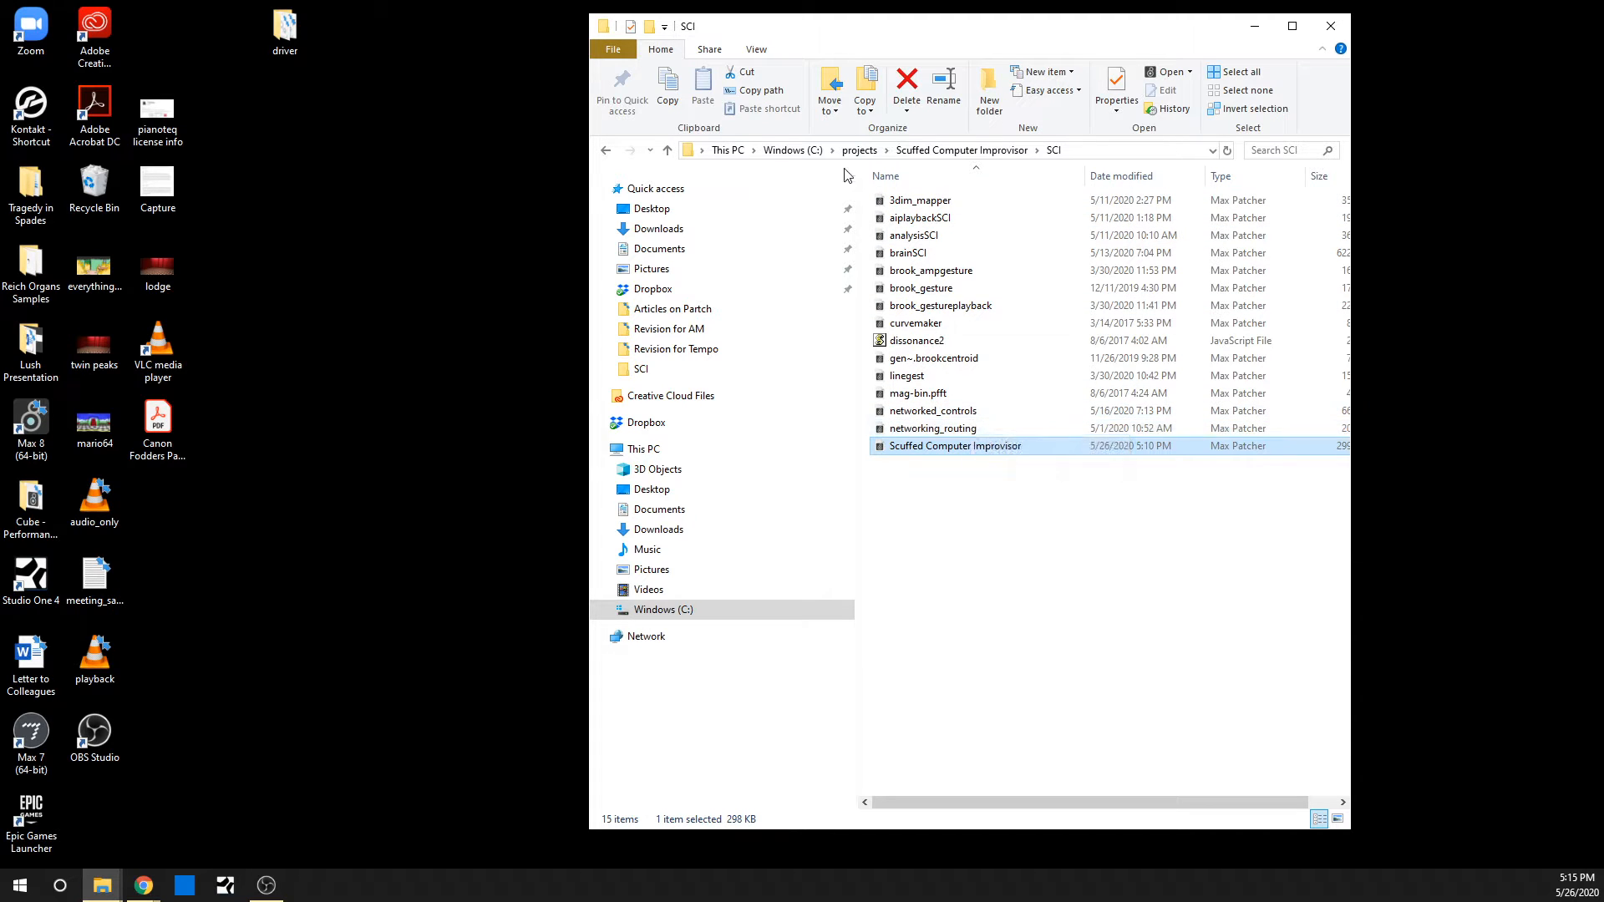
{"action": "mouse_move", "coordinate": [965, 468]}
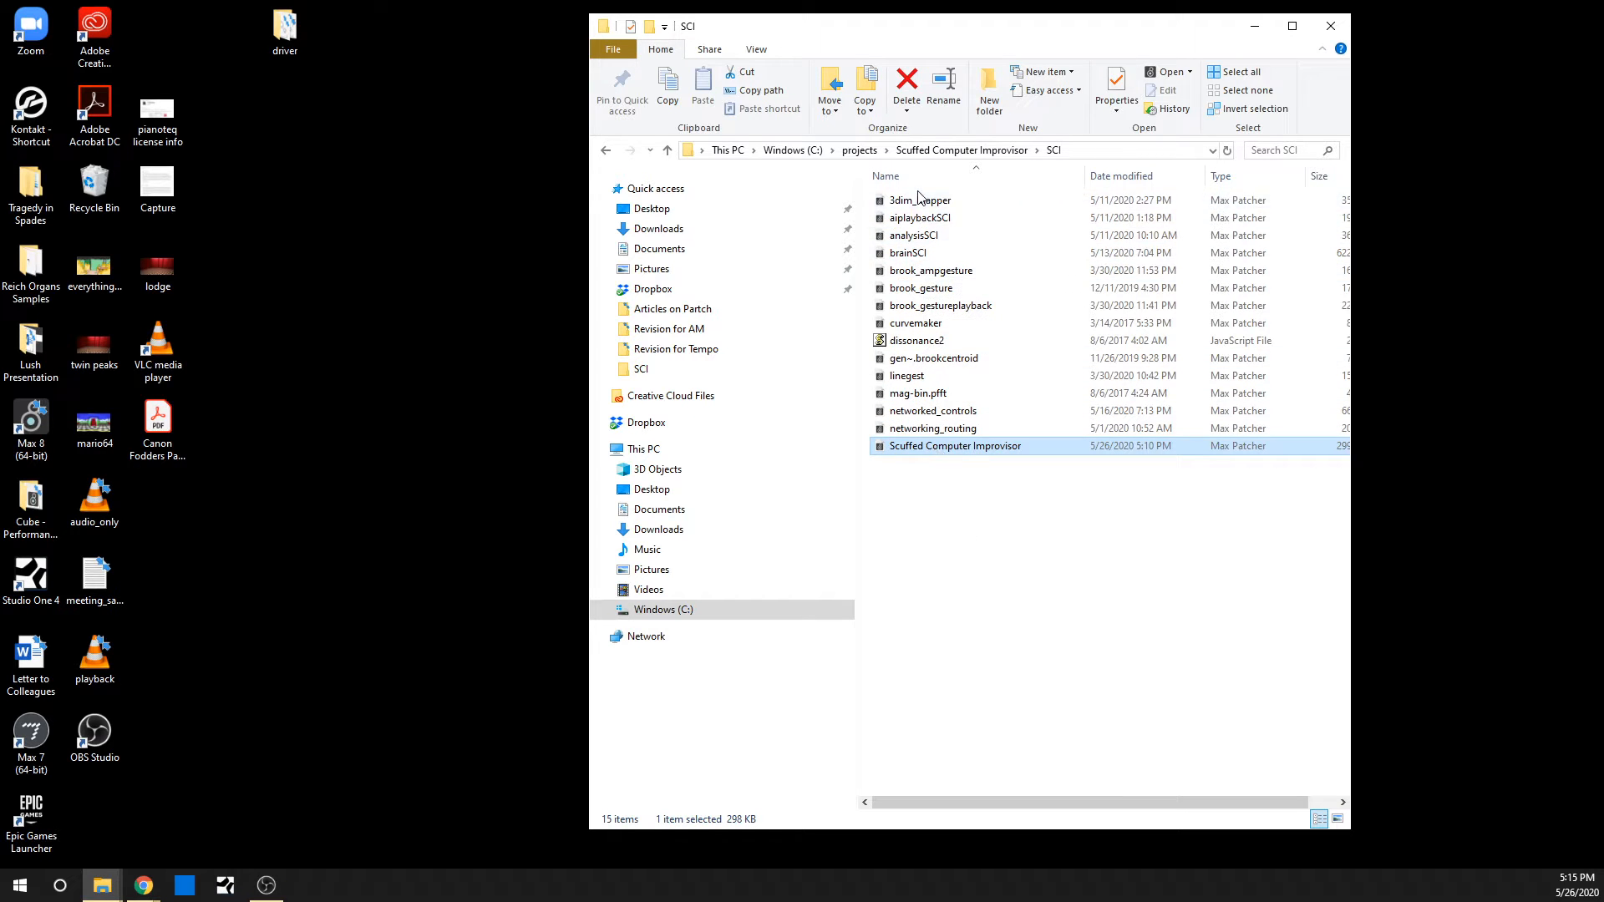
{"action": "mouse_move", "coordinate": [931, 451]}
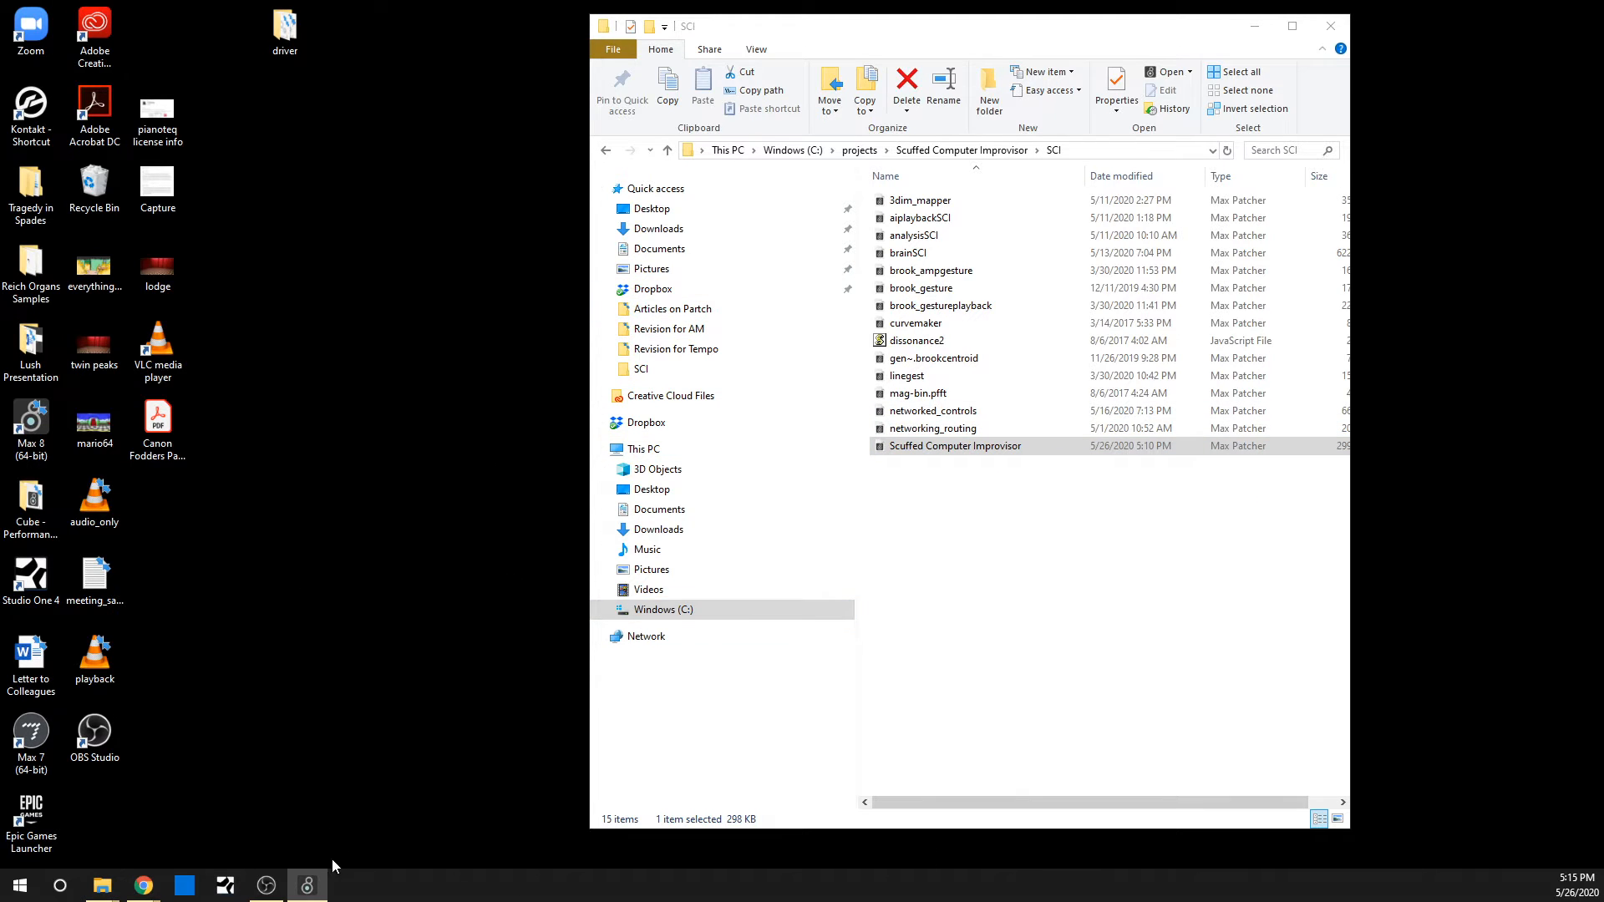
{"action": "mouse_move", "coordinate": [443, 882]}
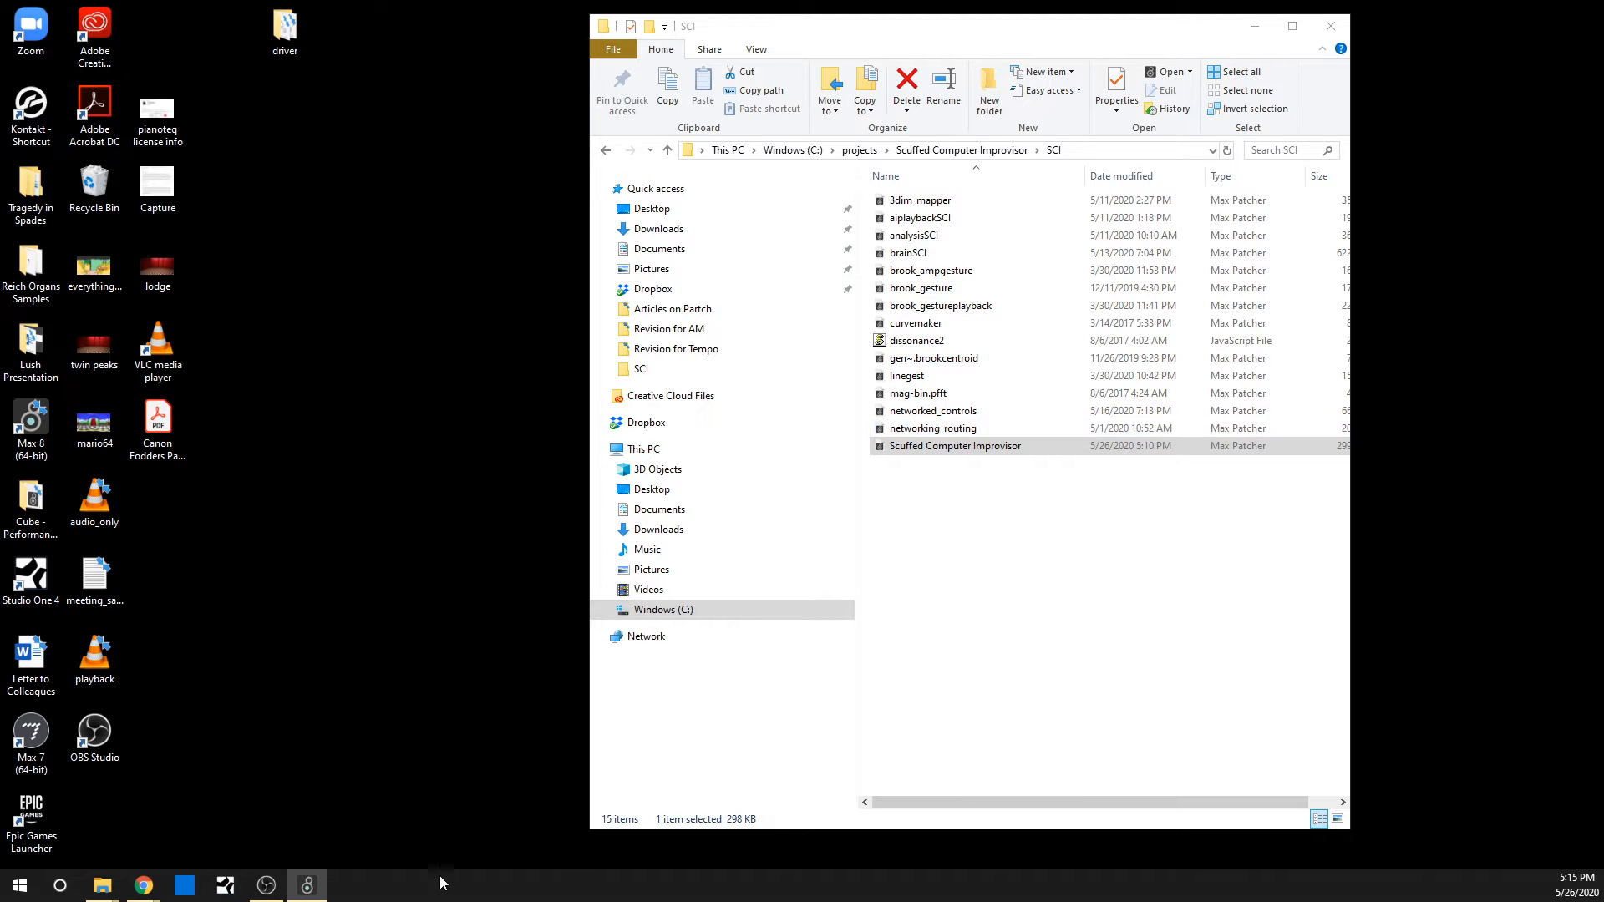
{"action": "mouse_move", "coordinate": [548, 838]}
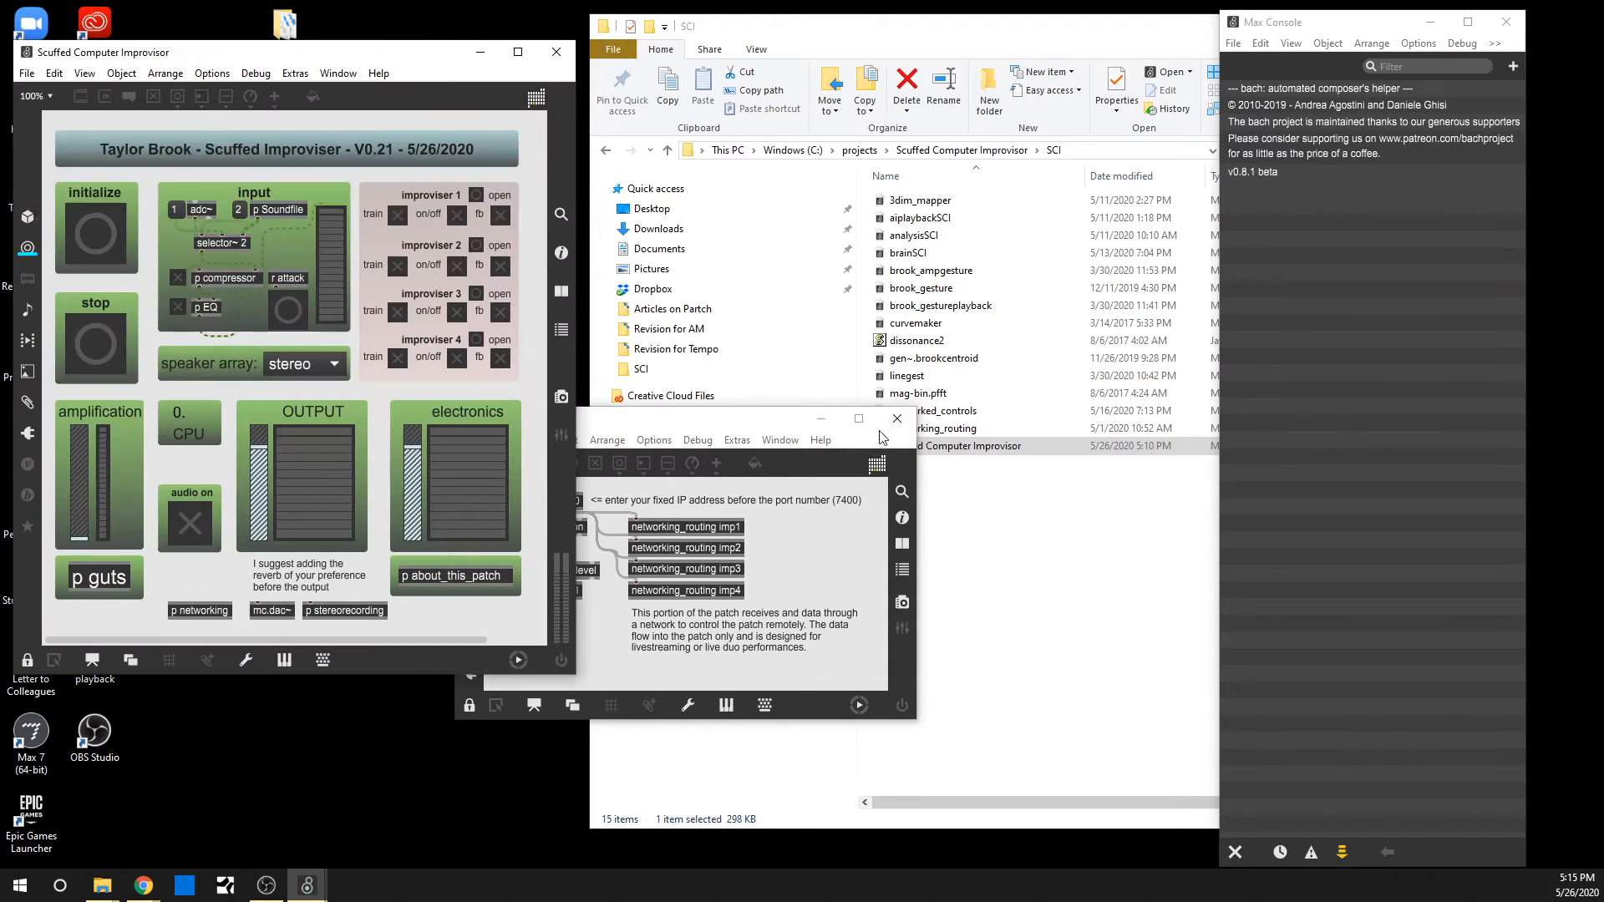
Close the networking subpatch and show the Package Manager from the File commands
{"action": "left_click", "coordinate": [897, 418]}
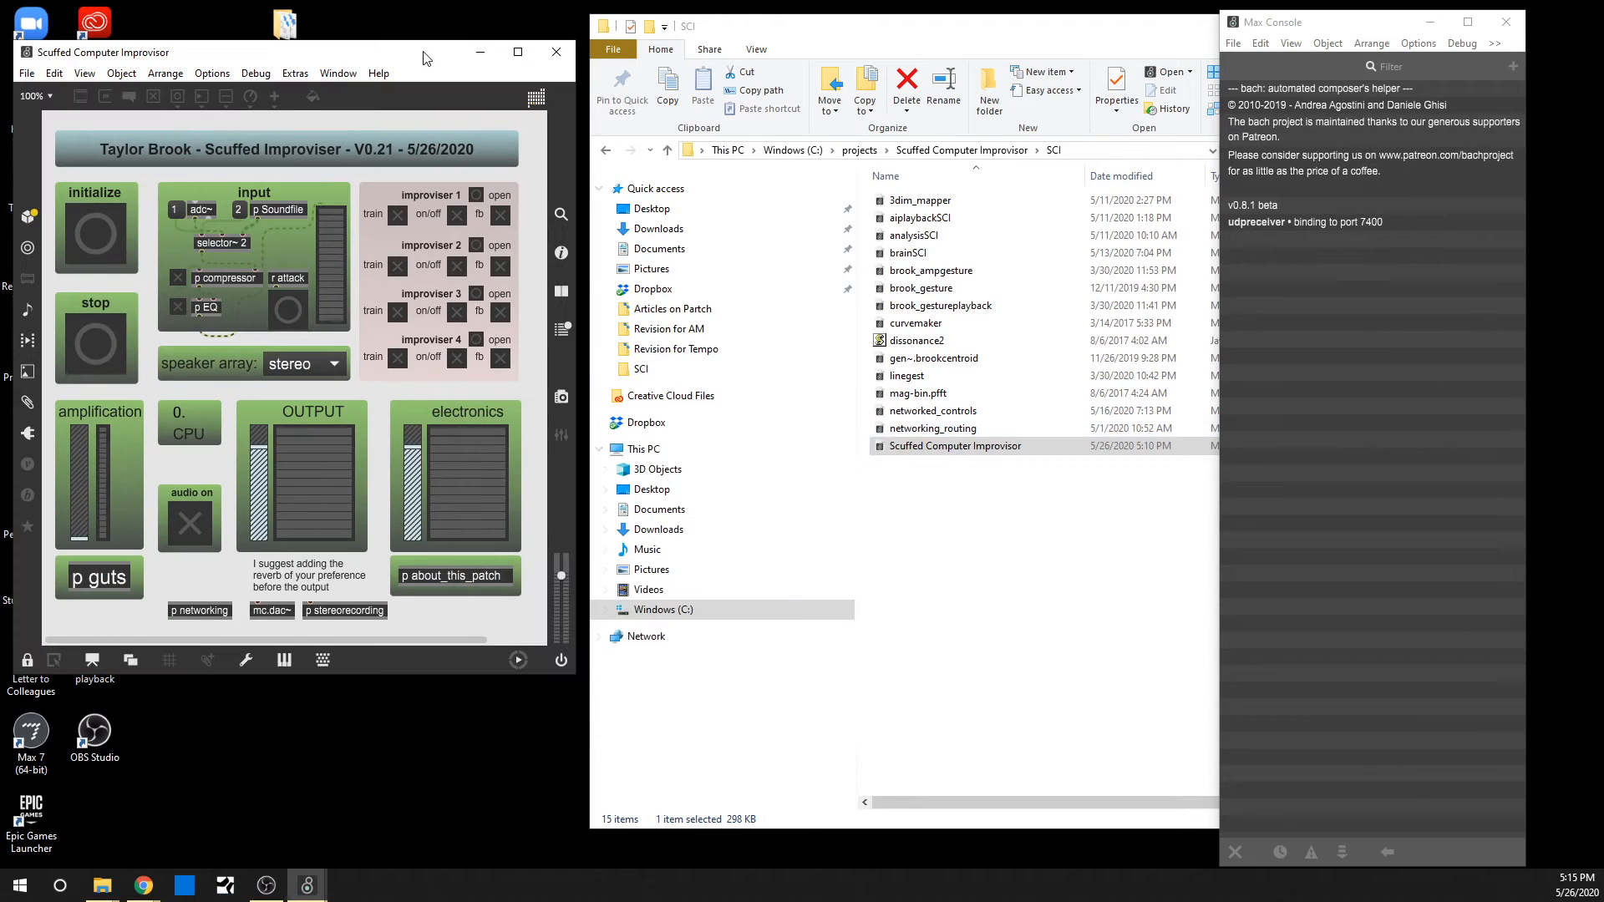
{"action": "left_click", "coordinate": [30, 74]}
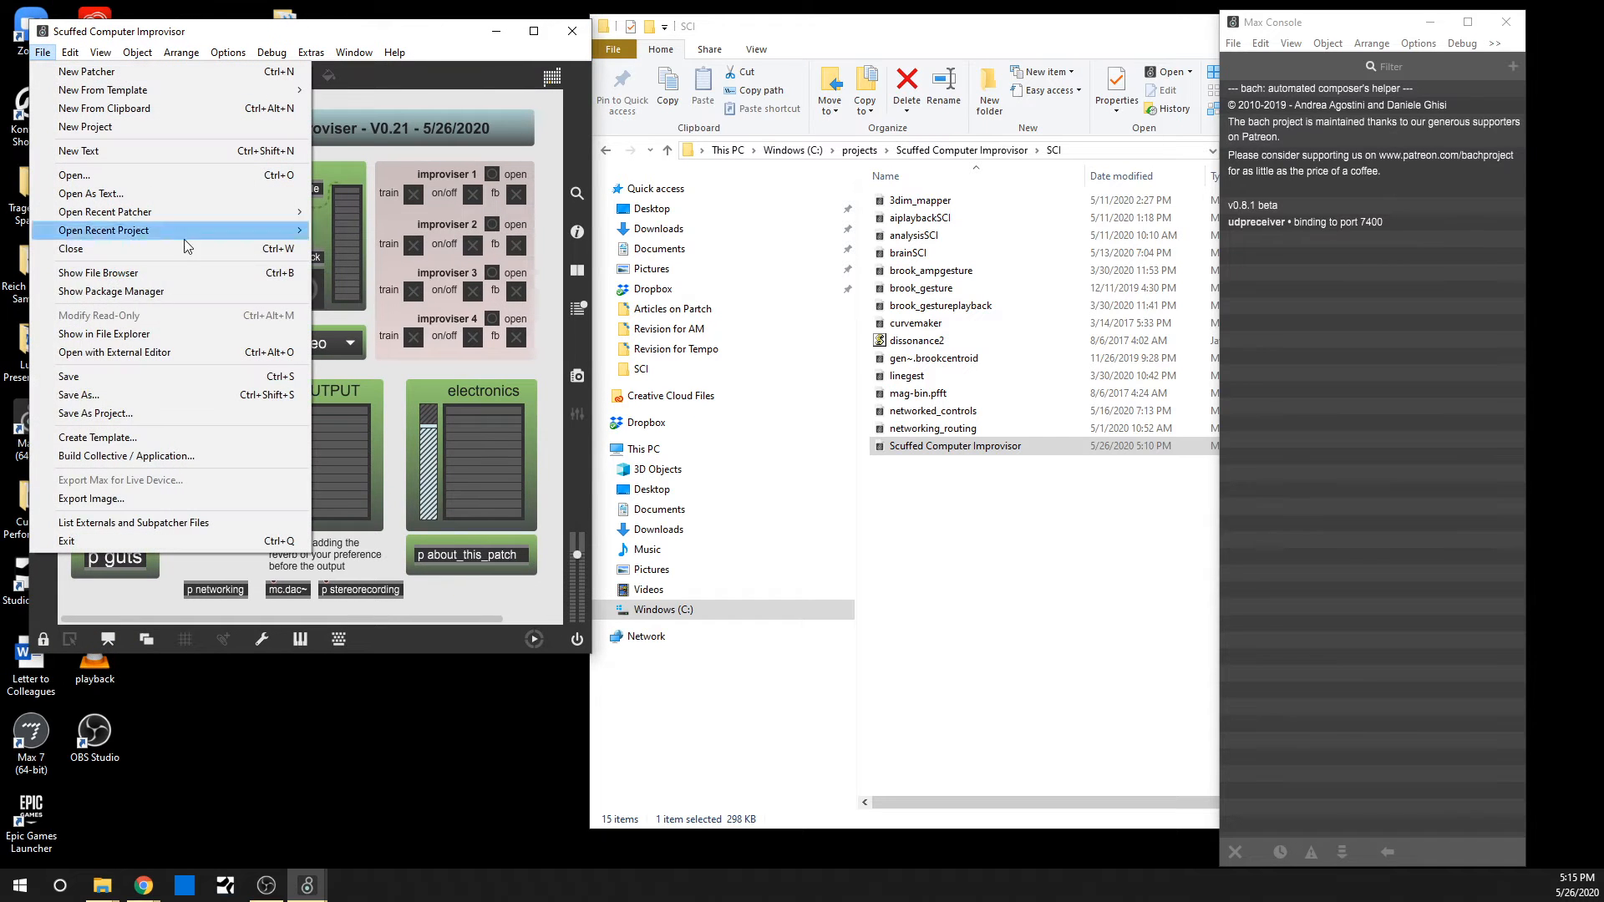
{"action": "mouse_move", "coordinate": [137, 297]}
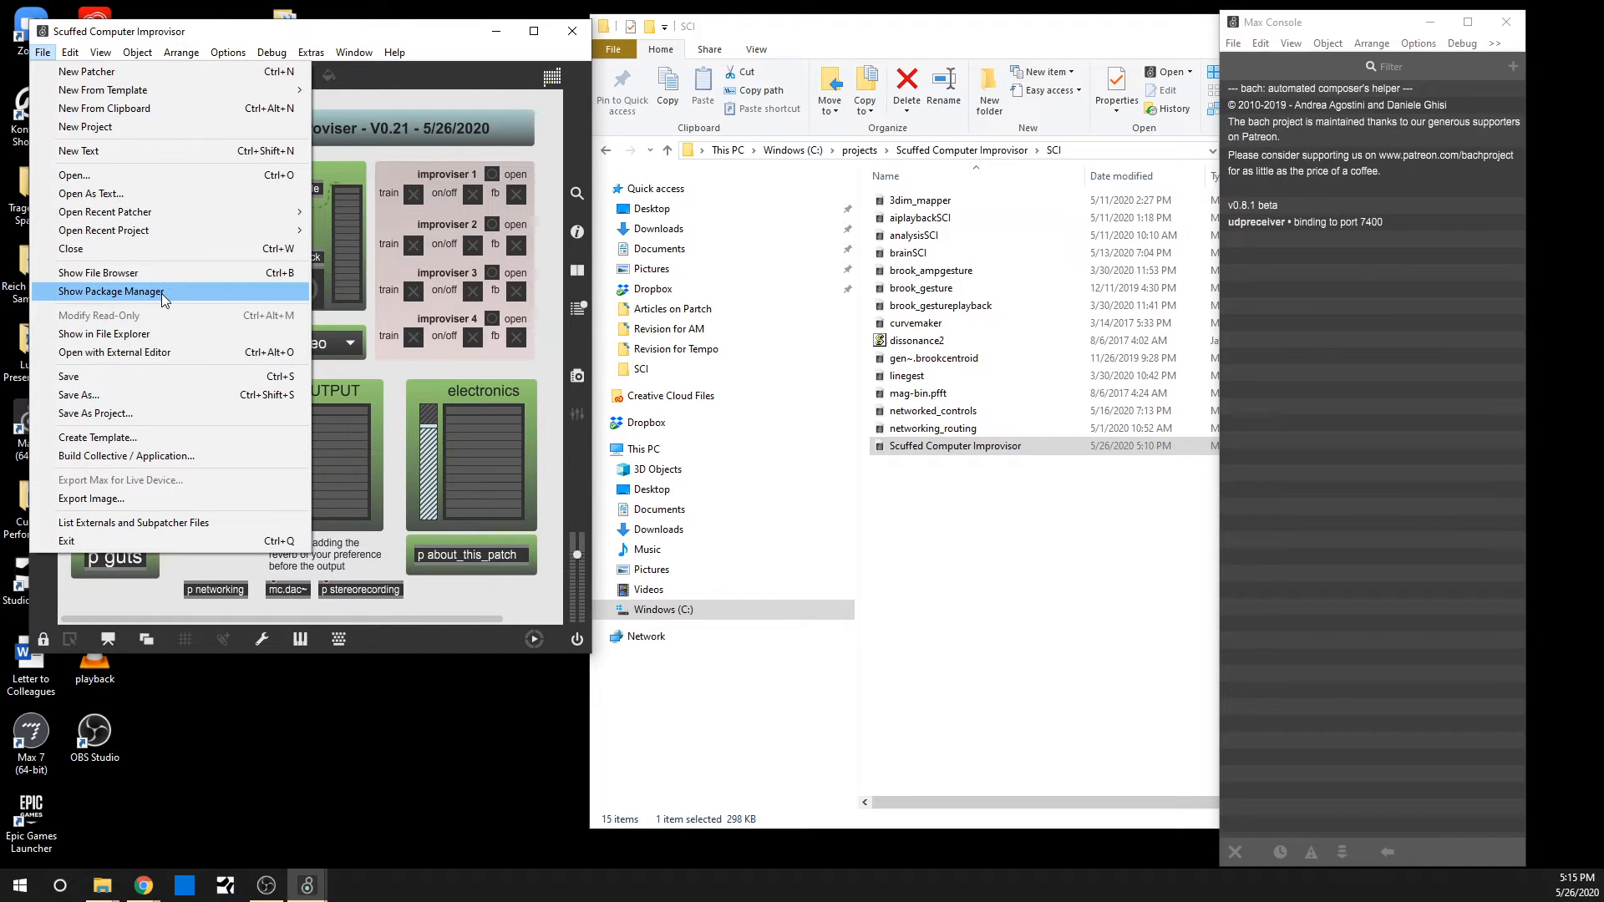
{"action": "left_click", "coordinate": [51, 51]}
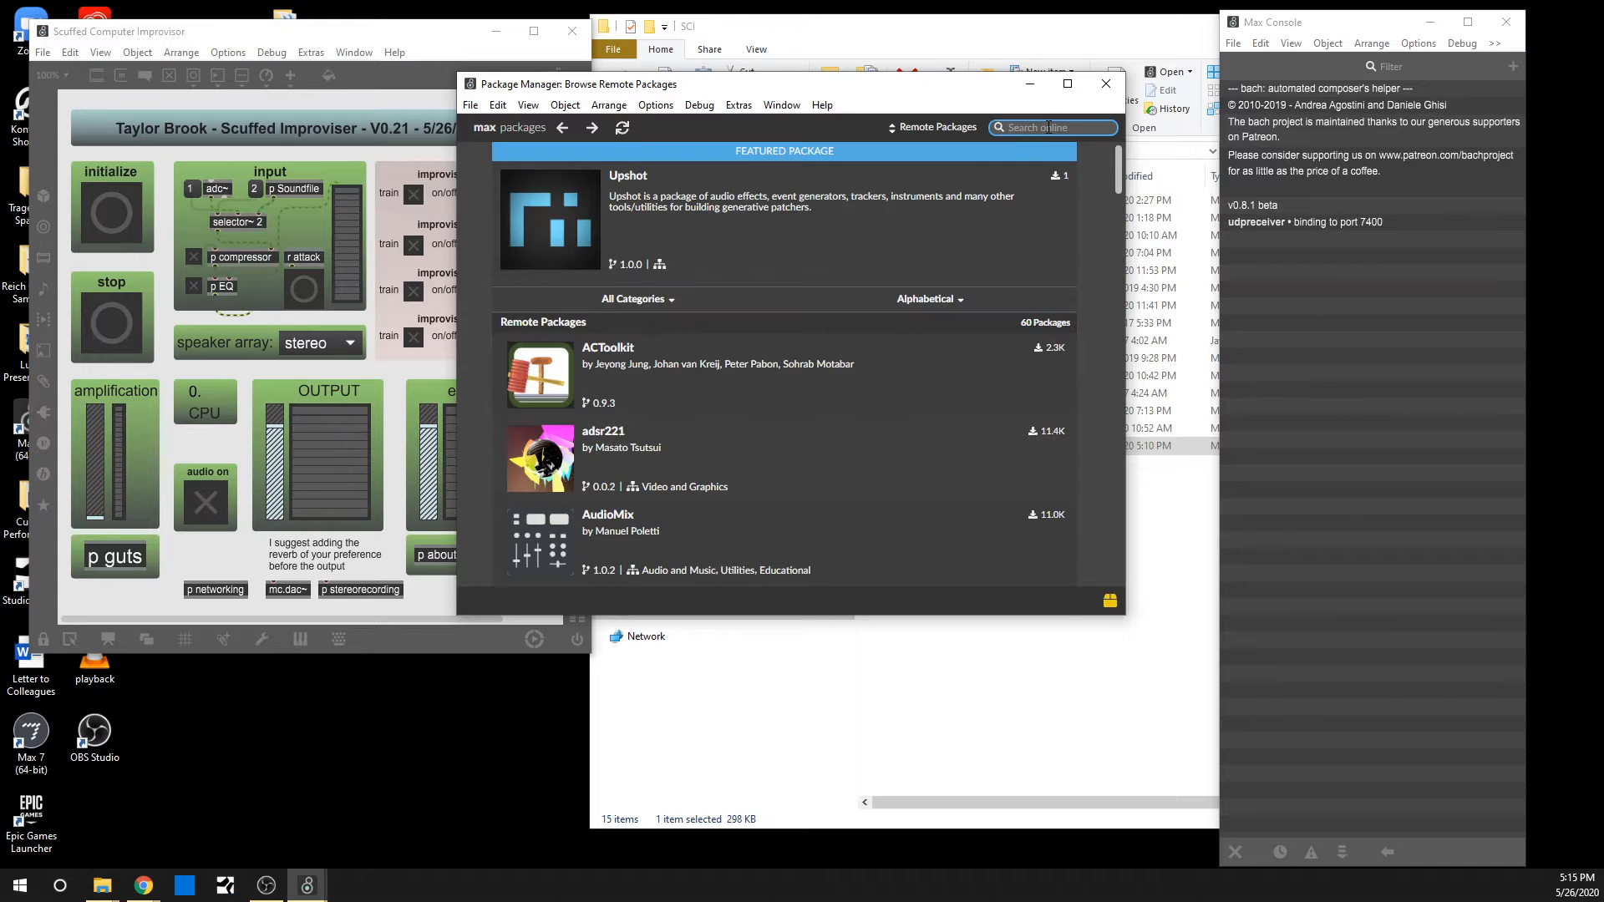
Search remote packages for 'ml' and choose the ml.star package from the results
{"action": "type", "text": "ml."}
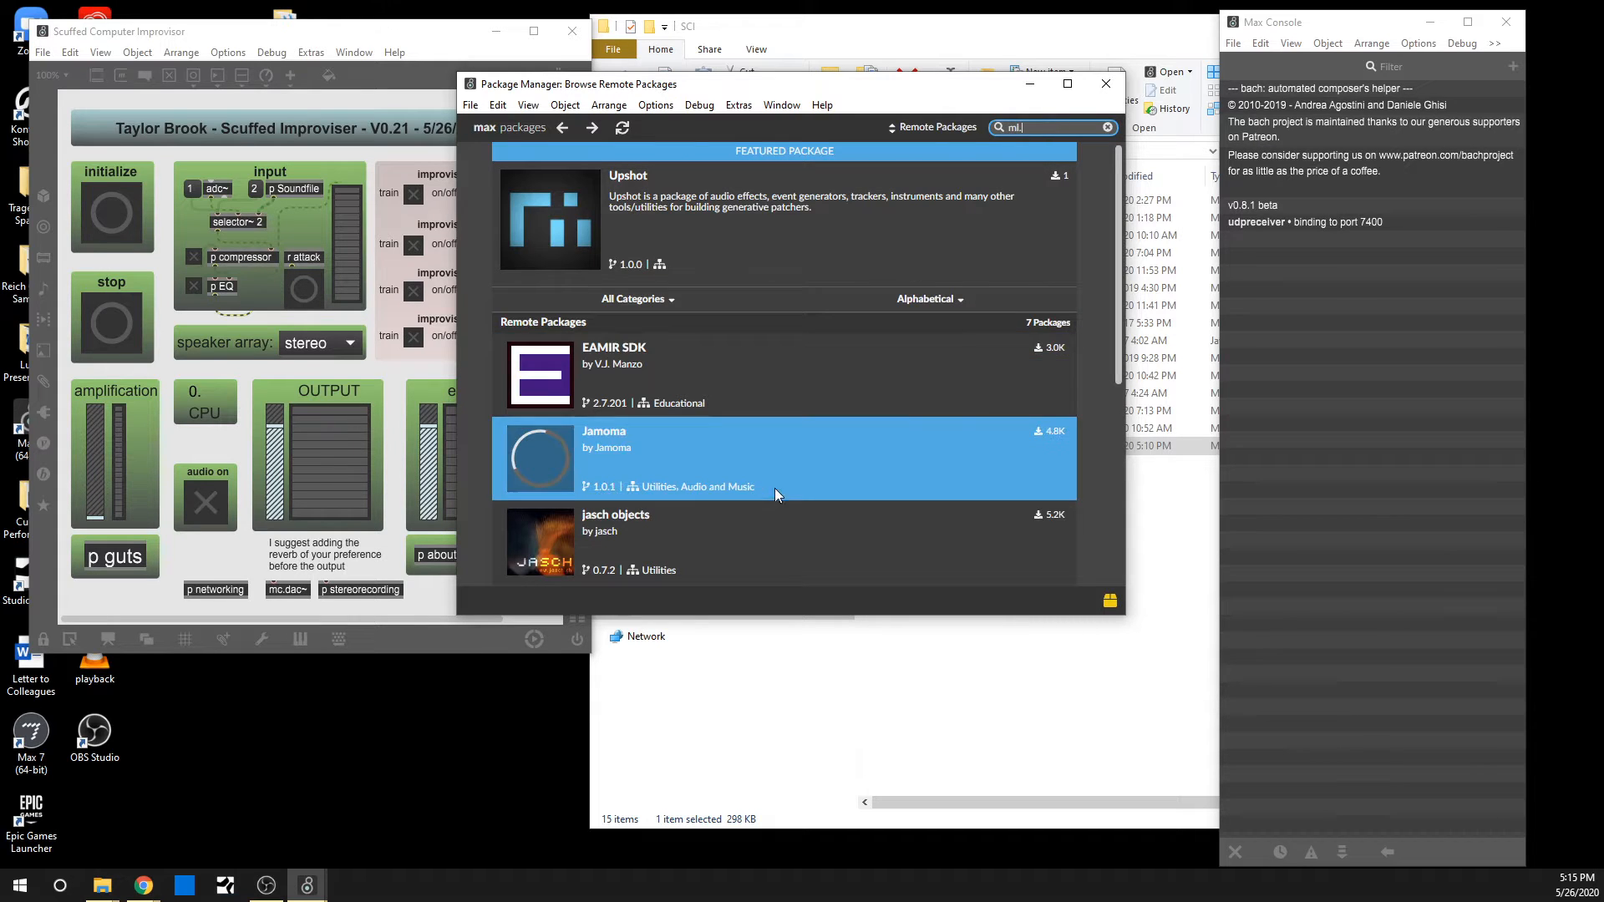
{"action": "mouse_move", "coordinate": [902, 317]}
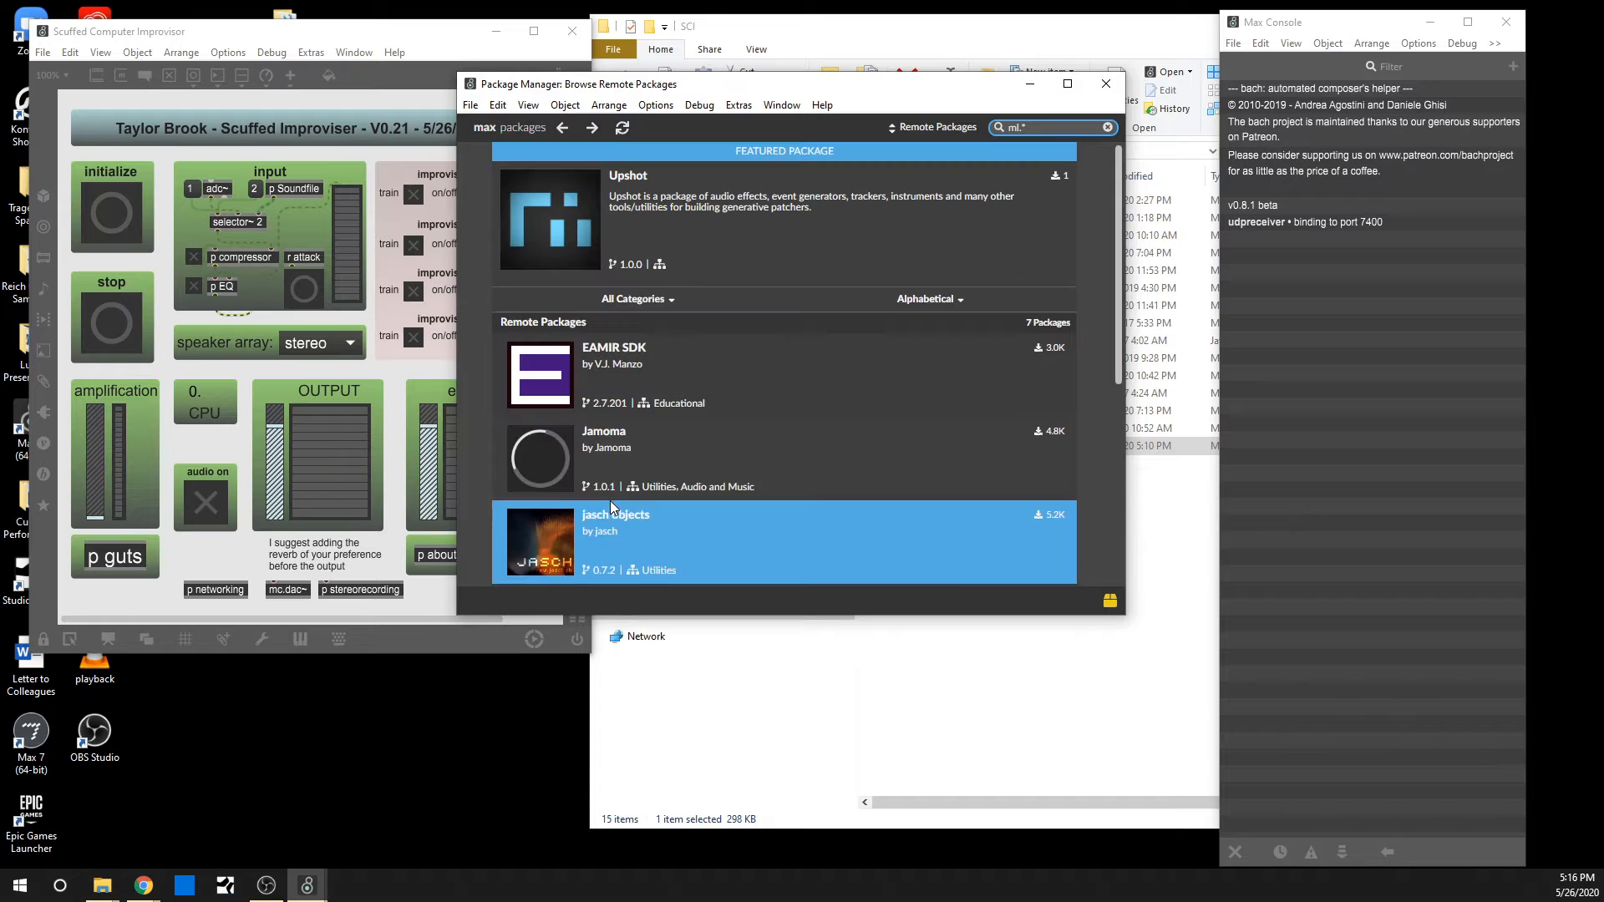
{"action": "scroll", "scroll_direction": "down", "scroll_amount": 3}
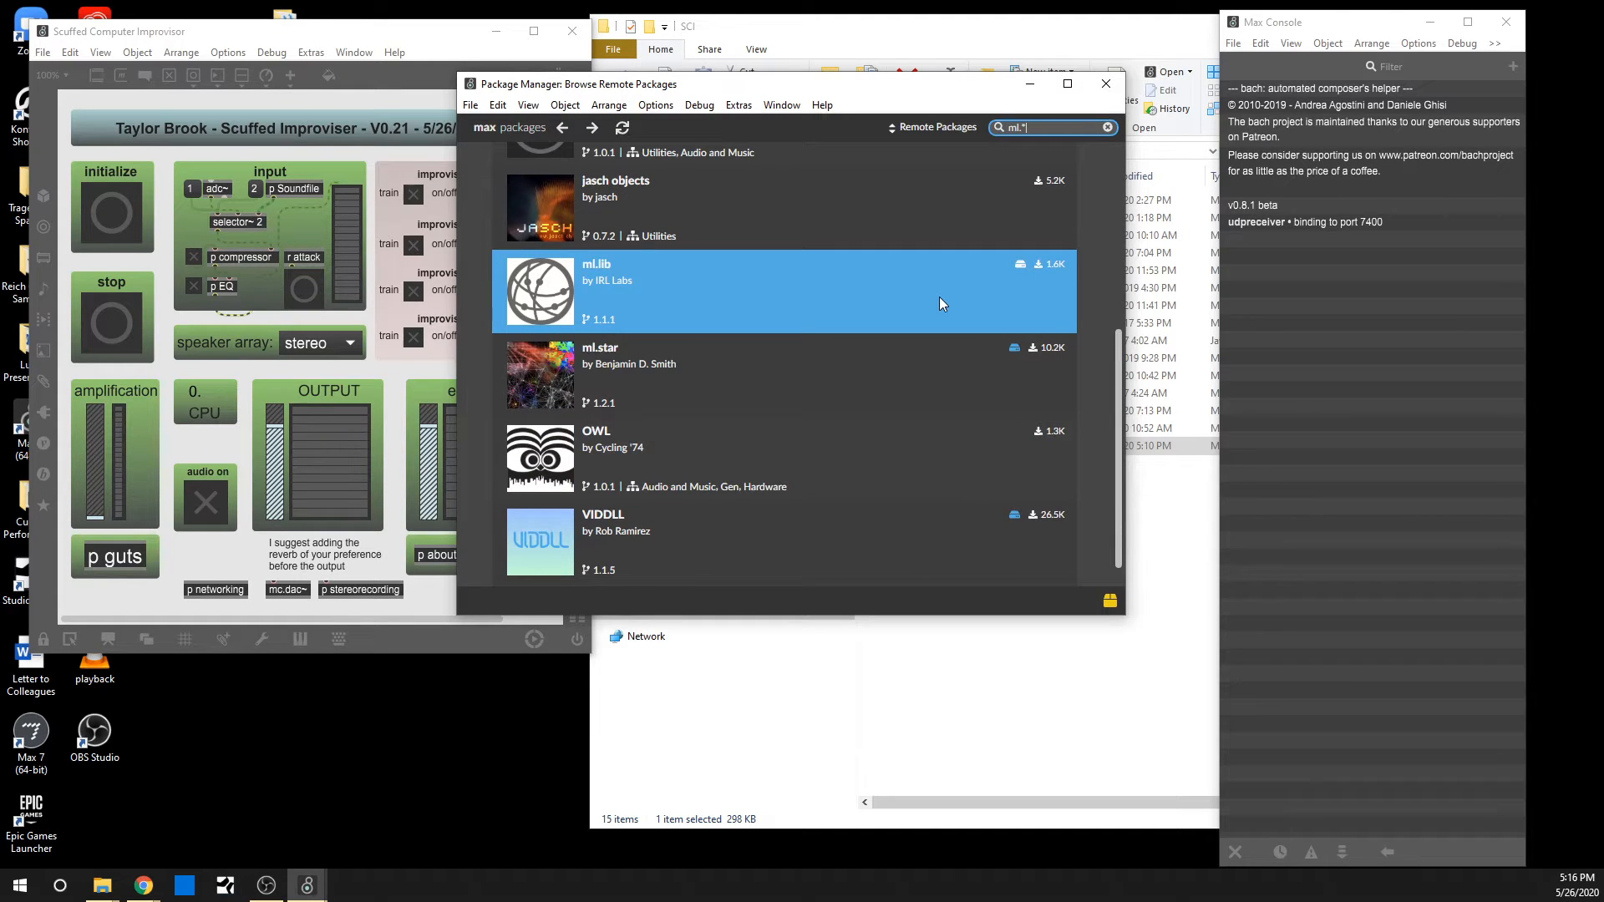
{"action": "left_click", "coordinate": [616, 351]}
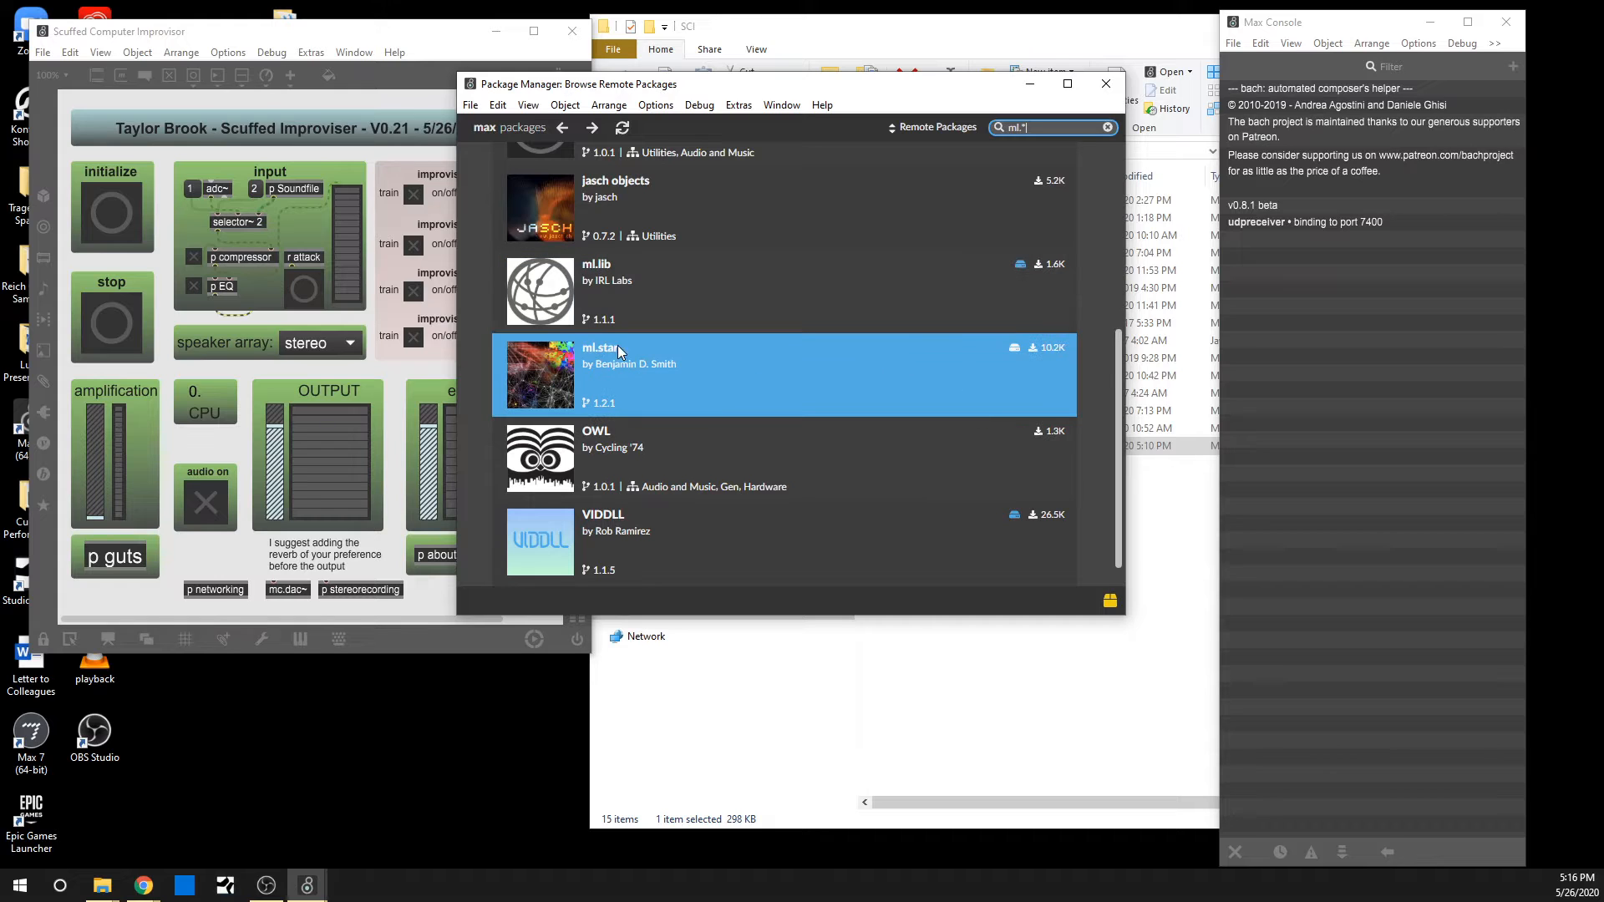
{"action": "left_click", "coordinate": [611, 354]}
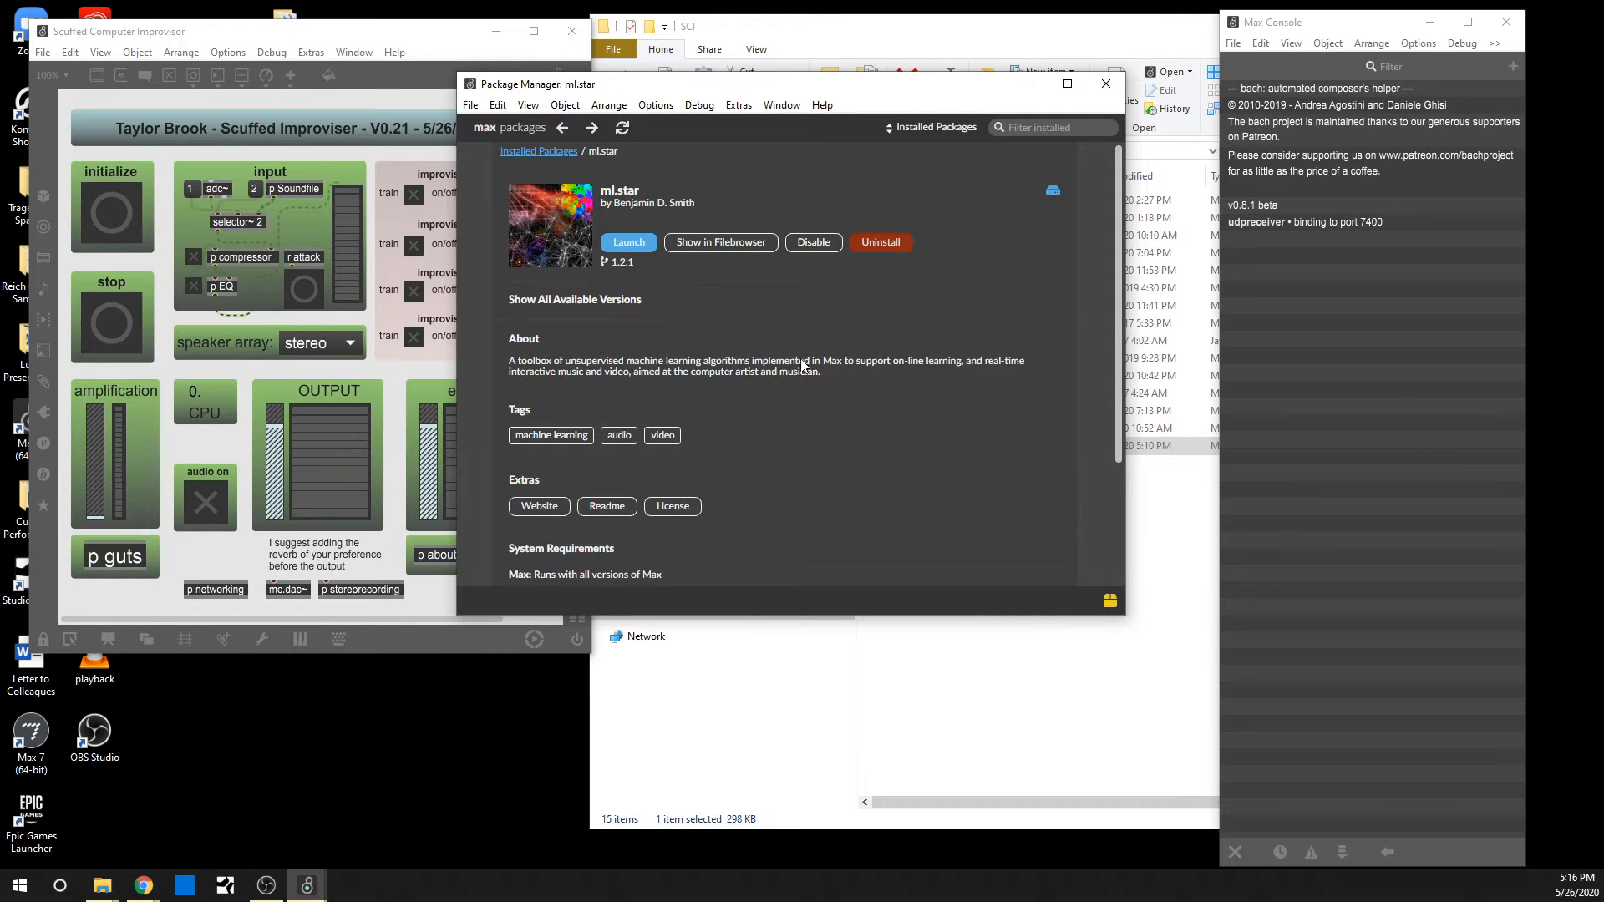
{"action": "mouse_move", "coordinate": [655, 393]}
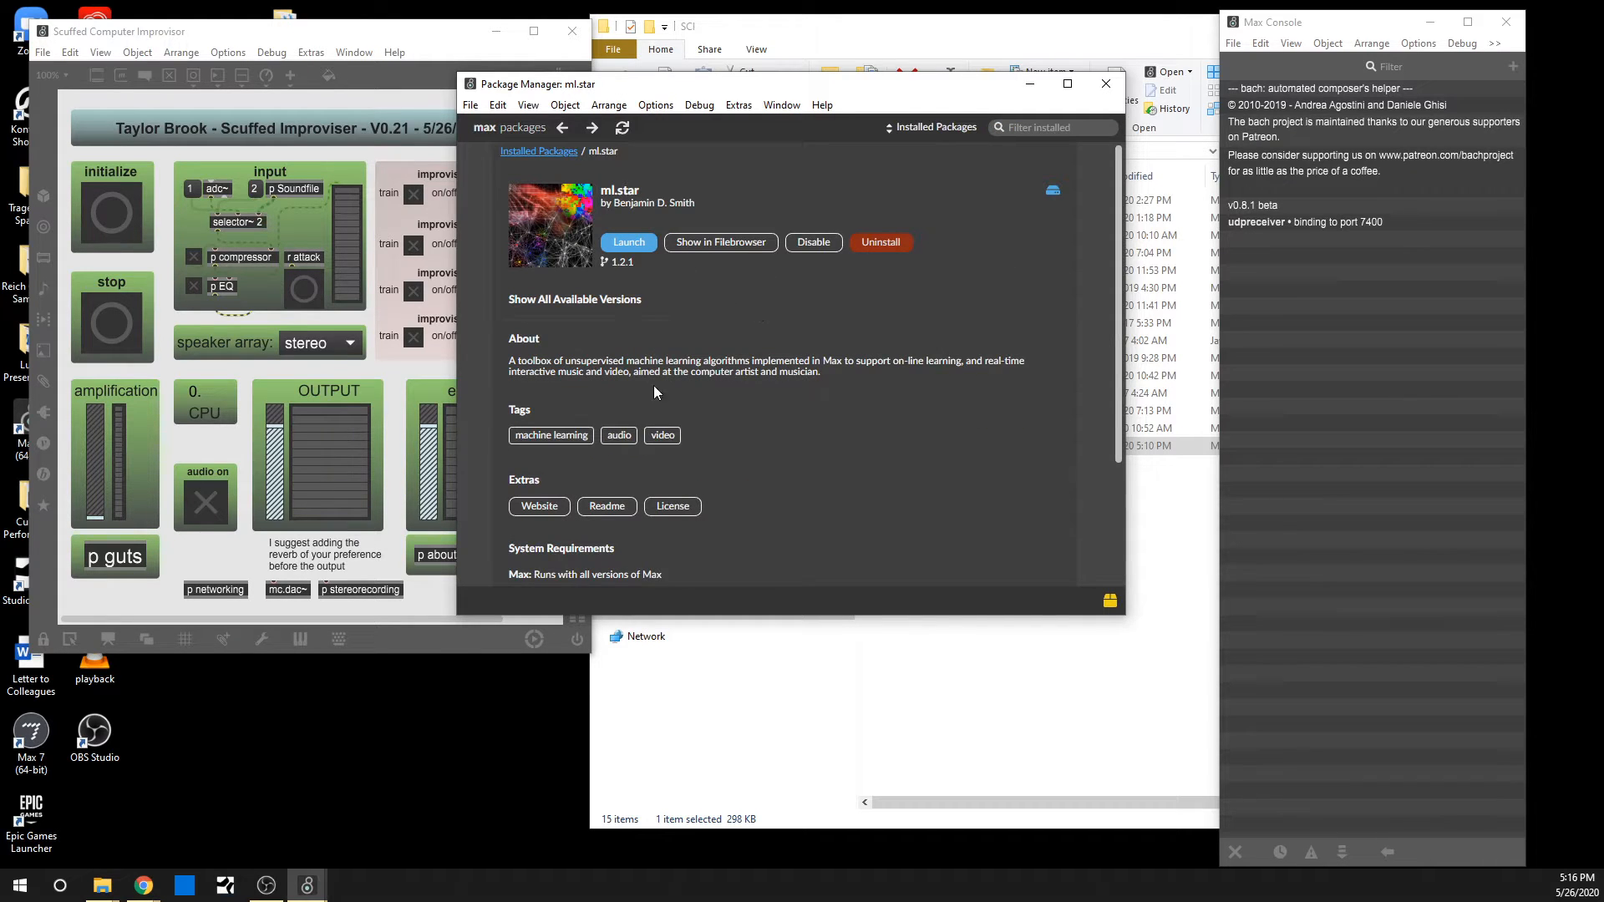
{"action": "mouse_move", "coordinate": [892, 374]}
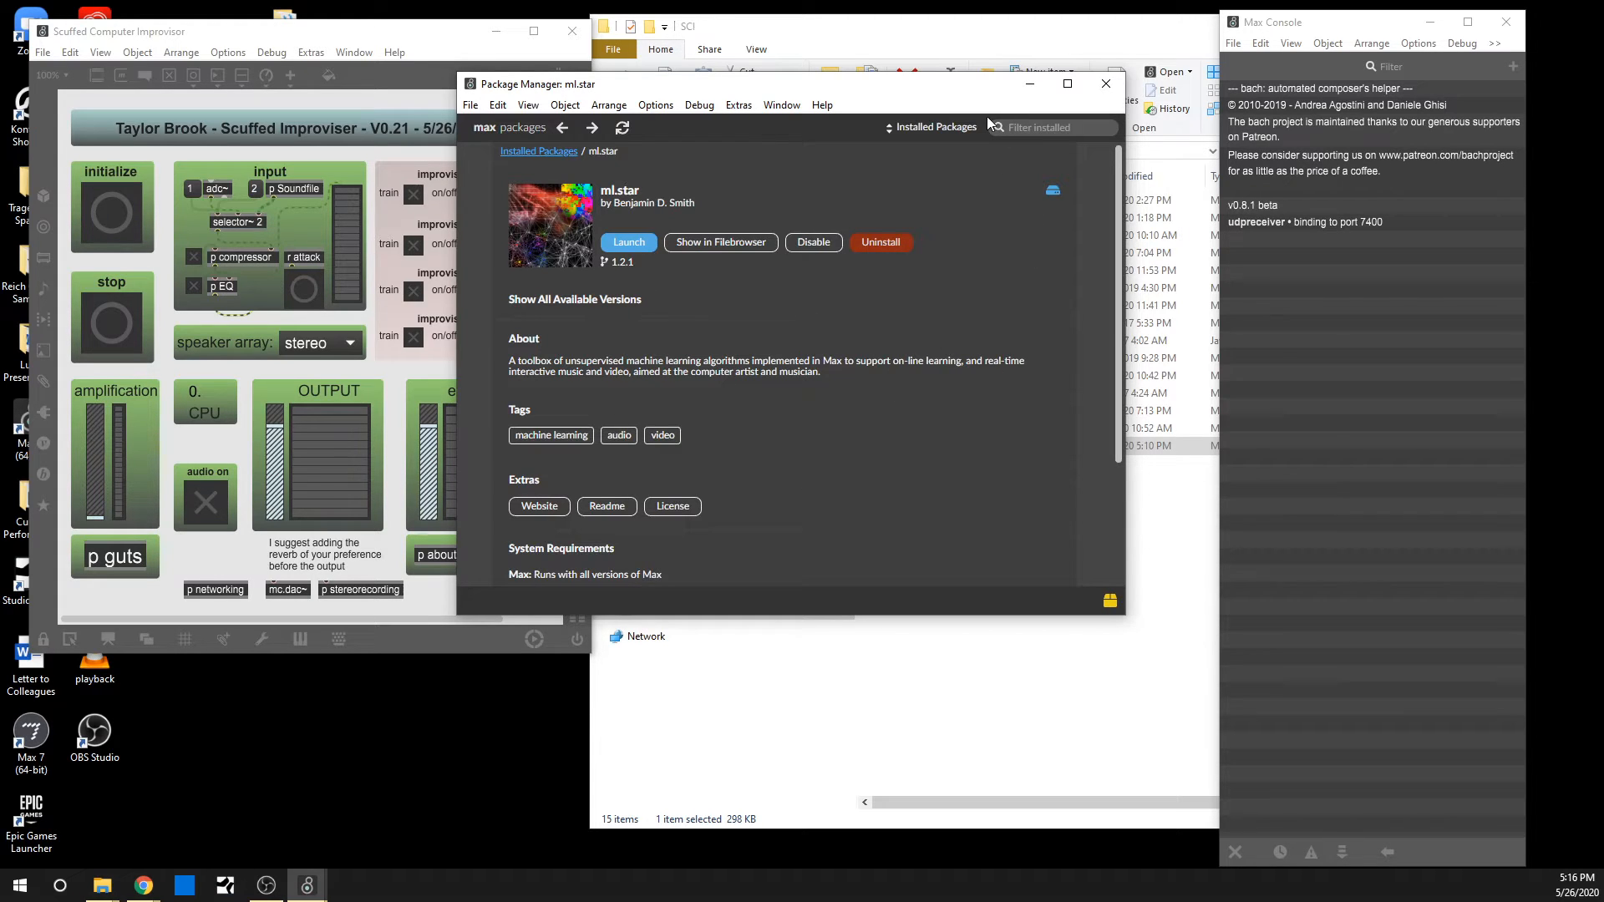
{"action": "mouse_move", "coordinate": [946, 582]}
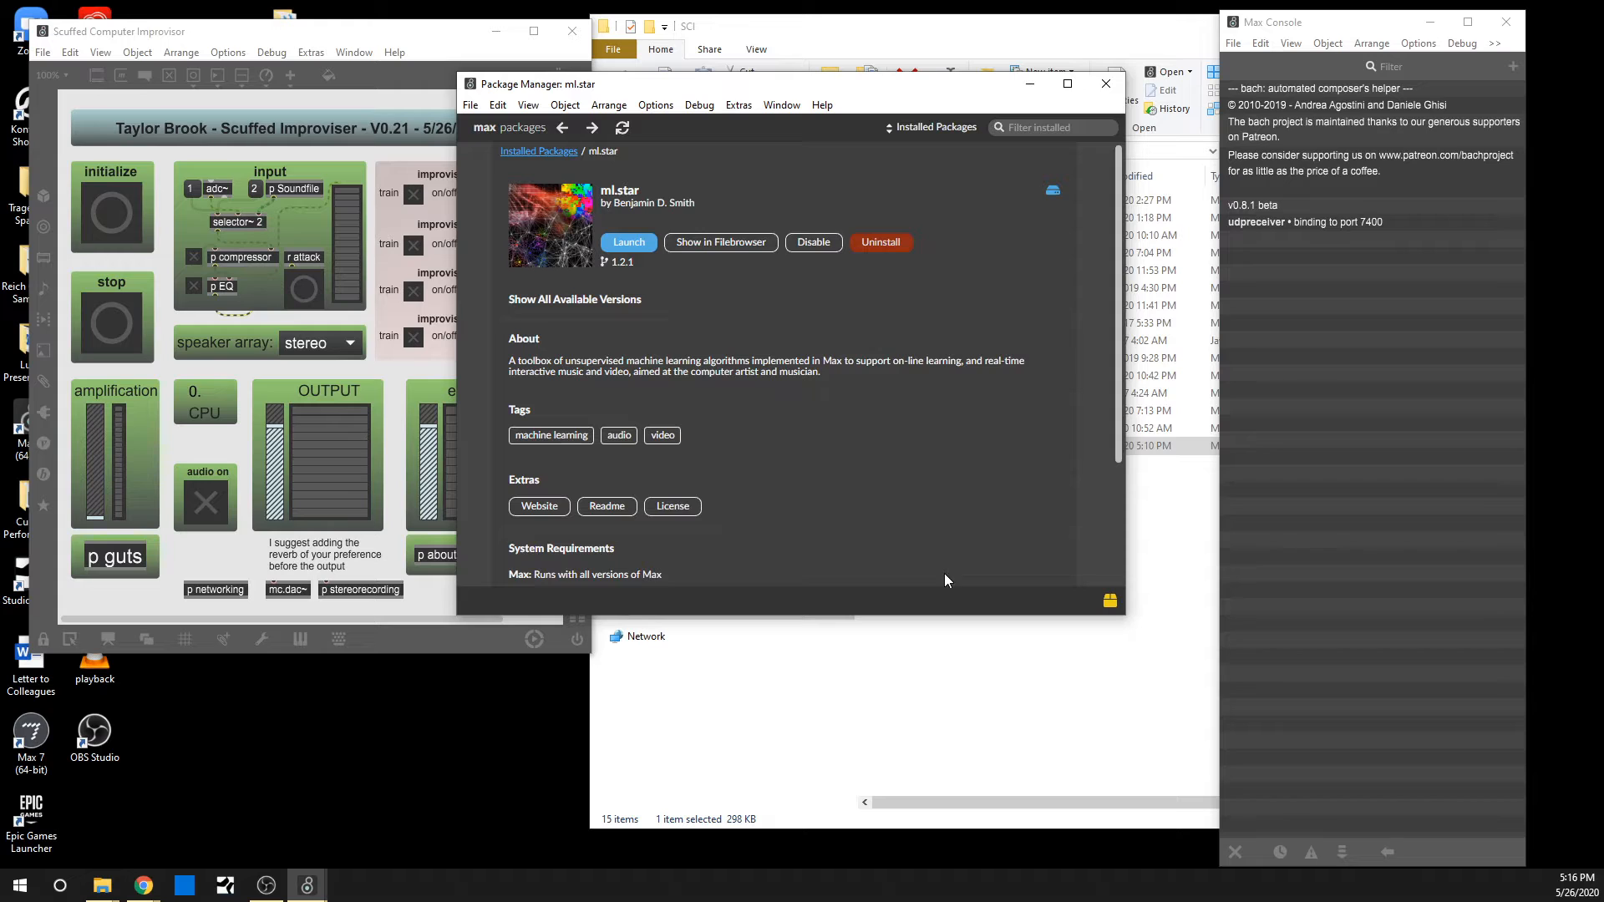
{"action": "mouse_move", "coordinate": [999, 293]}
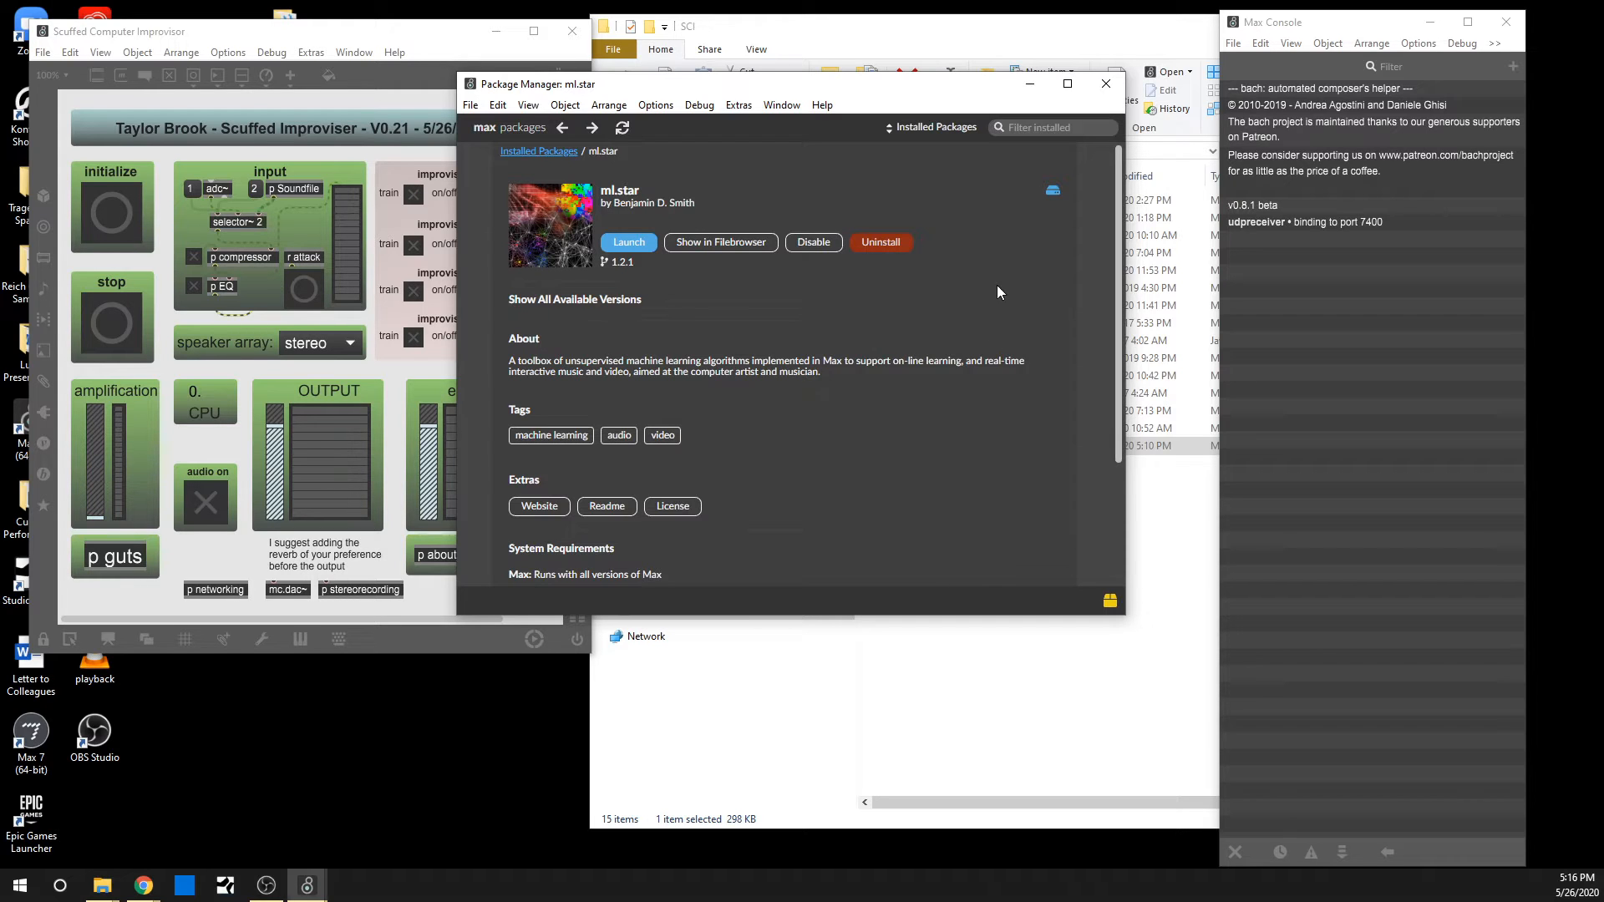
{"action": "mouse_move", "coordinate": [1011, 341]}
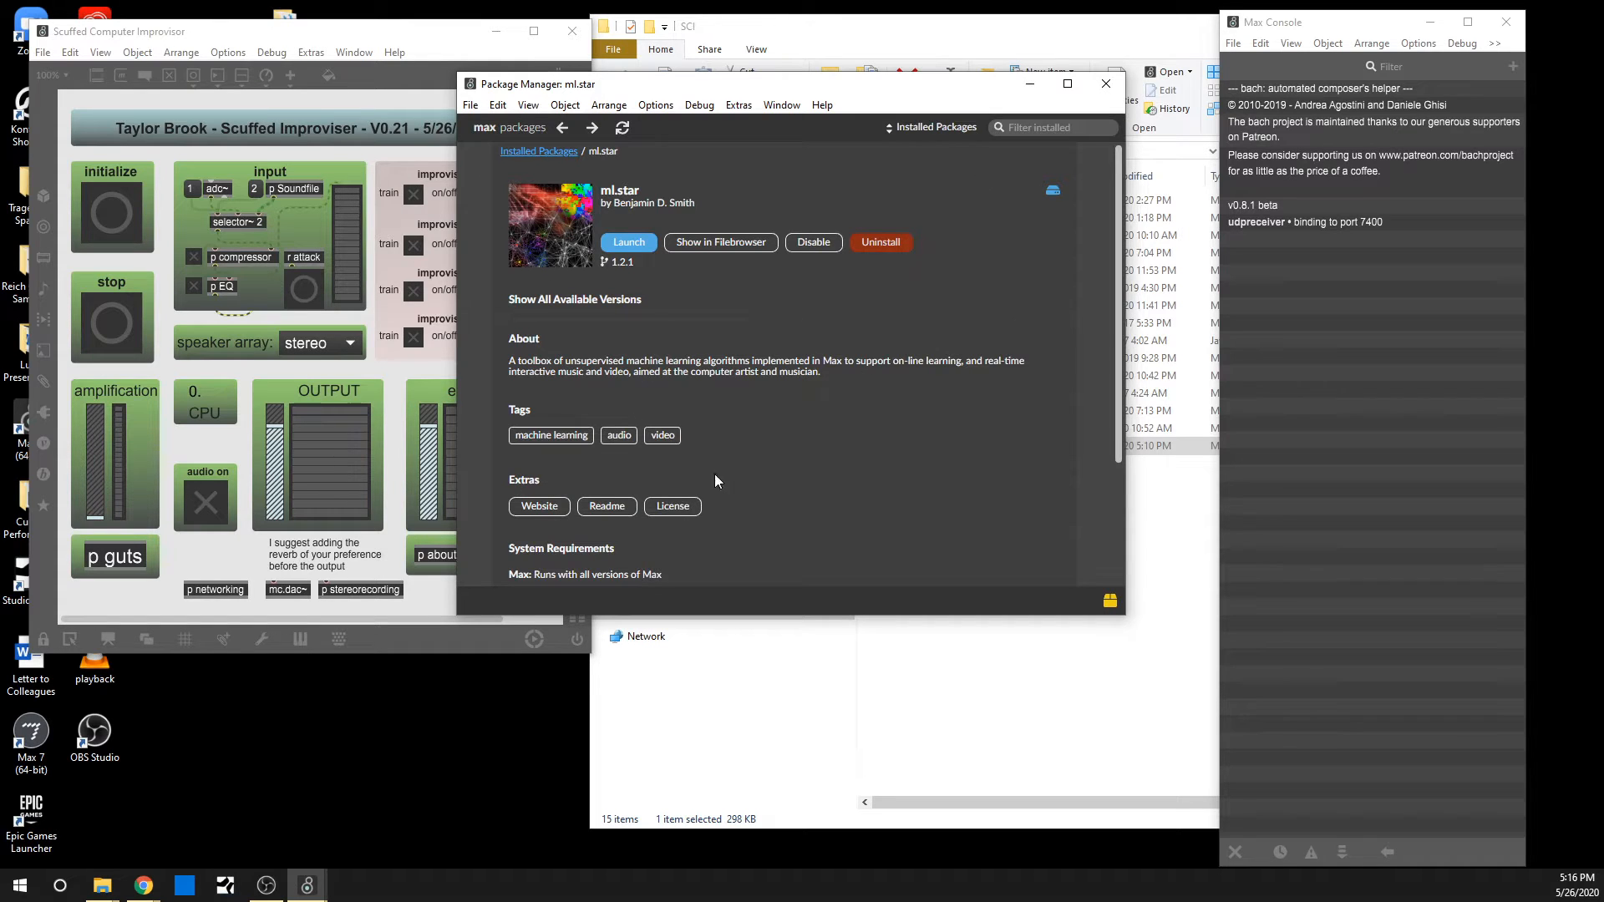
{"action": "mouse_move", "coordinate": [1106, 83]}
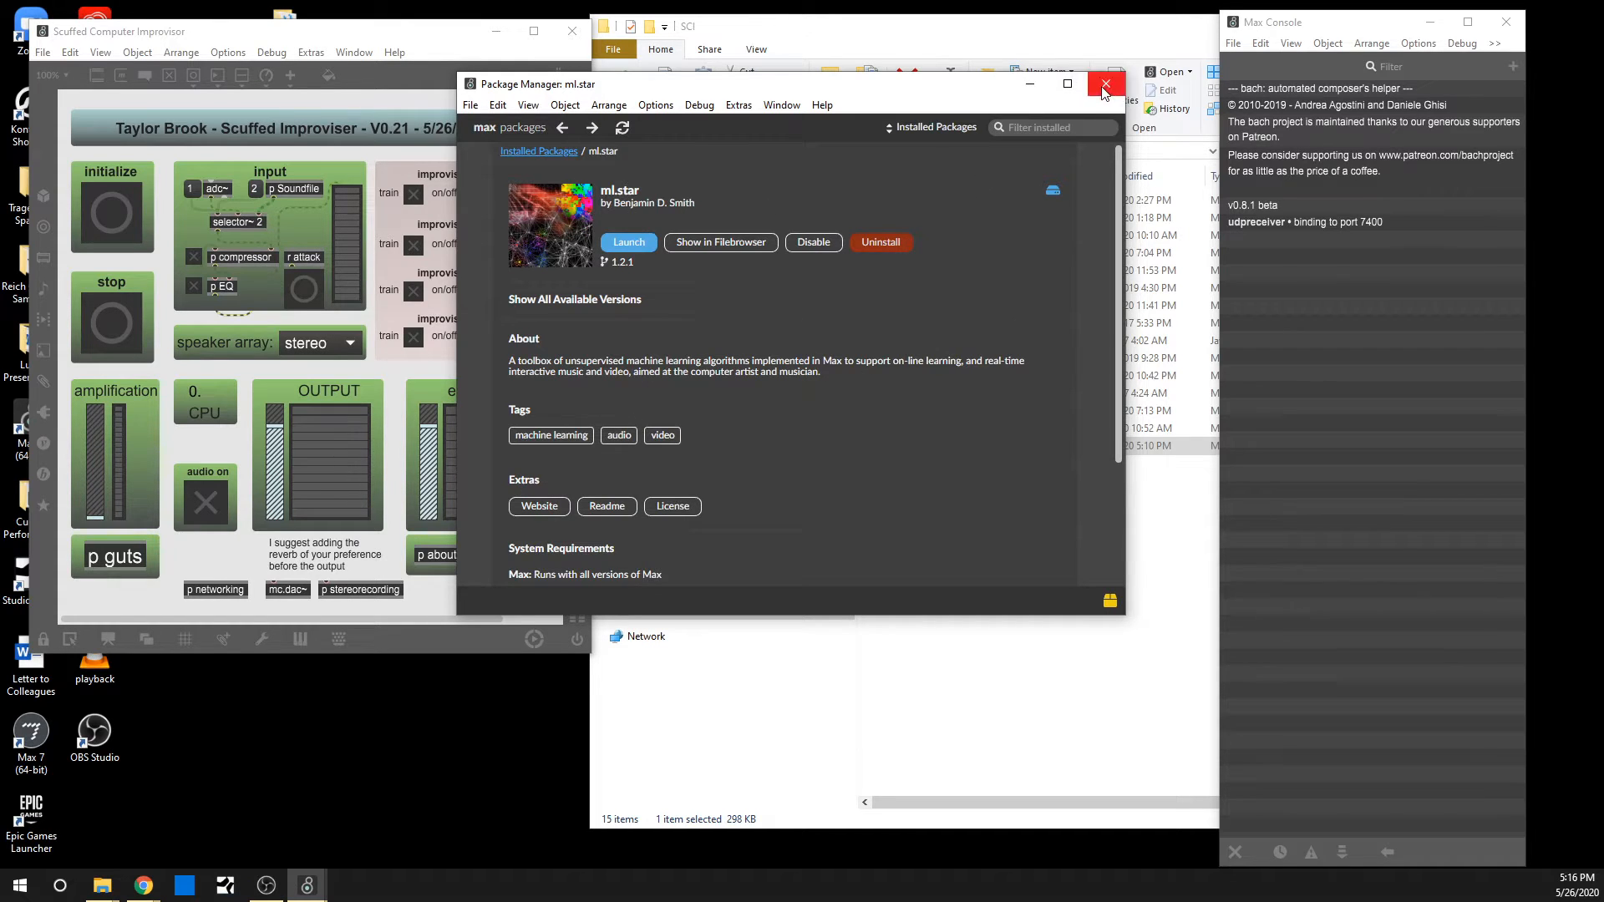
Close the Package Manager, enlarge the improviser patch window and show the speaker array options
{"action": "left_click", "coordinate": [1102, 84]}
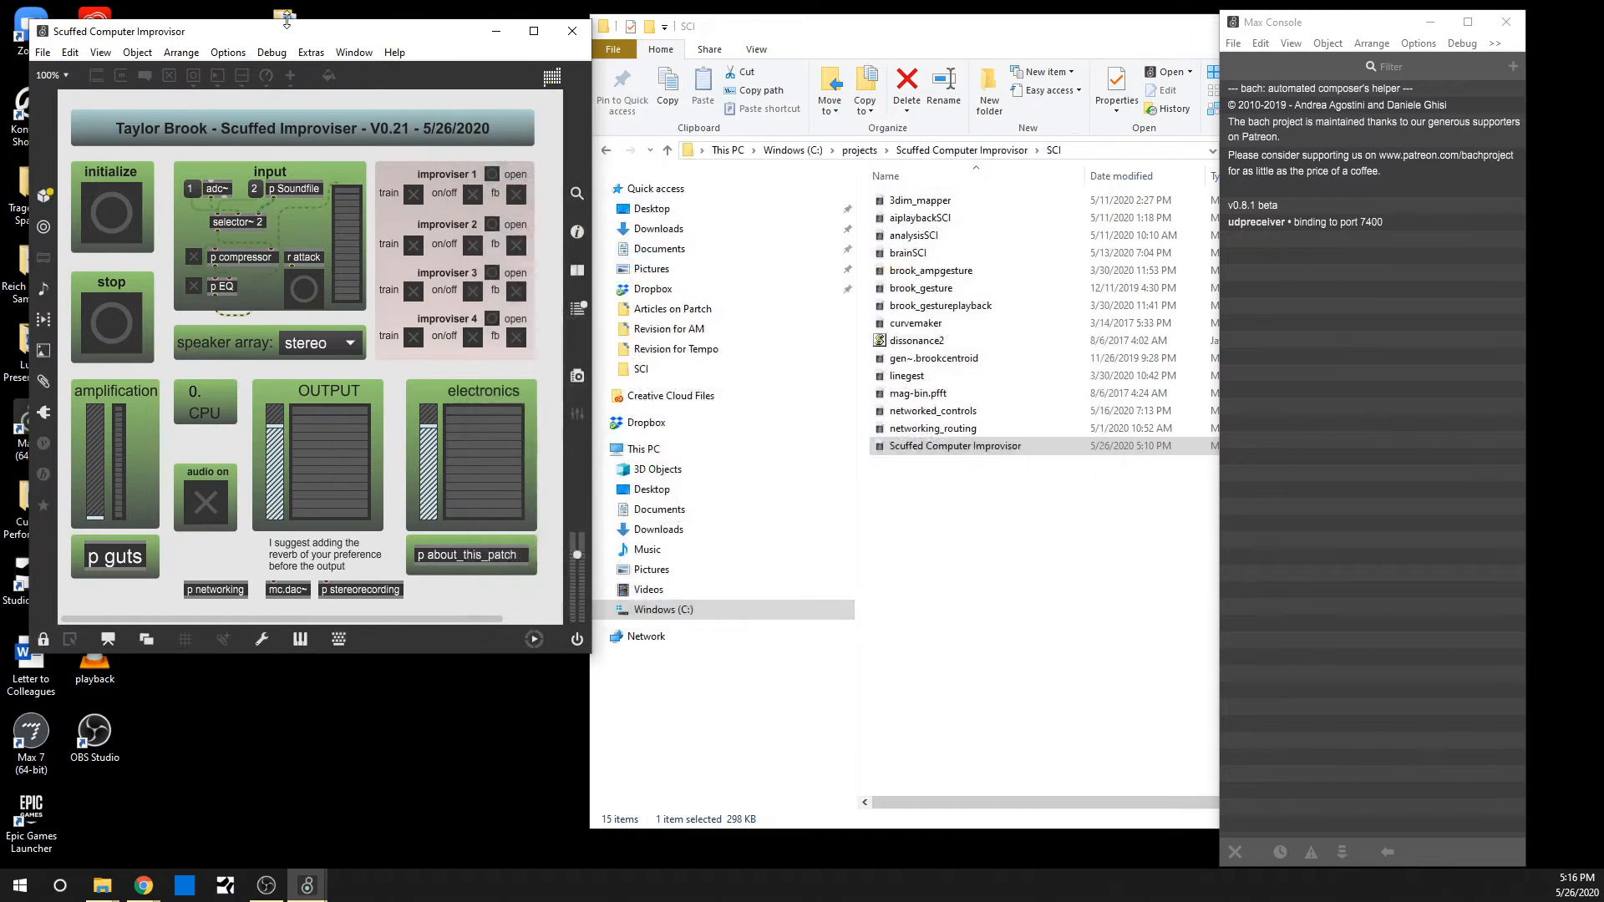
{"action": "left_click_drag", "start_coordinate": [286, 19], "coordinate": [317, 27]}
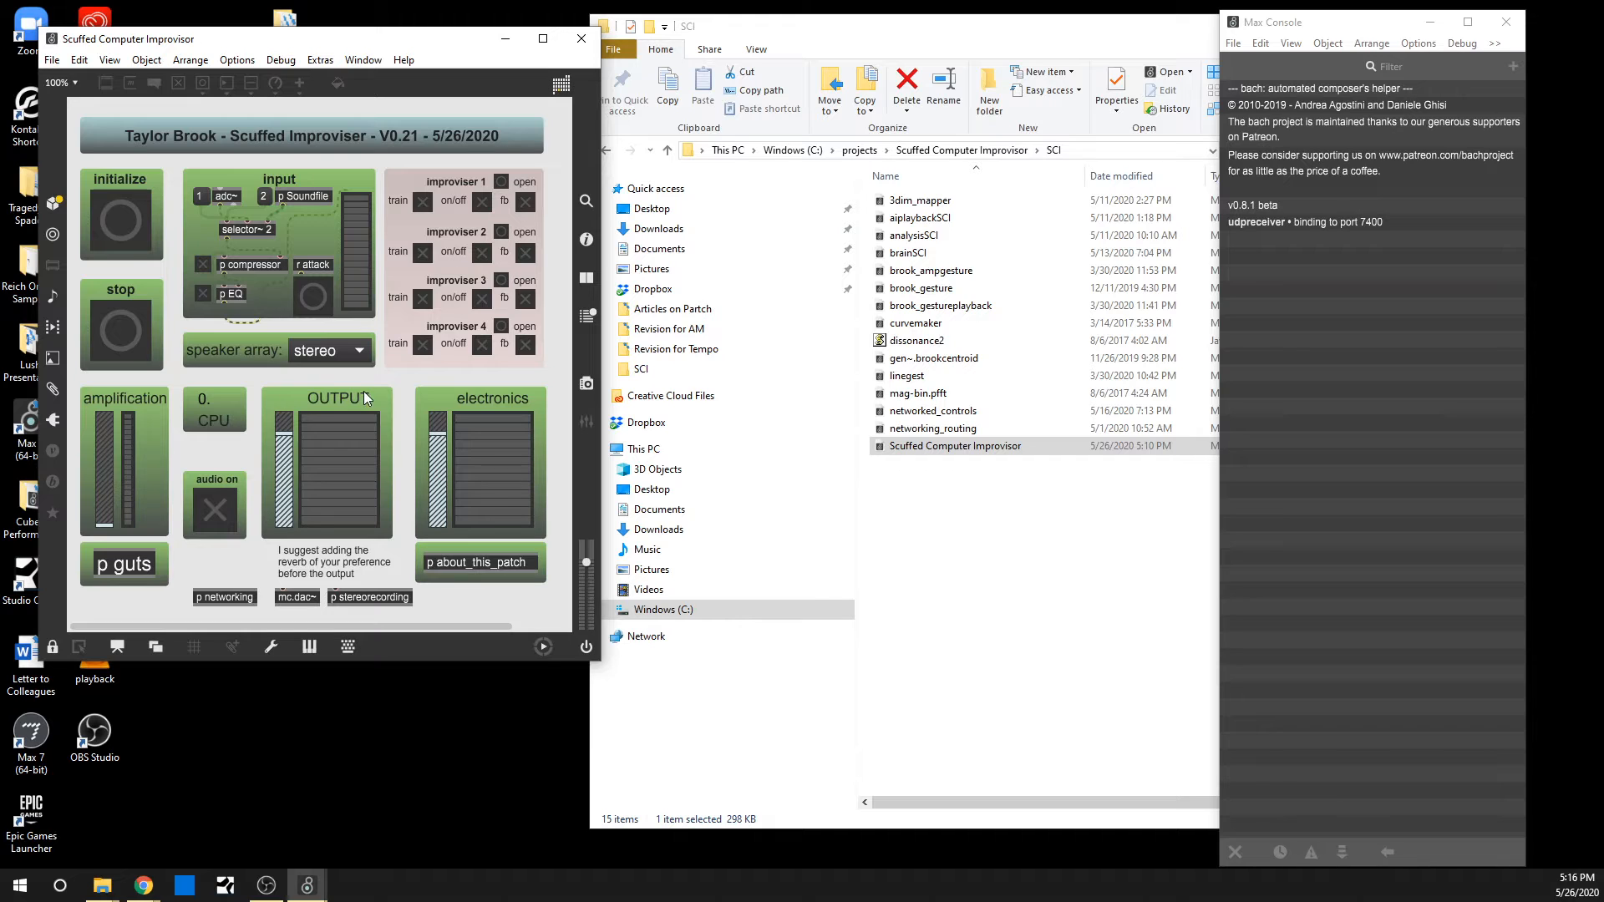
{"action": "left_click", "coordinate": [329, 351]}
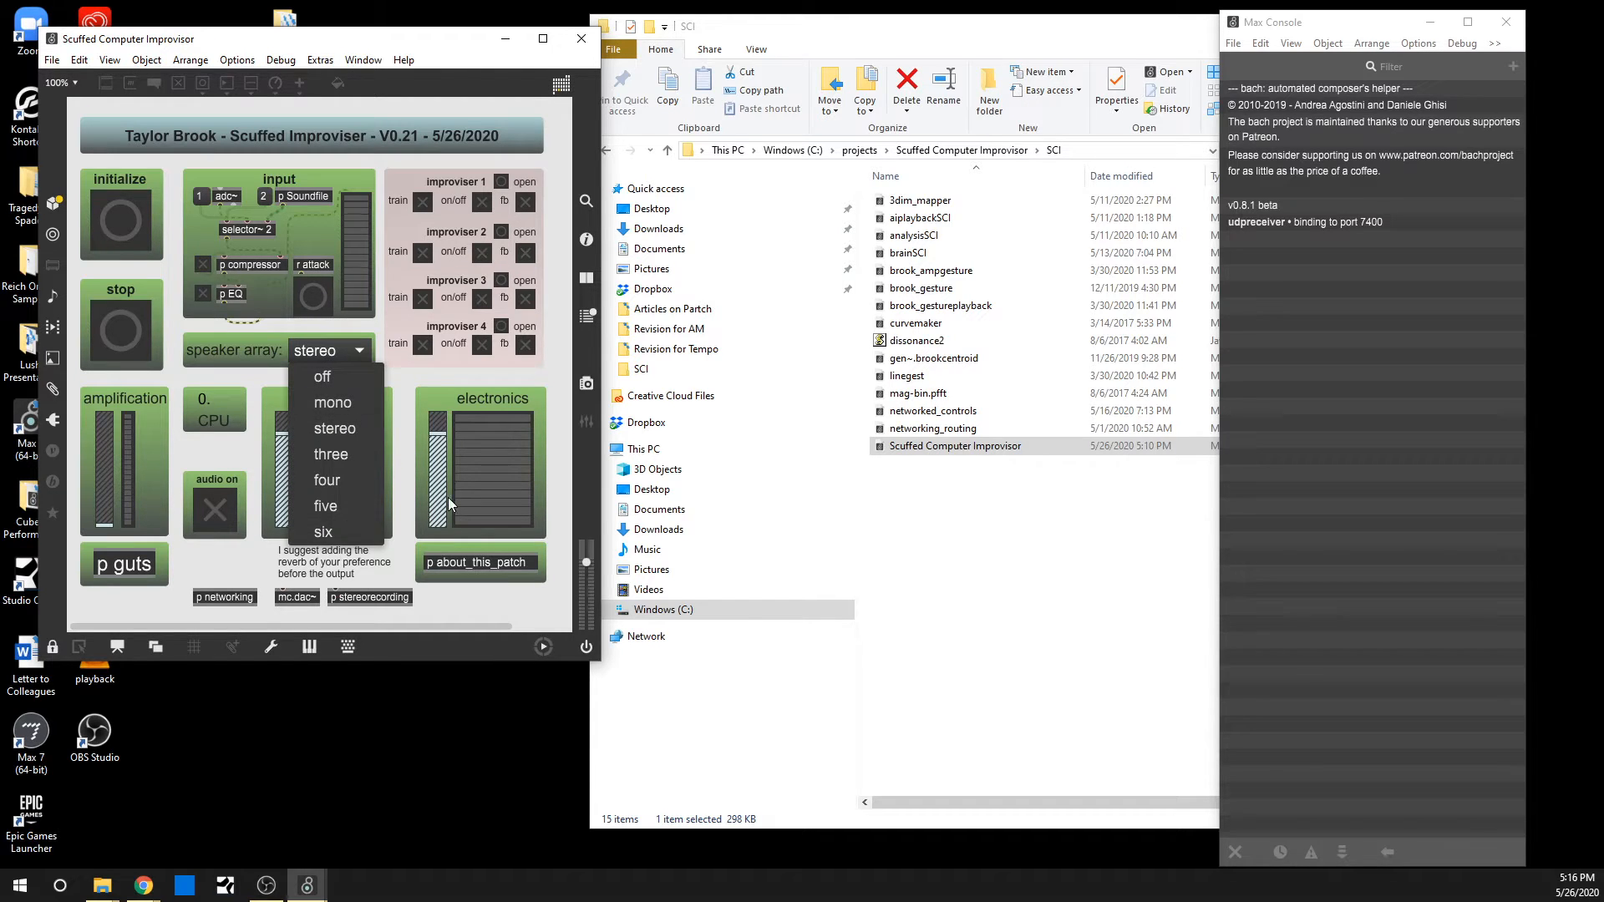
Keep the speaker array umenu set to stereo
{"action": "left_click", "coordinate": [334, 428]}
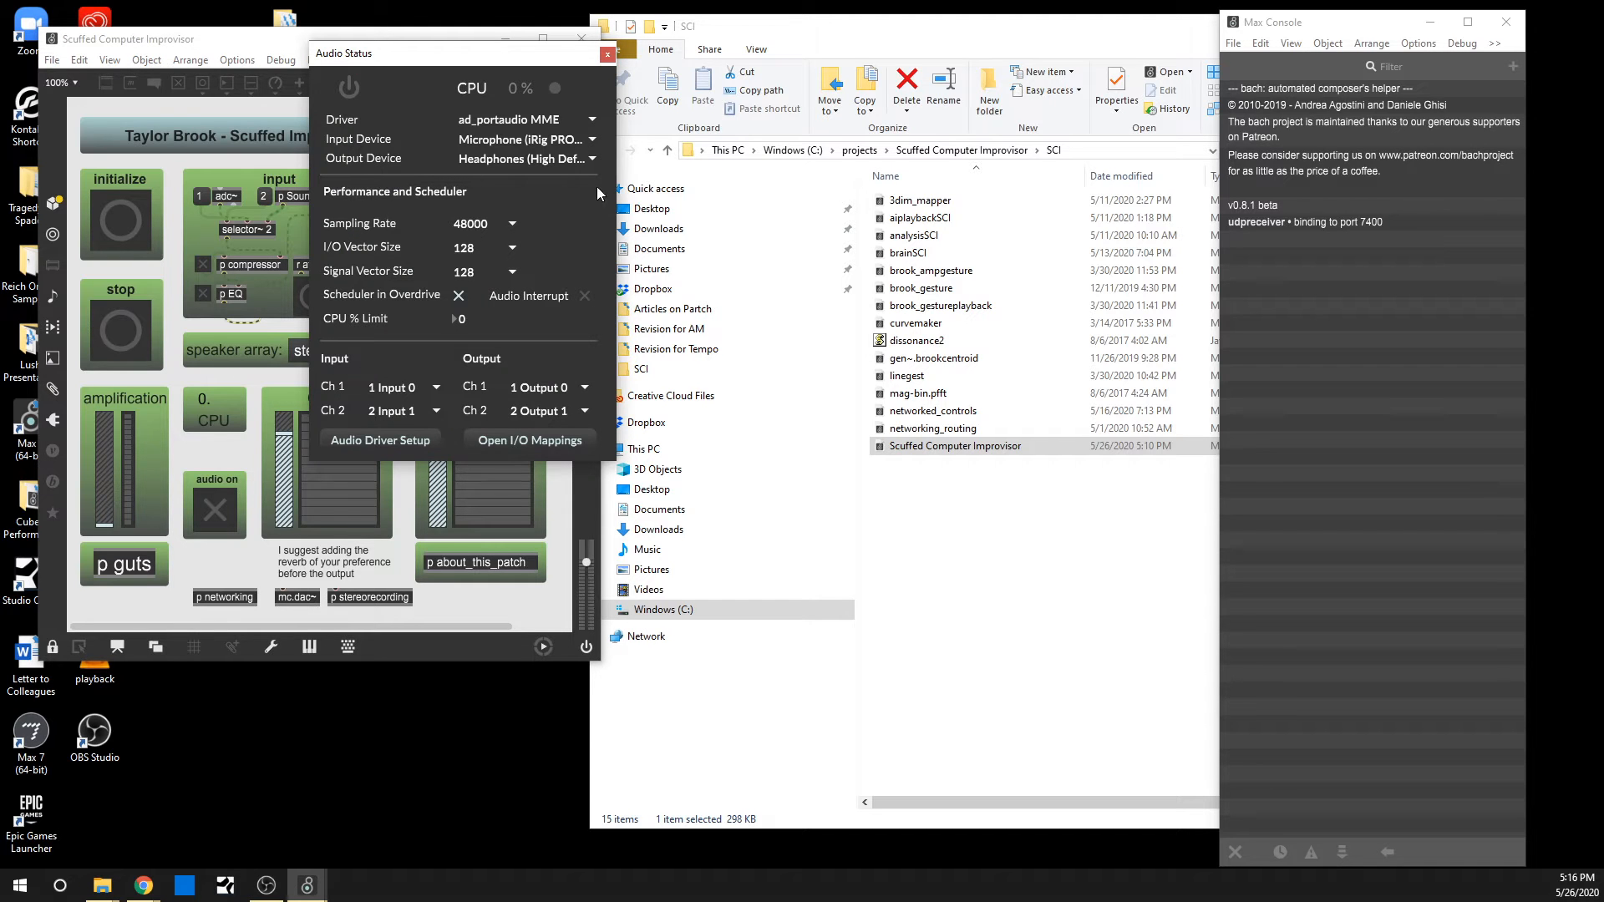
{"action": "mouse_move", "coordinate": [608, 58]}
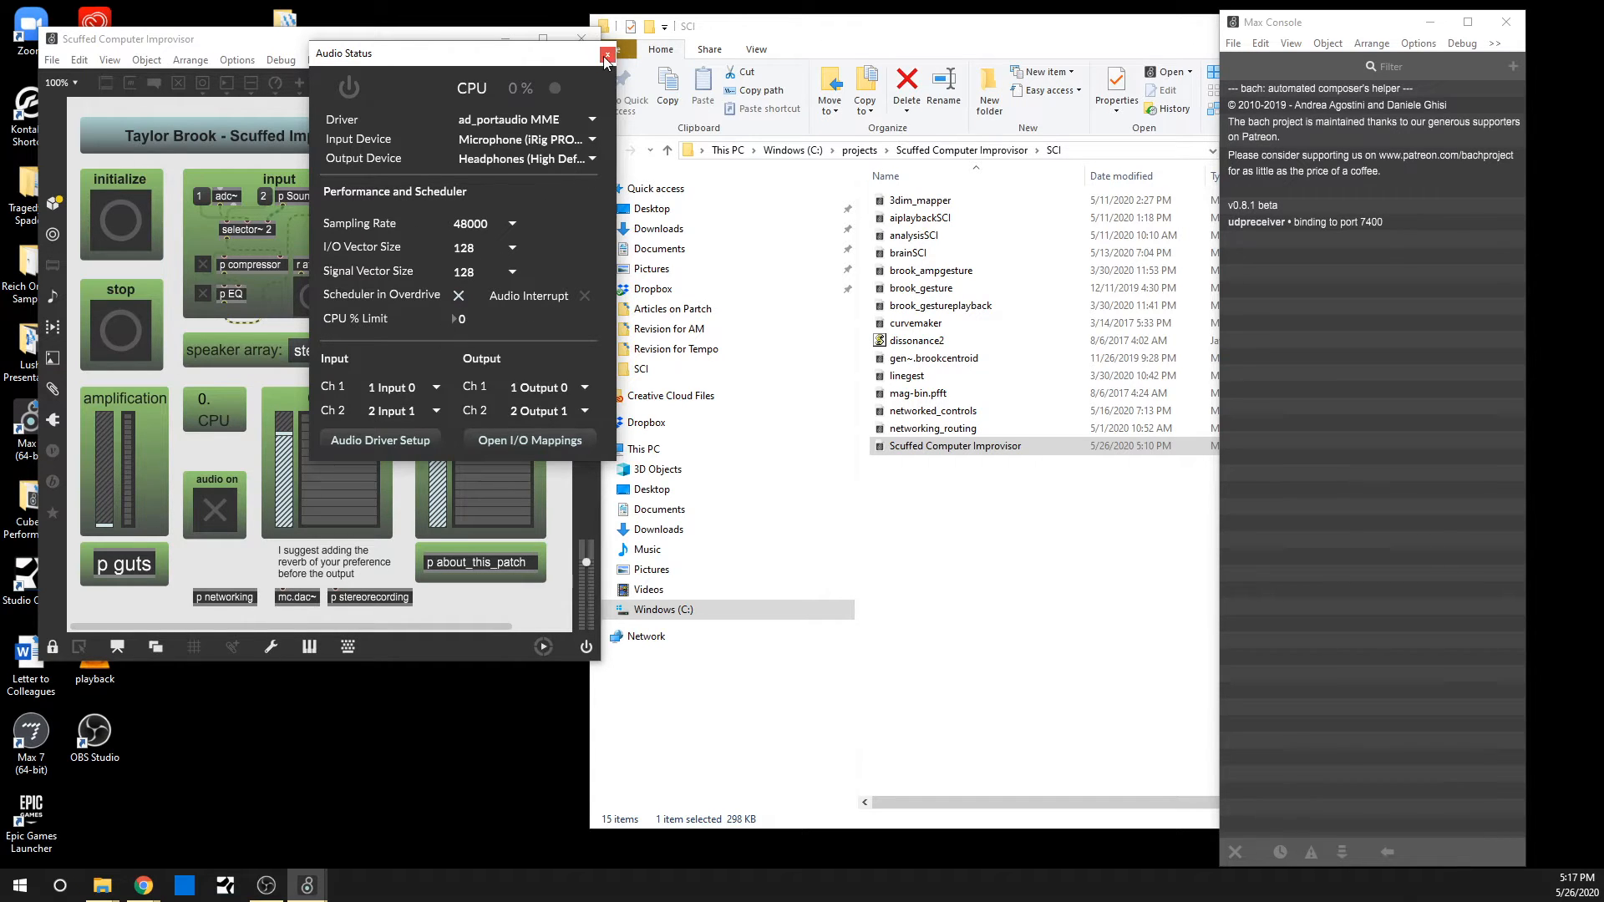
Close Audio Status and open the p Soundfile input subpatch
{"action": "left_click", "coordinate": [606, 51]}
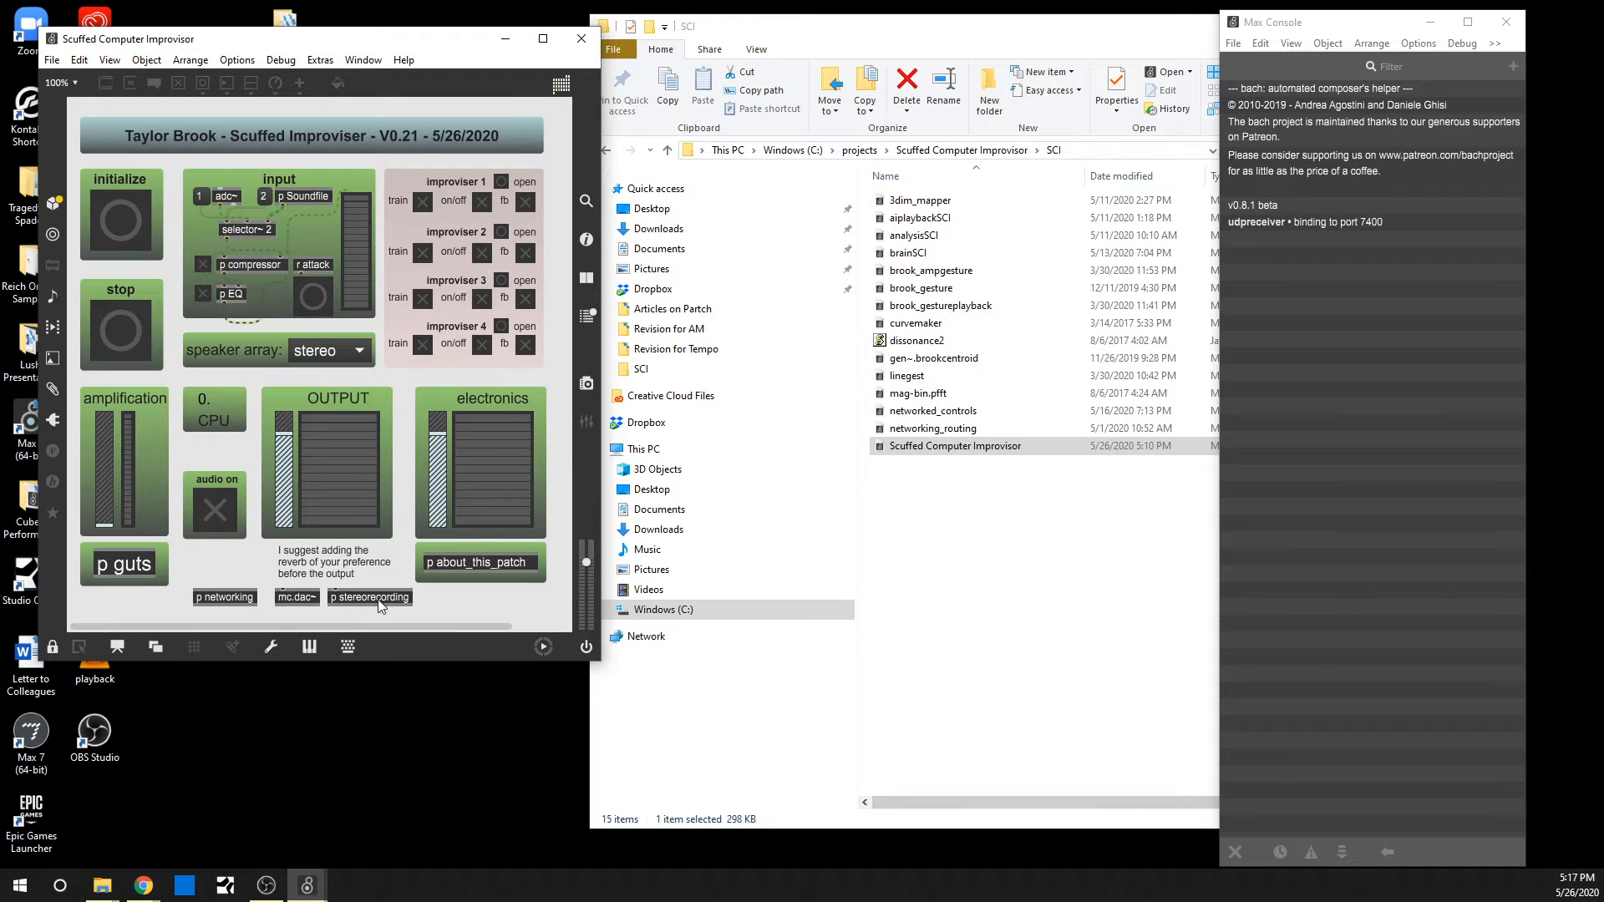
{"action": "mouse_move", "coordinate": [440, 143]}
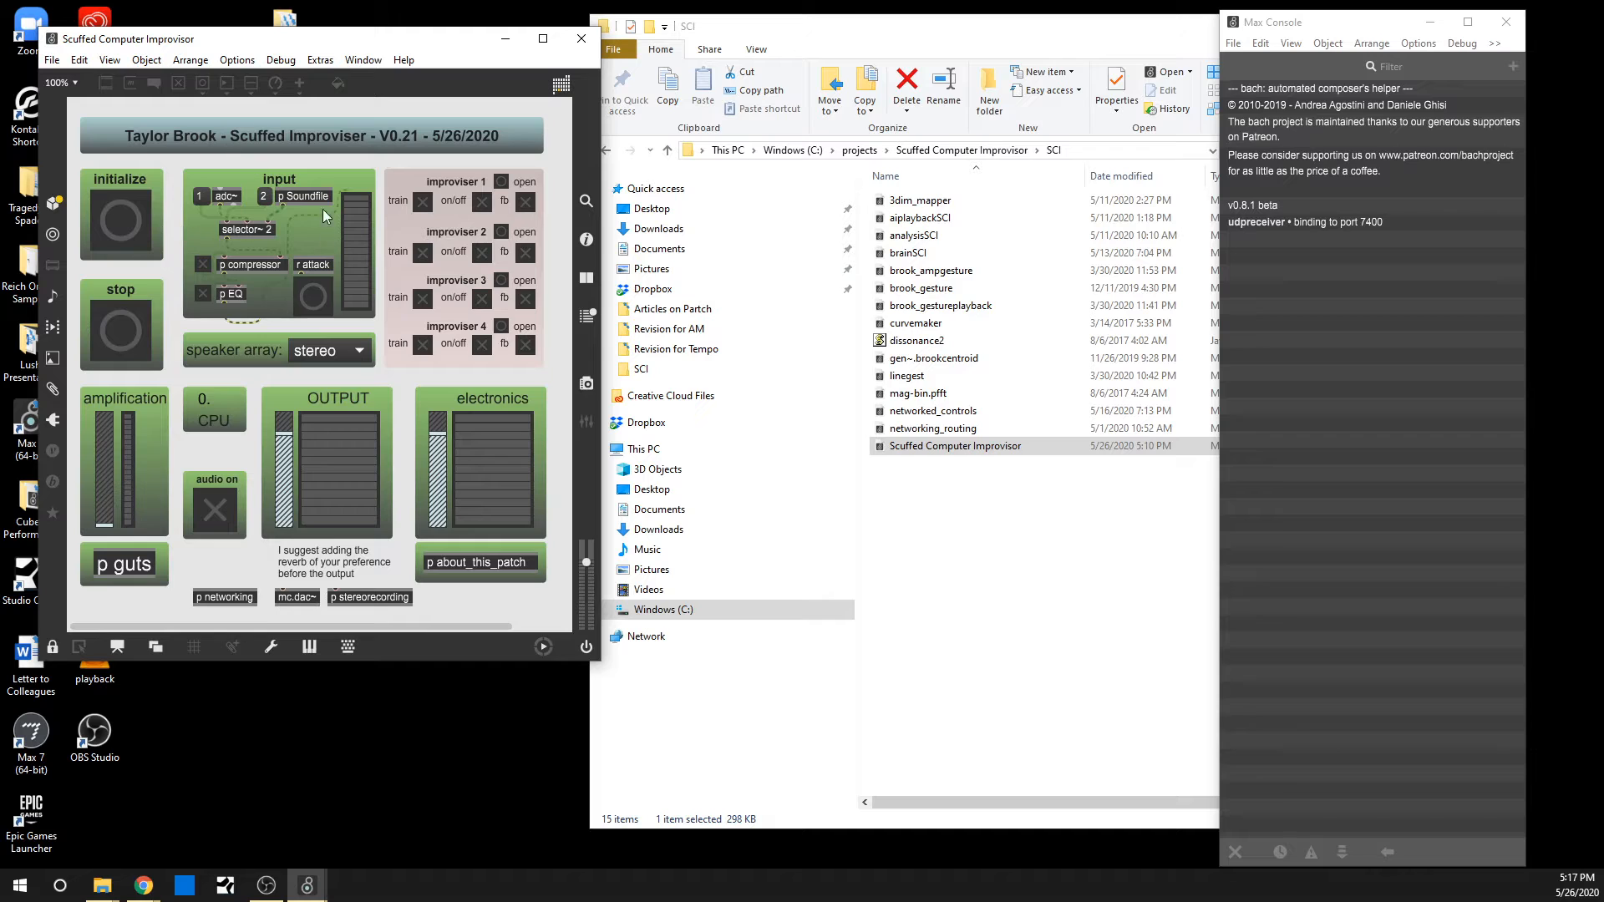
{"action": "mouse_move", "coordinate": [284, 370]}
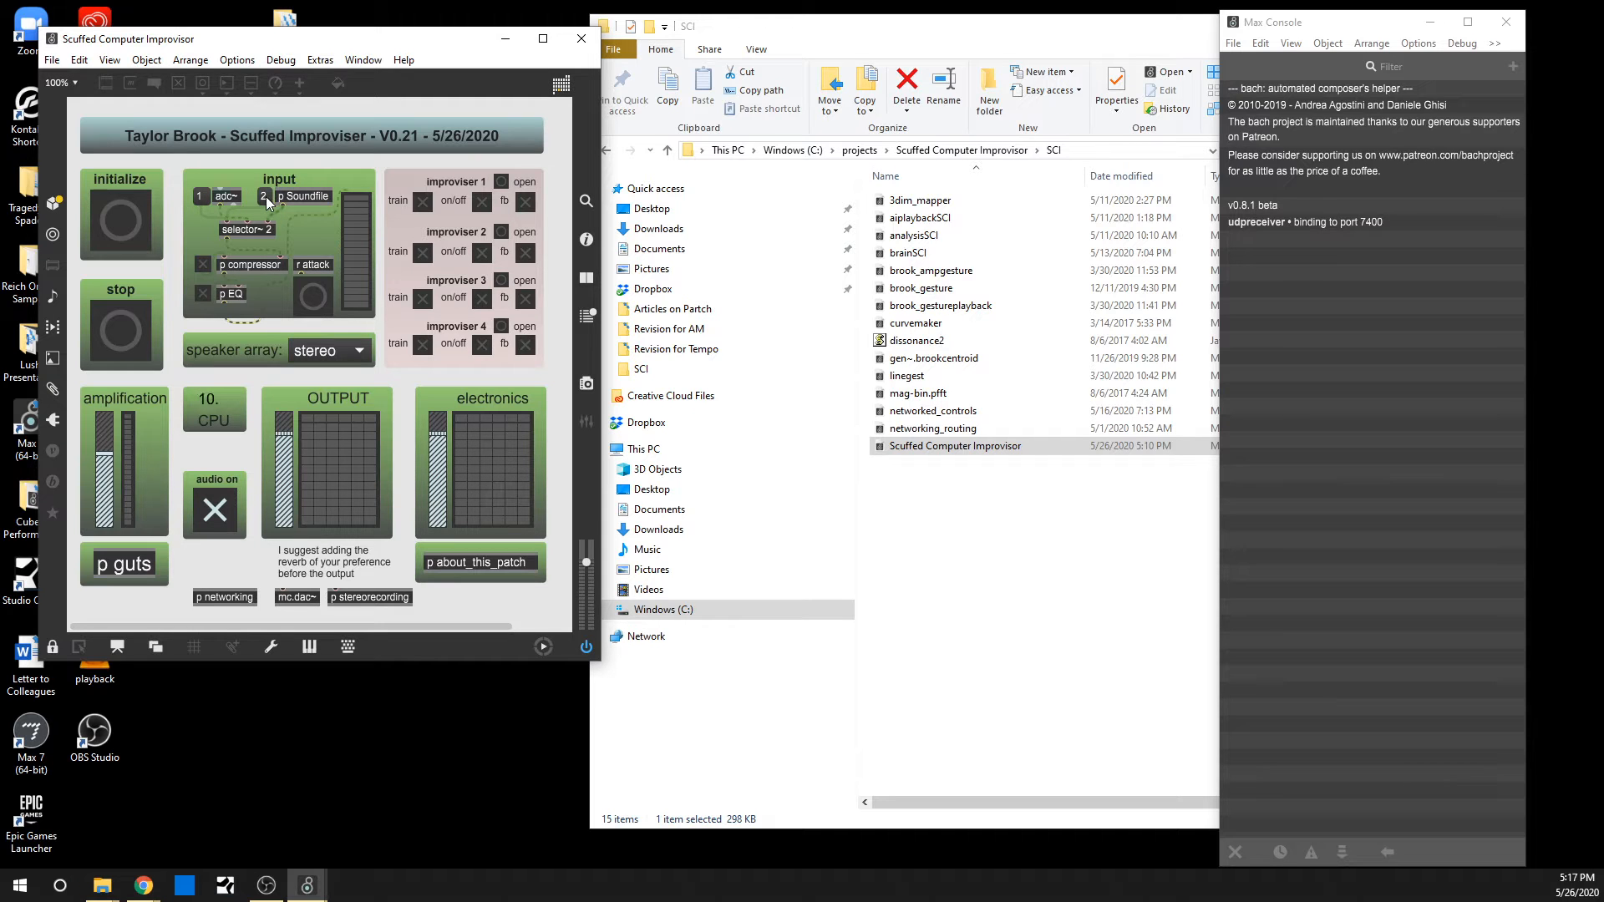
{"action": "double_click", "coordinate": [304, 195]}
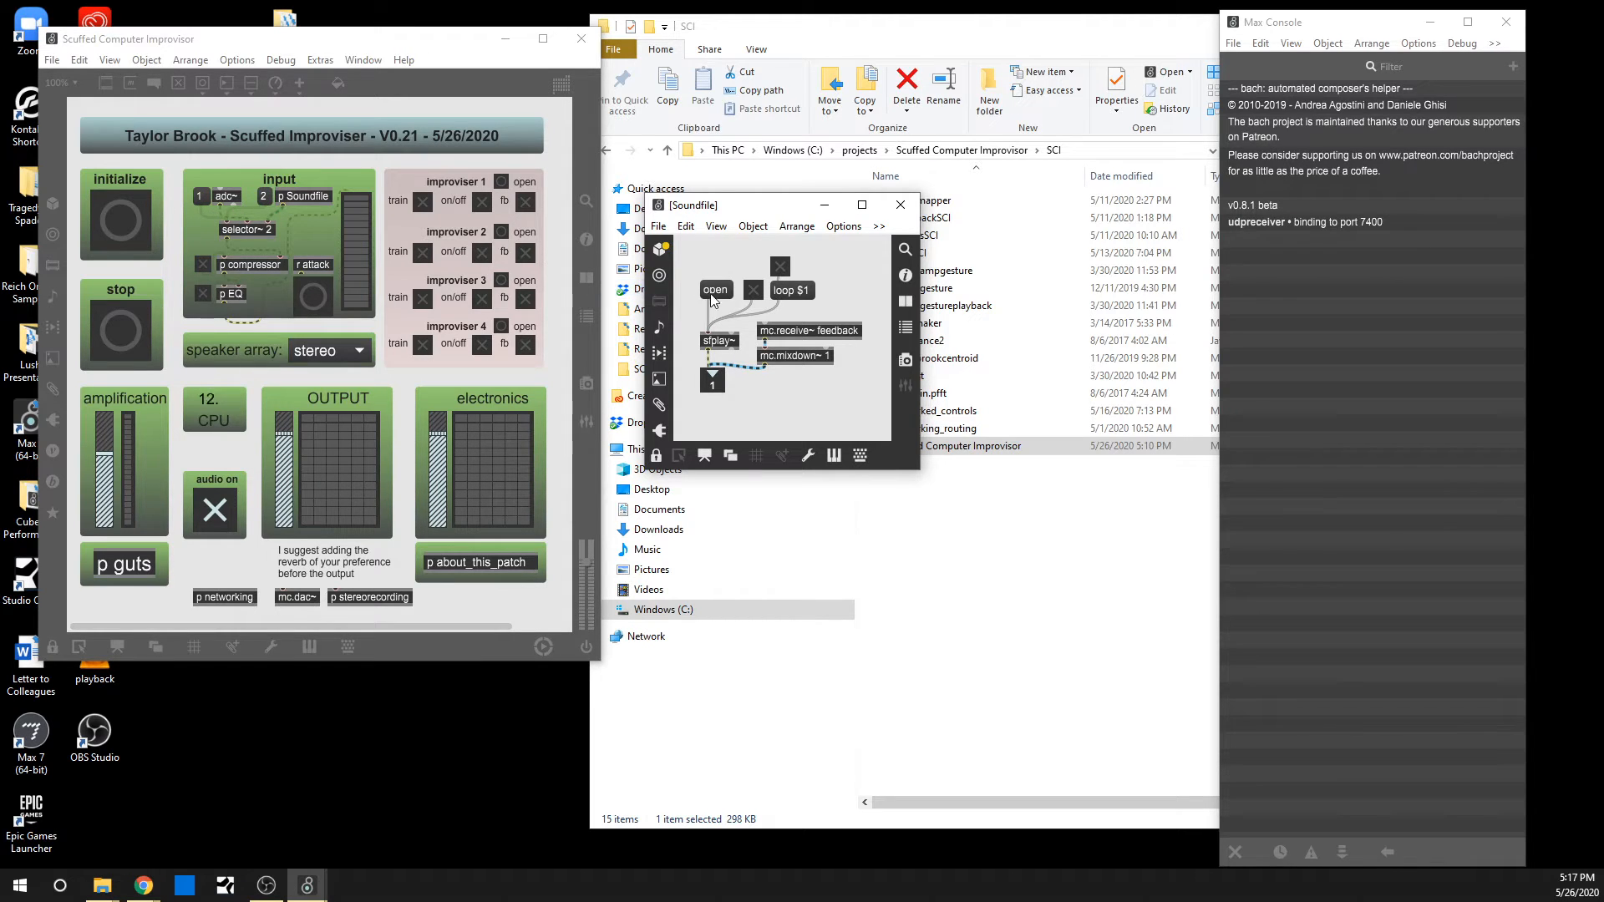
Load a ViolinCue recording into the Soundfile player through the Open dialog
{"action": "left_click", "coordinate": [714, 291]}
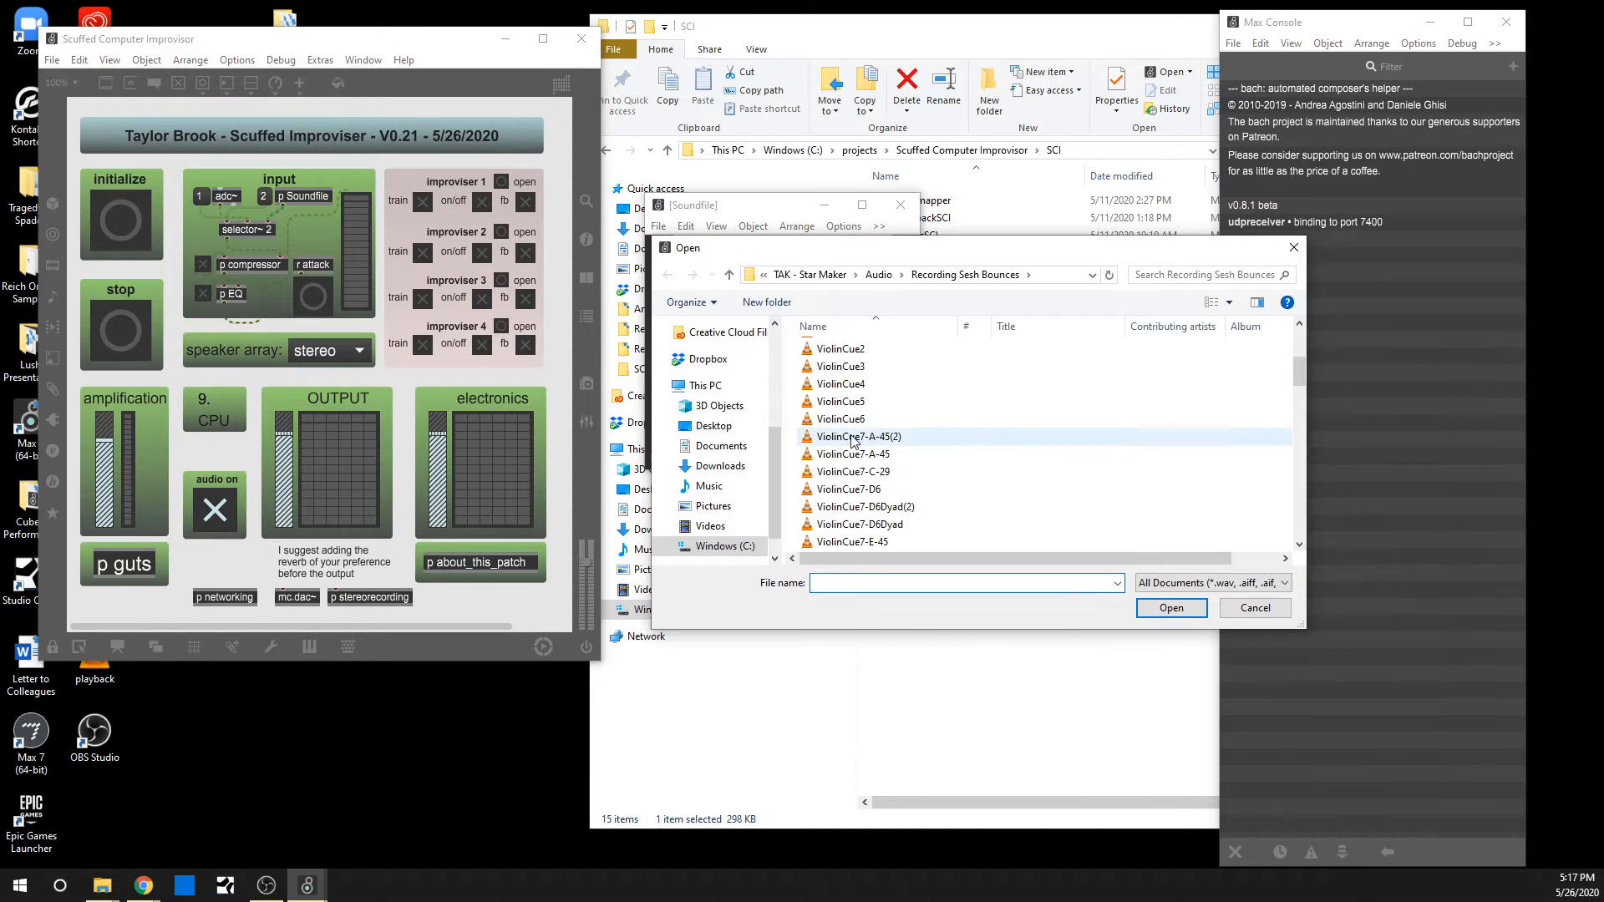
{"action": "left_click", "coordinate": [1171, 608]}
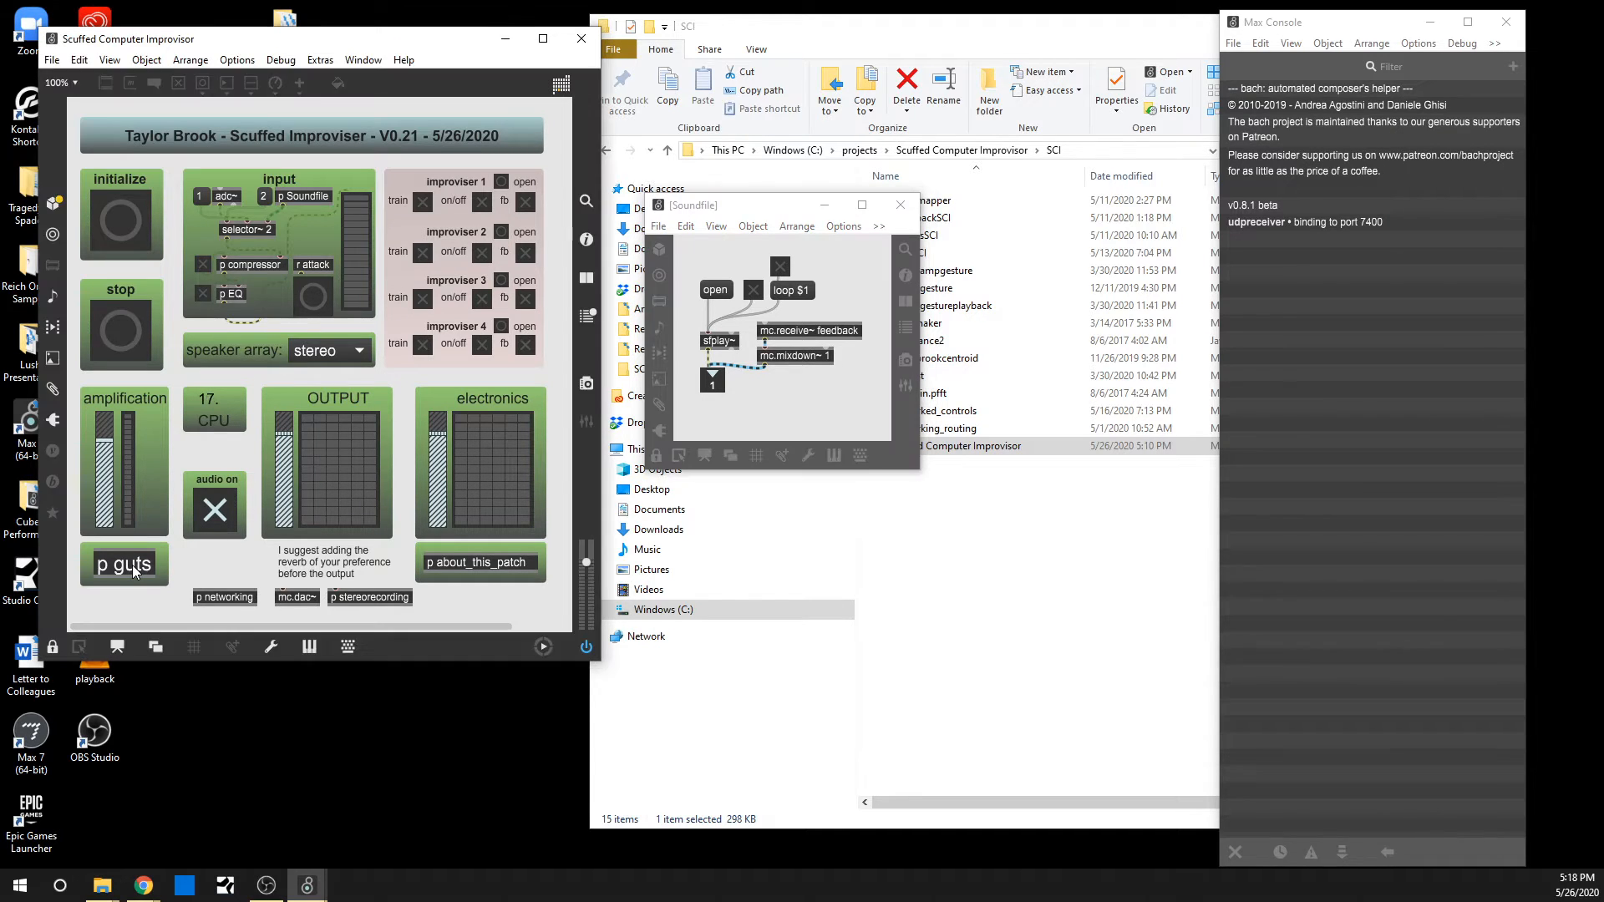
Open p guts, its listener and pitchdetection subpatches, then close pitchdetection
{"action": "double_click", "coordinate": [123, 565]}
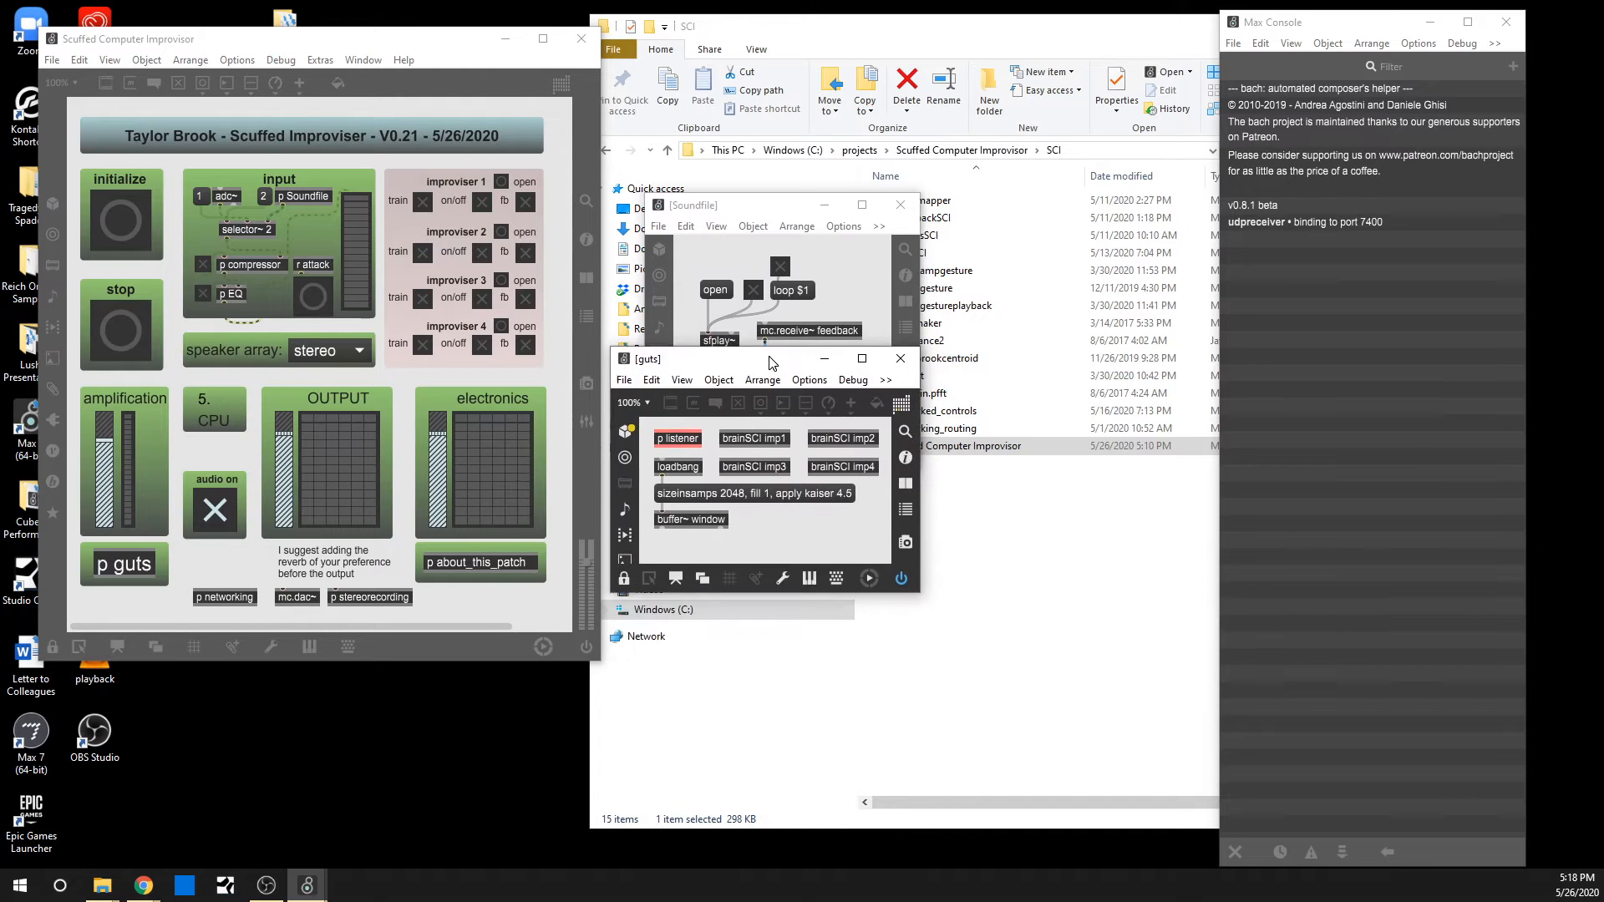
{"action": "double_click", "coordinate": [676, 437]}
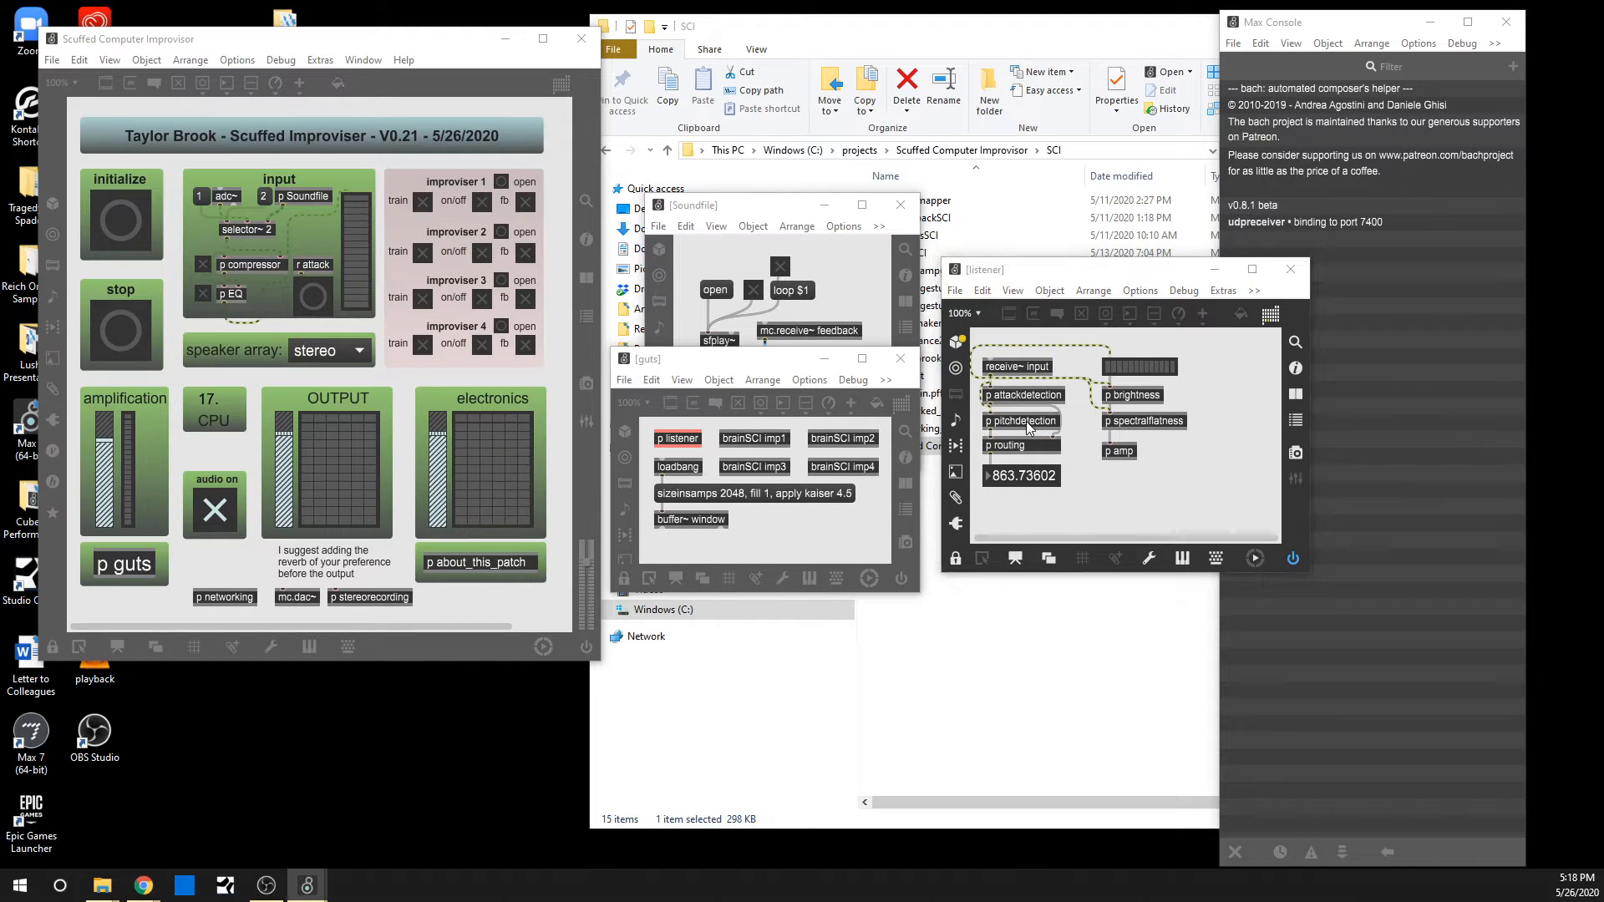
{"action": "double_click", "coordinate": [1021, 421]}
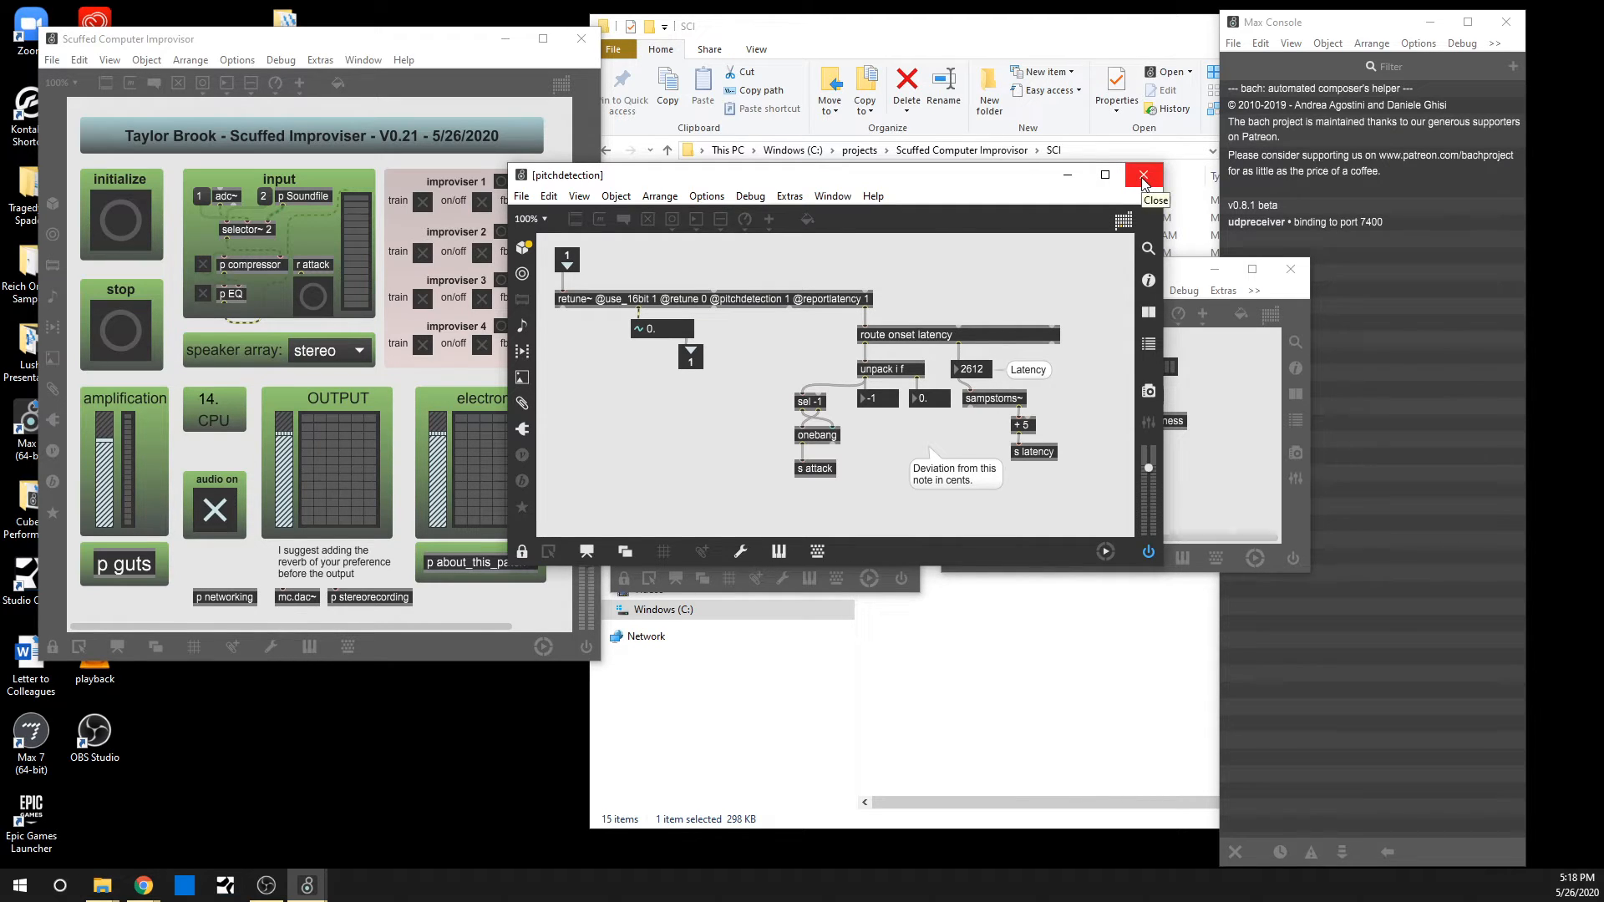
{"action": "left_click", "coordinate": [1142, 175]}
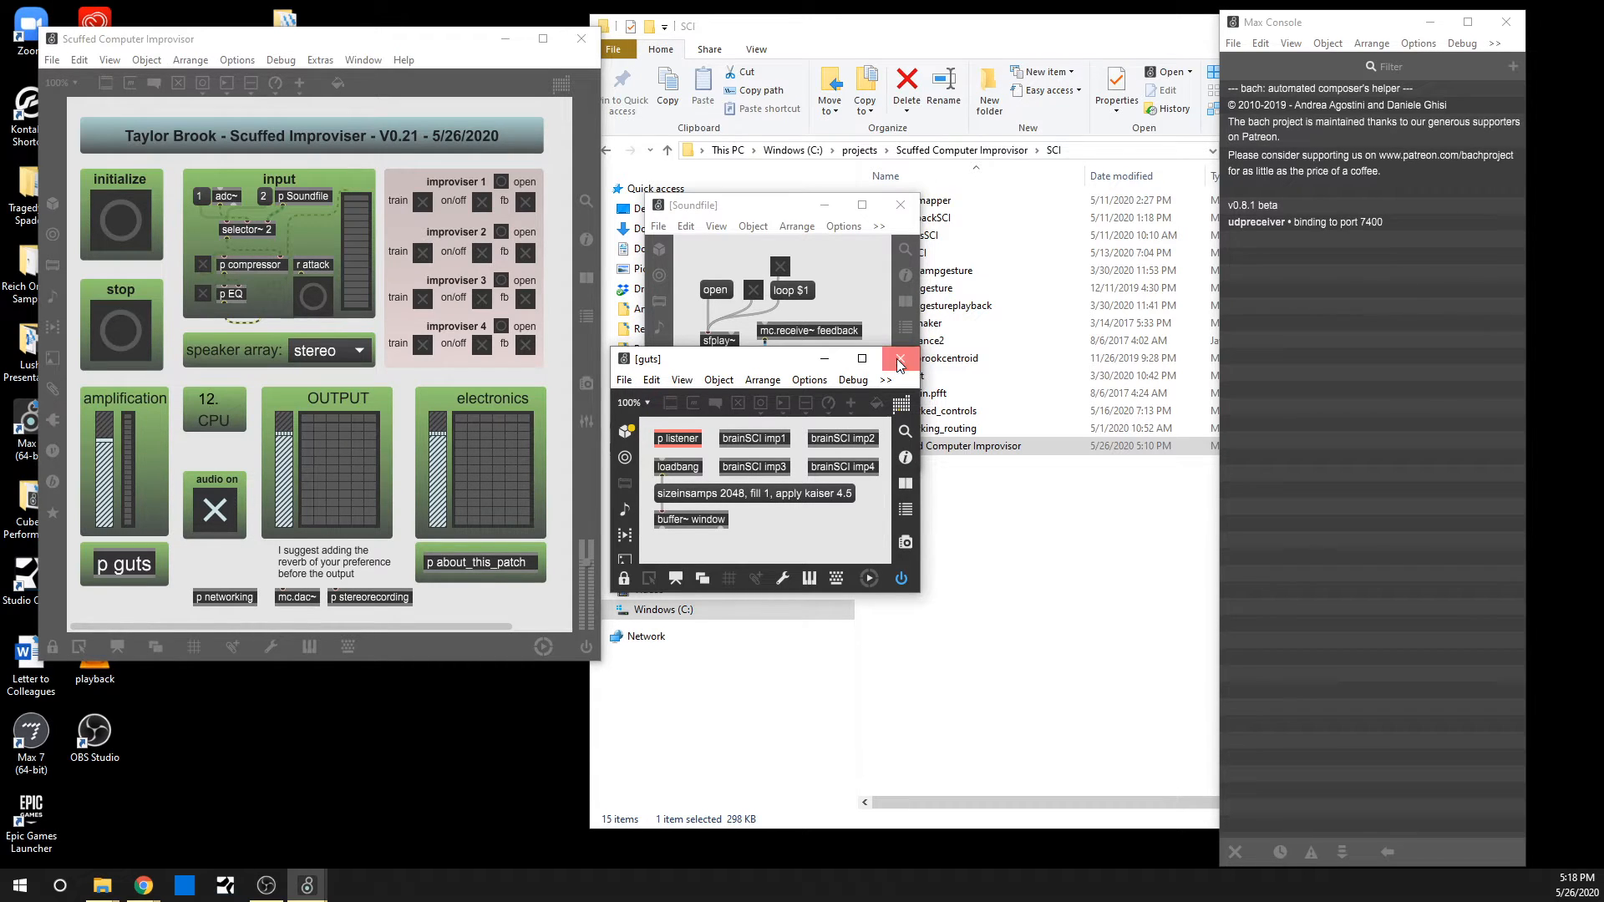
Close the guts subpatch window, leaving Soundfile in front of the main patch
{"action": "left_click", "coordinate": [898, 357]}
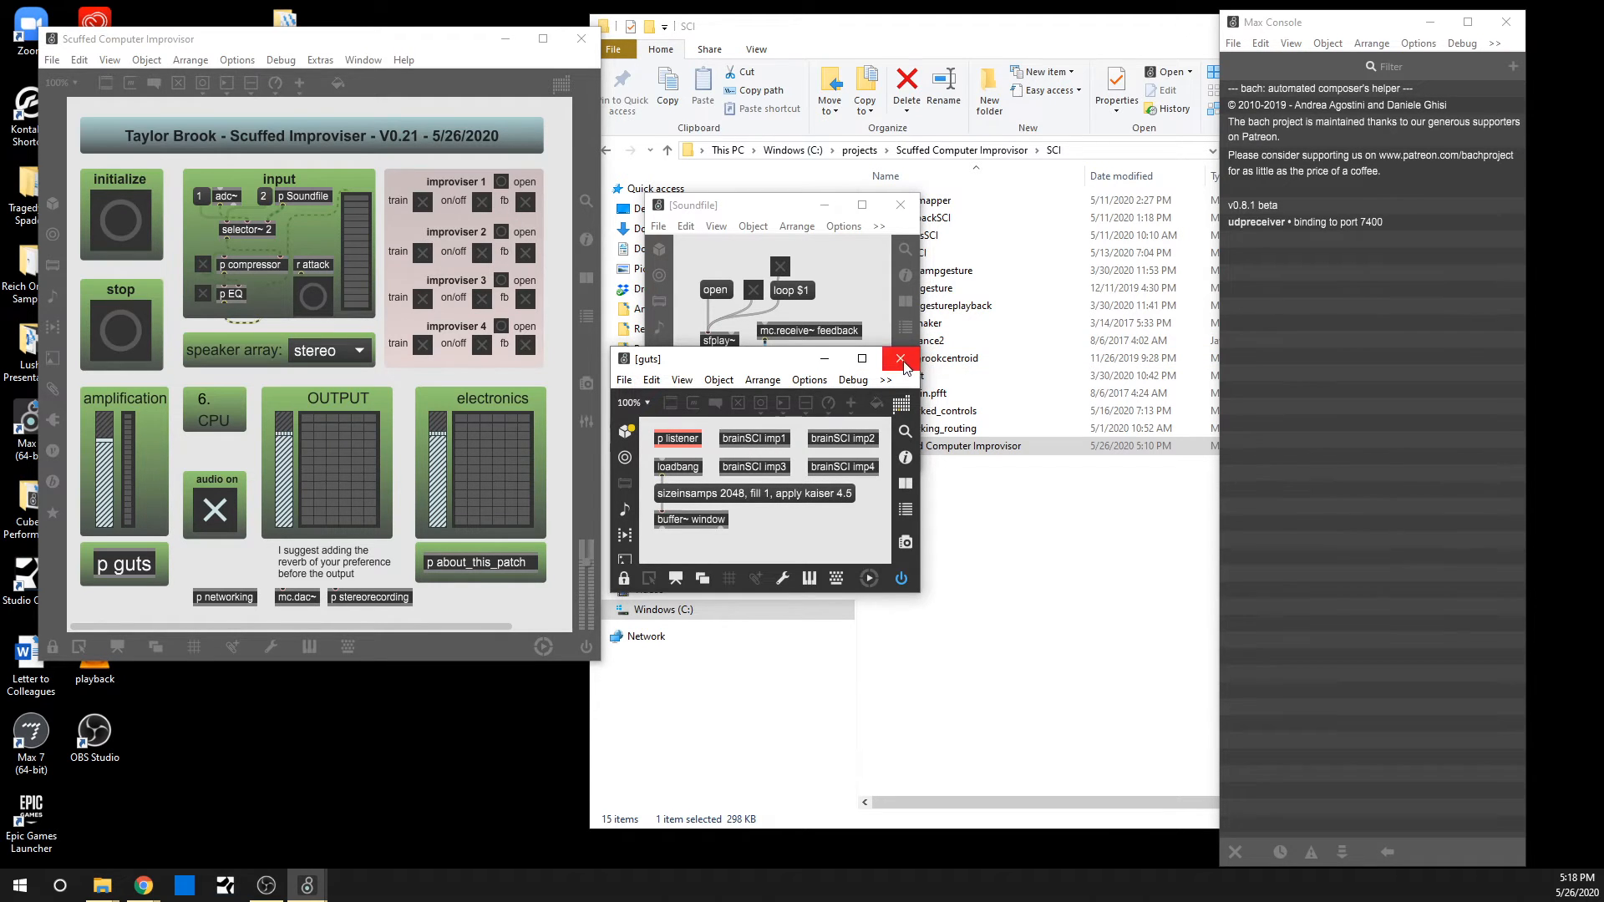
{"action": "left_click", "coordinate": [899, 358]}
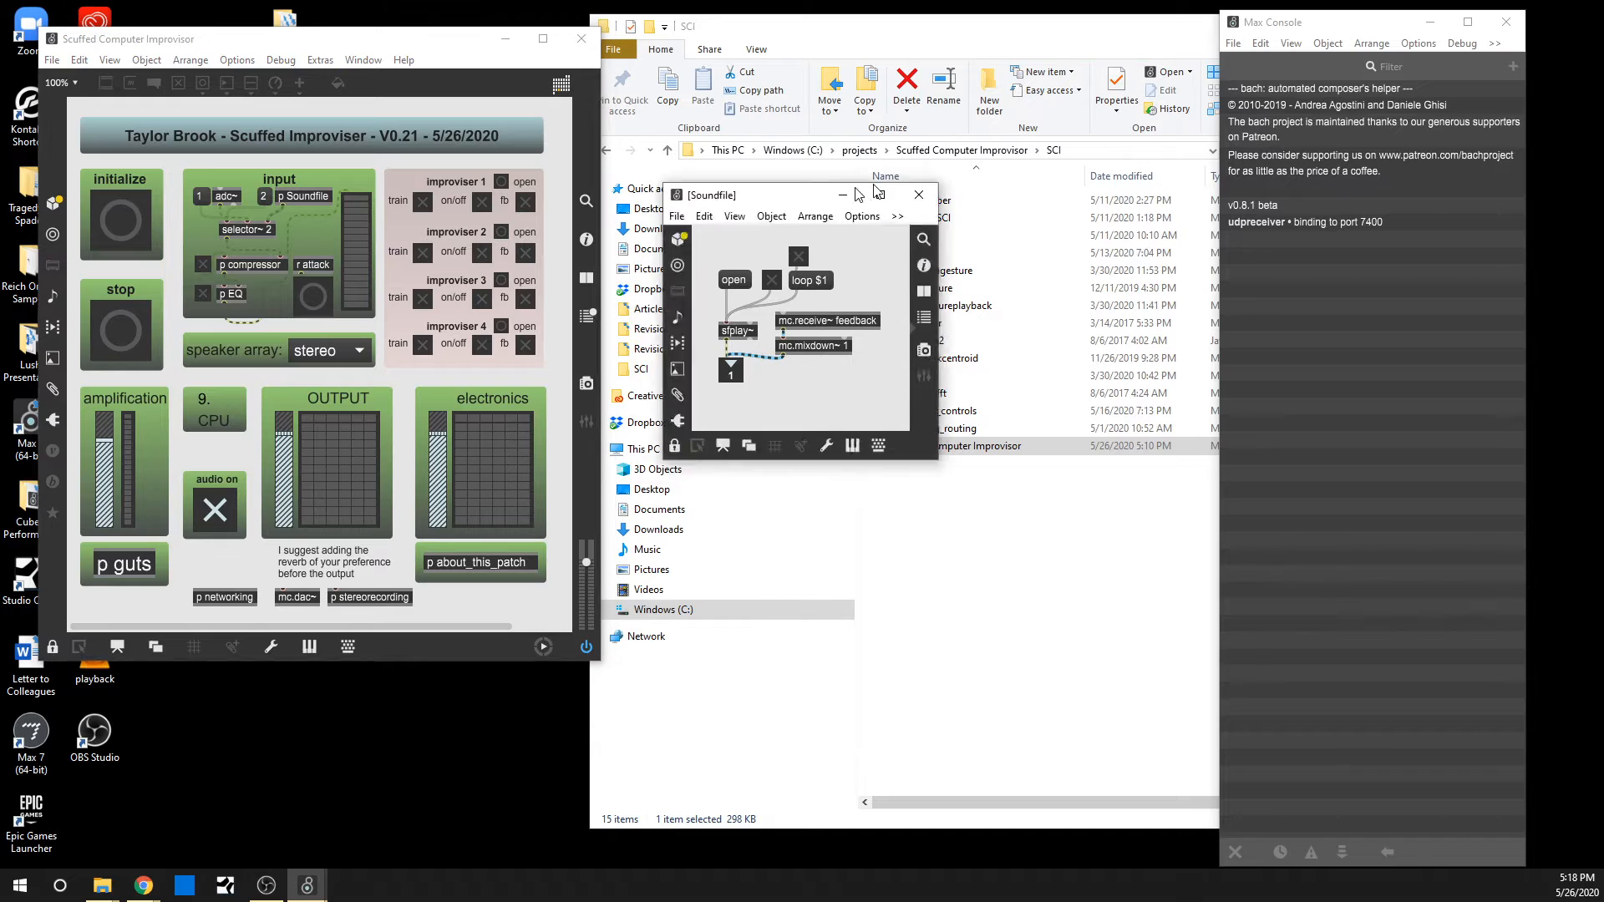
Drag the Soundfile subpatch window down out of the way
{"action": "left_click_drag", "start_coordinate": [787, 193], "coordinate": [391, 606]}
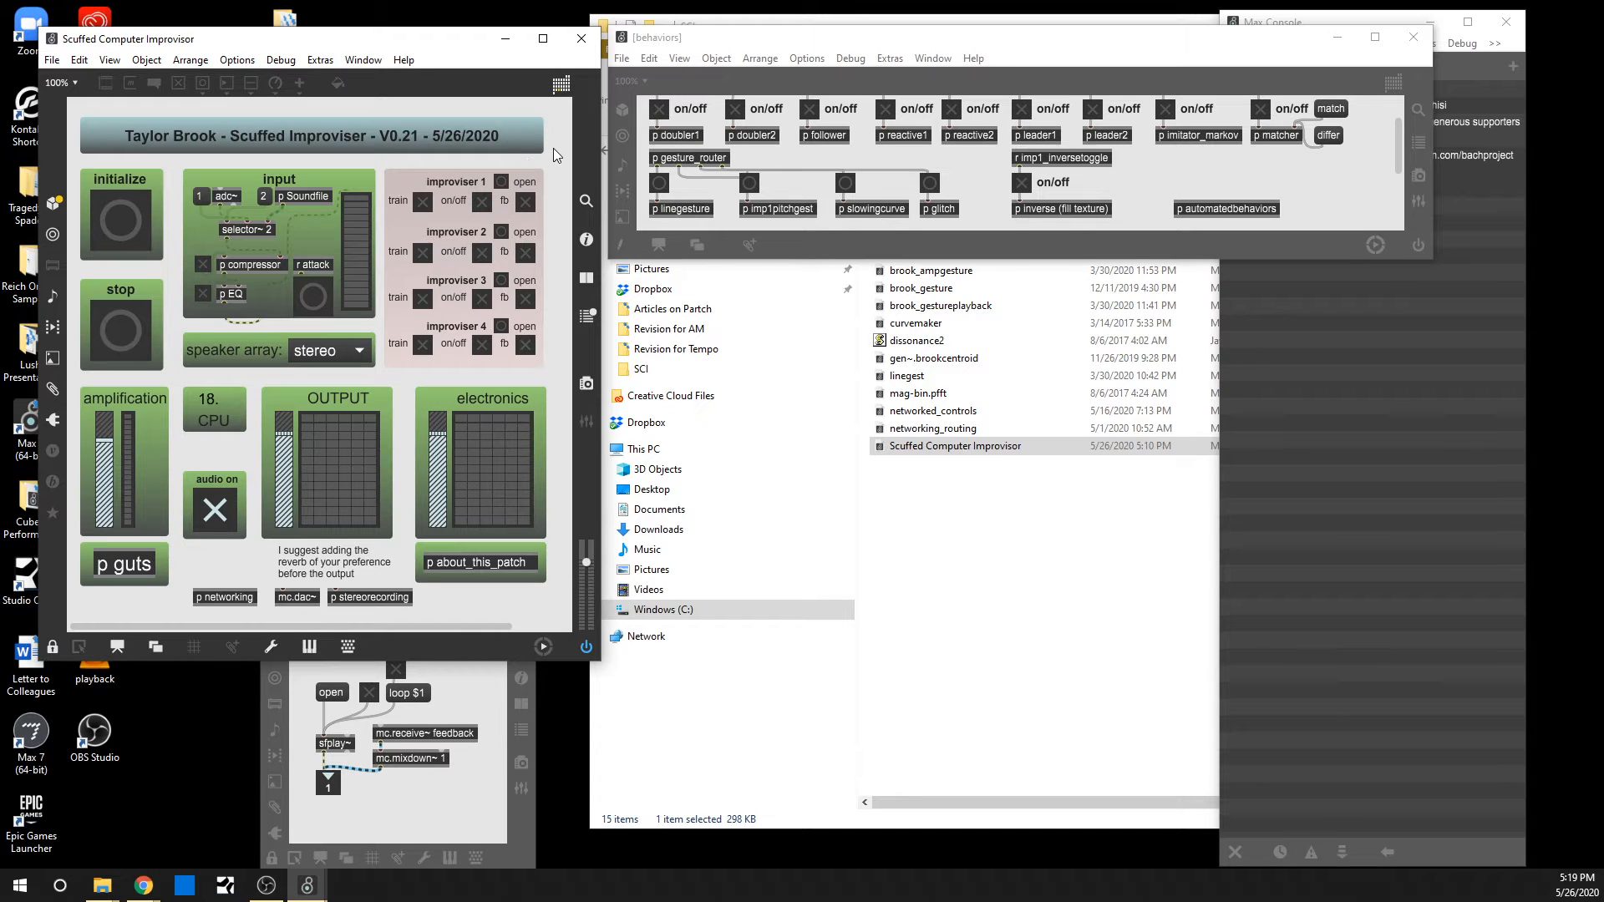
{"action": "mouse_move", "coordinate": [568, 179]}
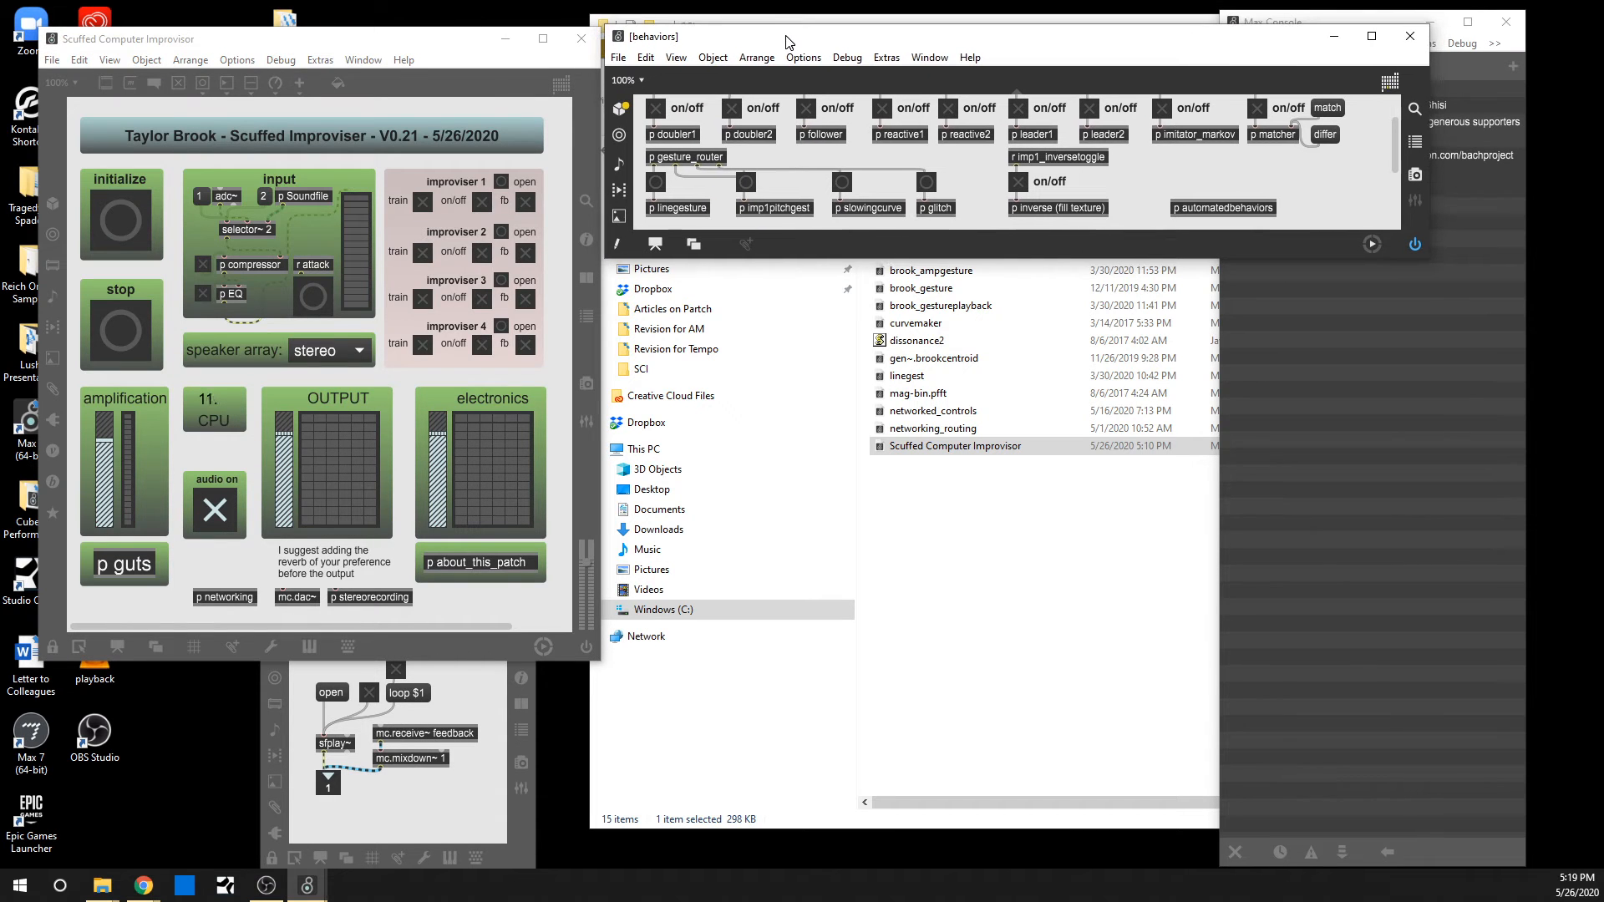
{"action": "left_click", "coordinate": [123, 565]}
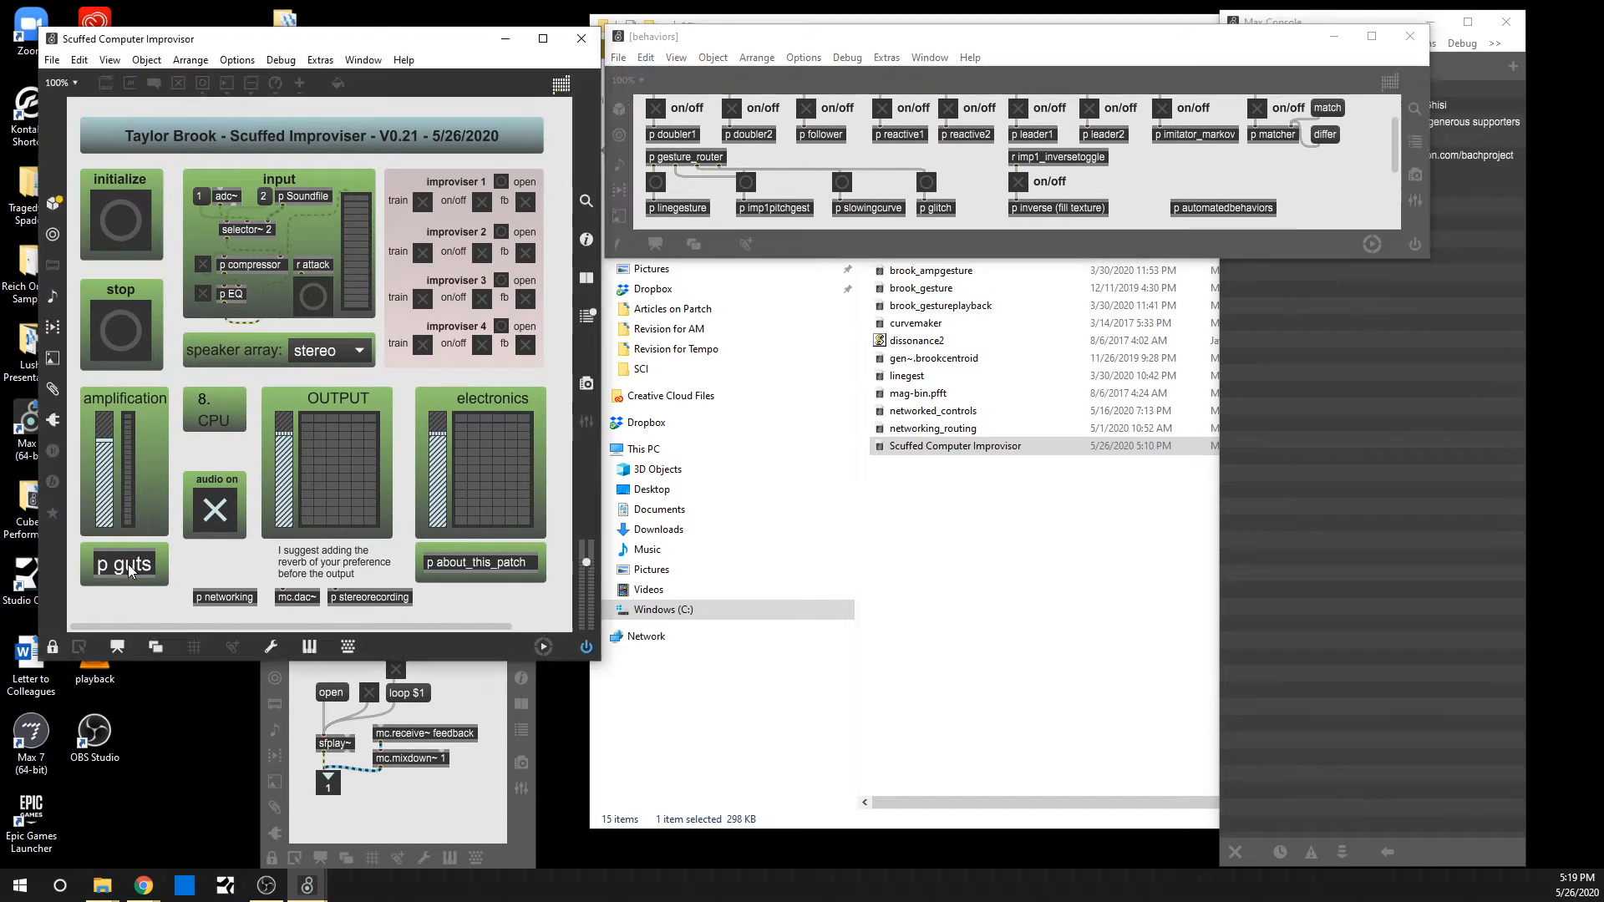
{"action": "double_click", "coordinate": [124, 564]}
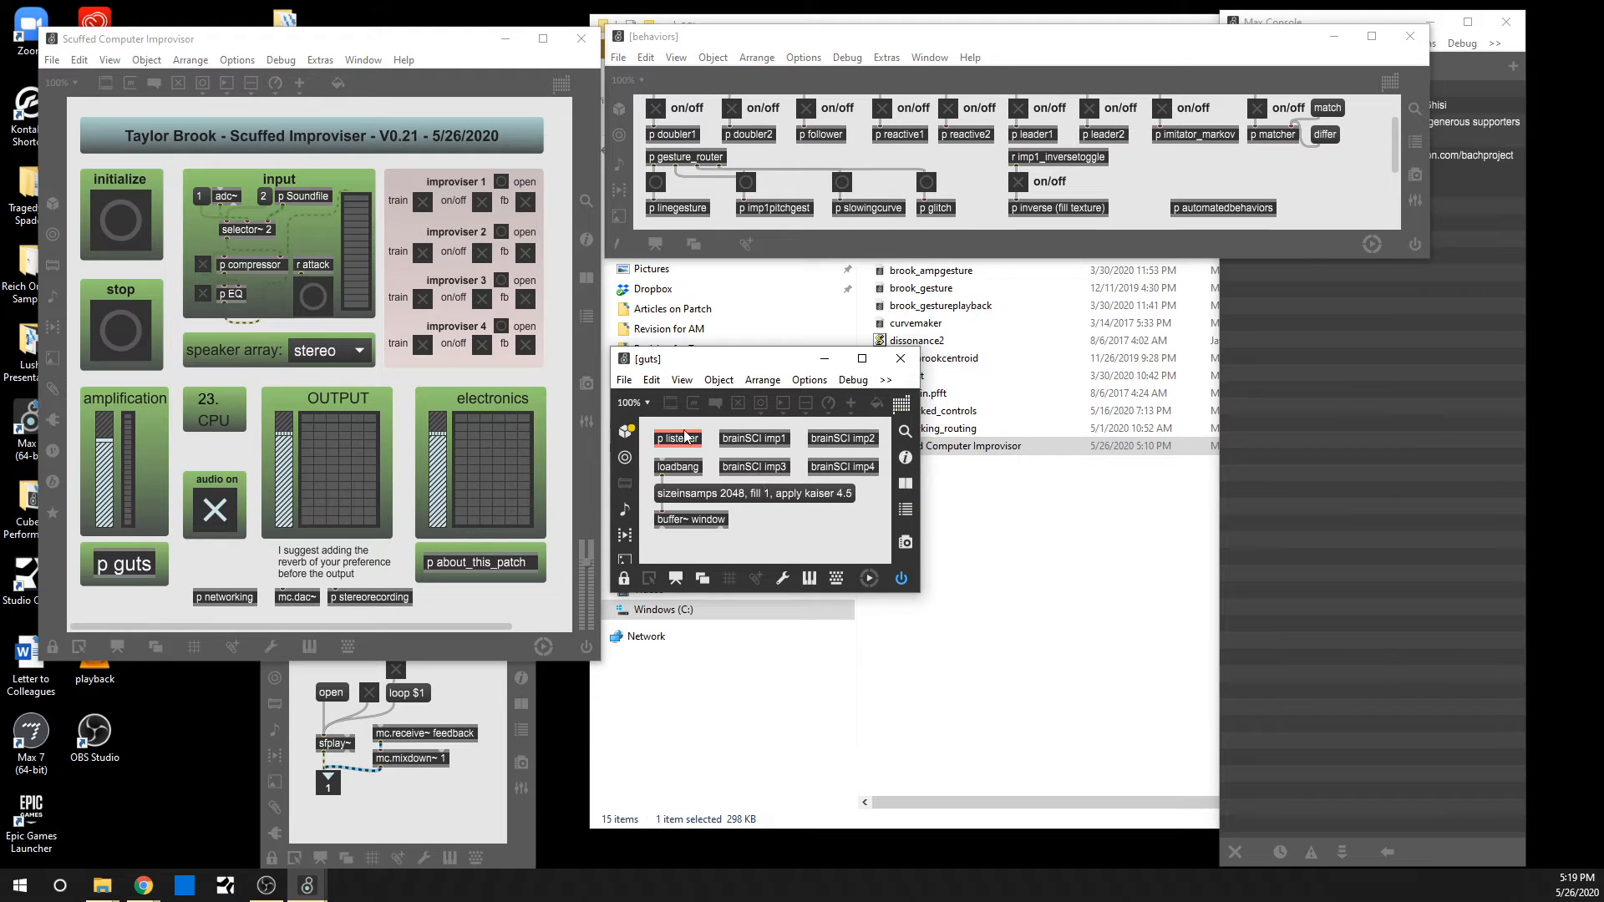
{"action": "double_click", "coordinate": [678, 438]}
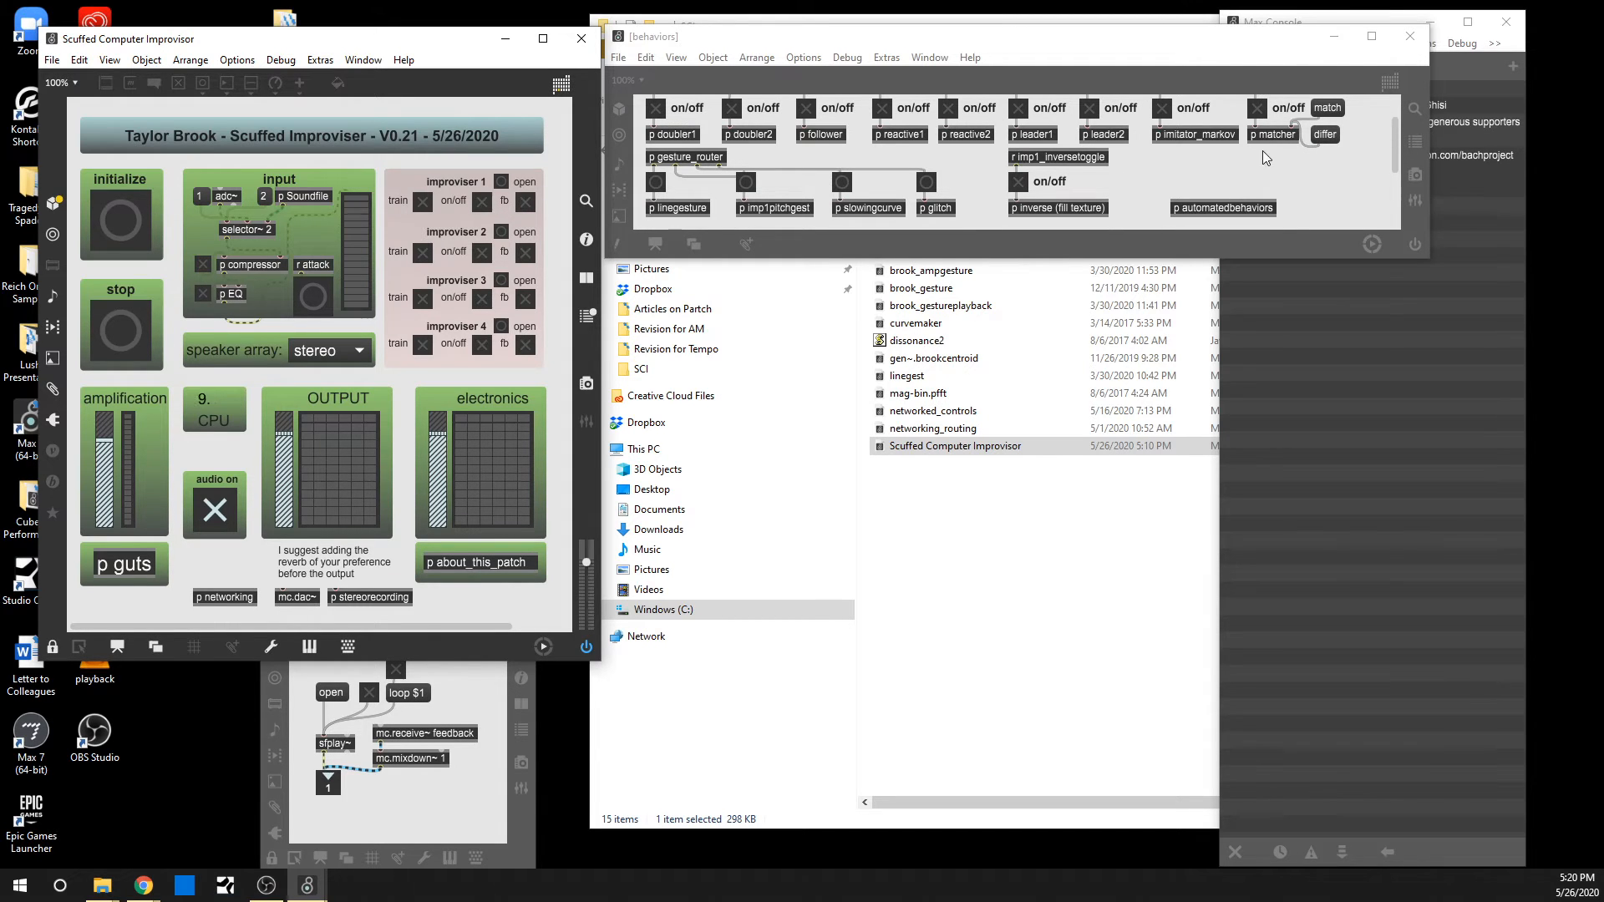
{"action": "mouse_move", "coordinate": [1199, 186]}
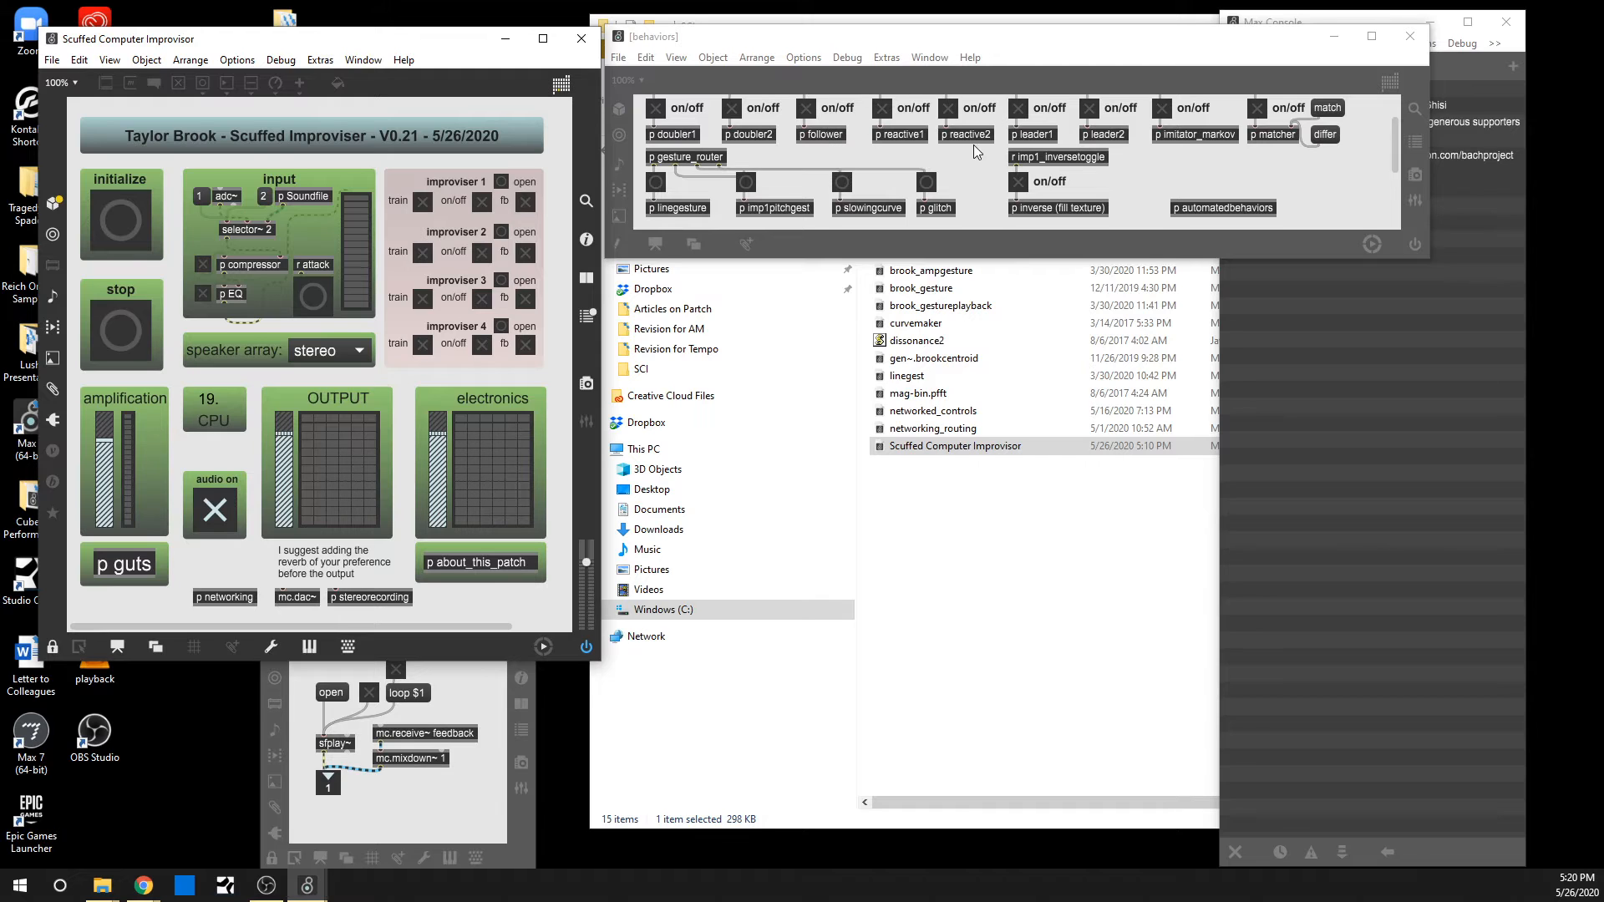
{"action": "mouse_move", "coordinate": [711, 56]}
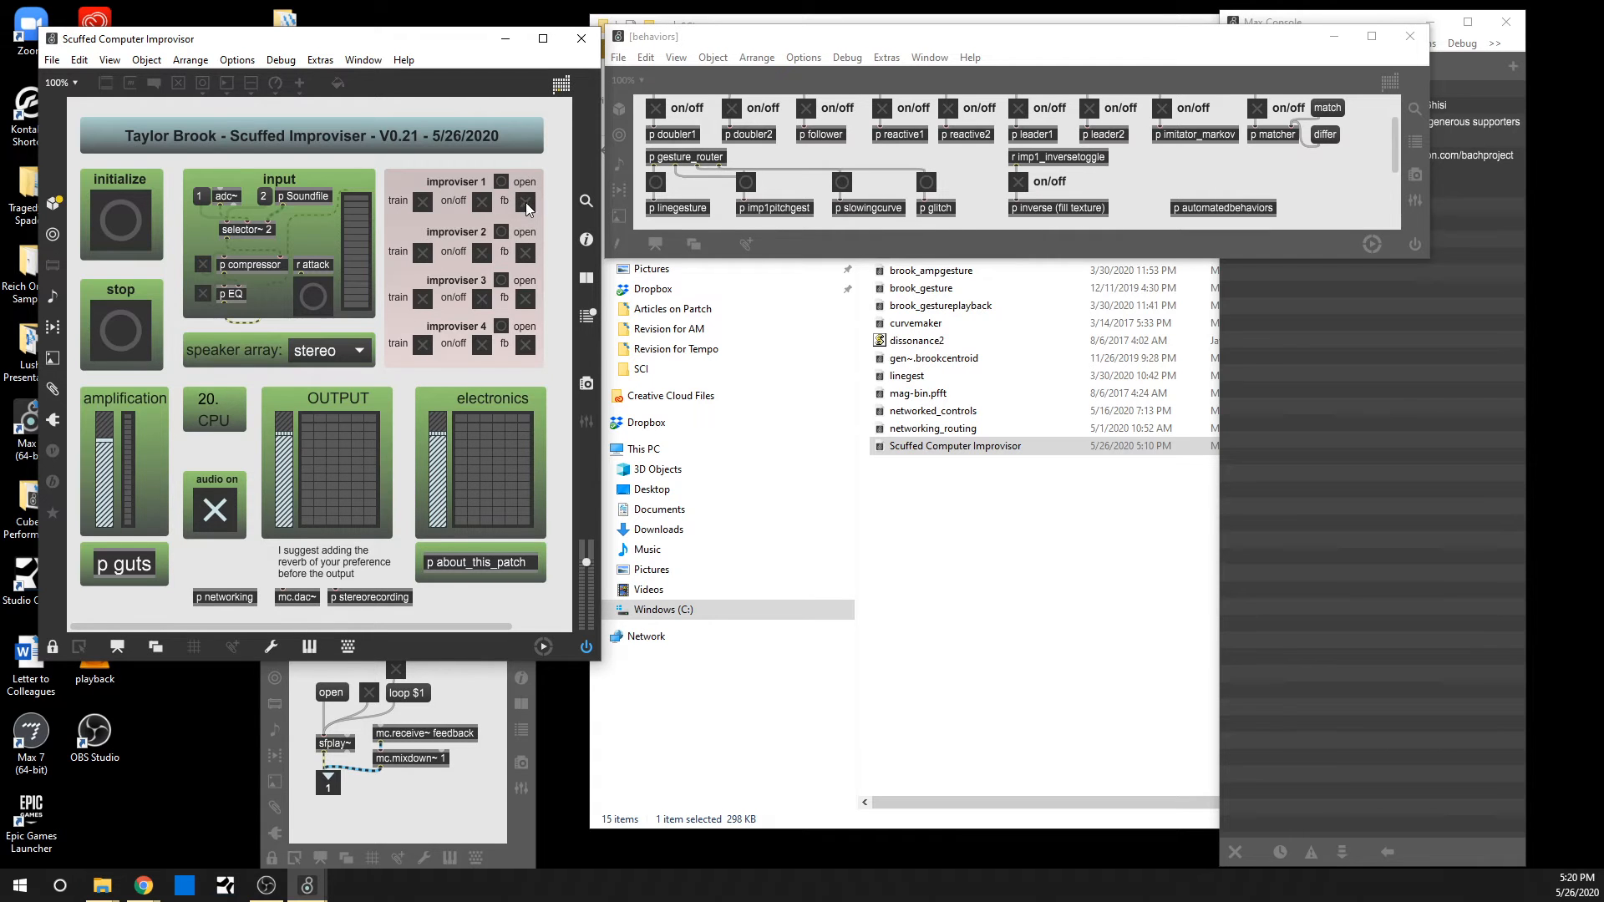
{"action": "mouse_move", "coordinate": [314, 298]}
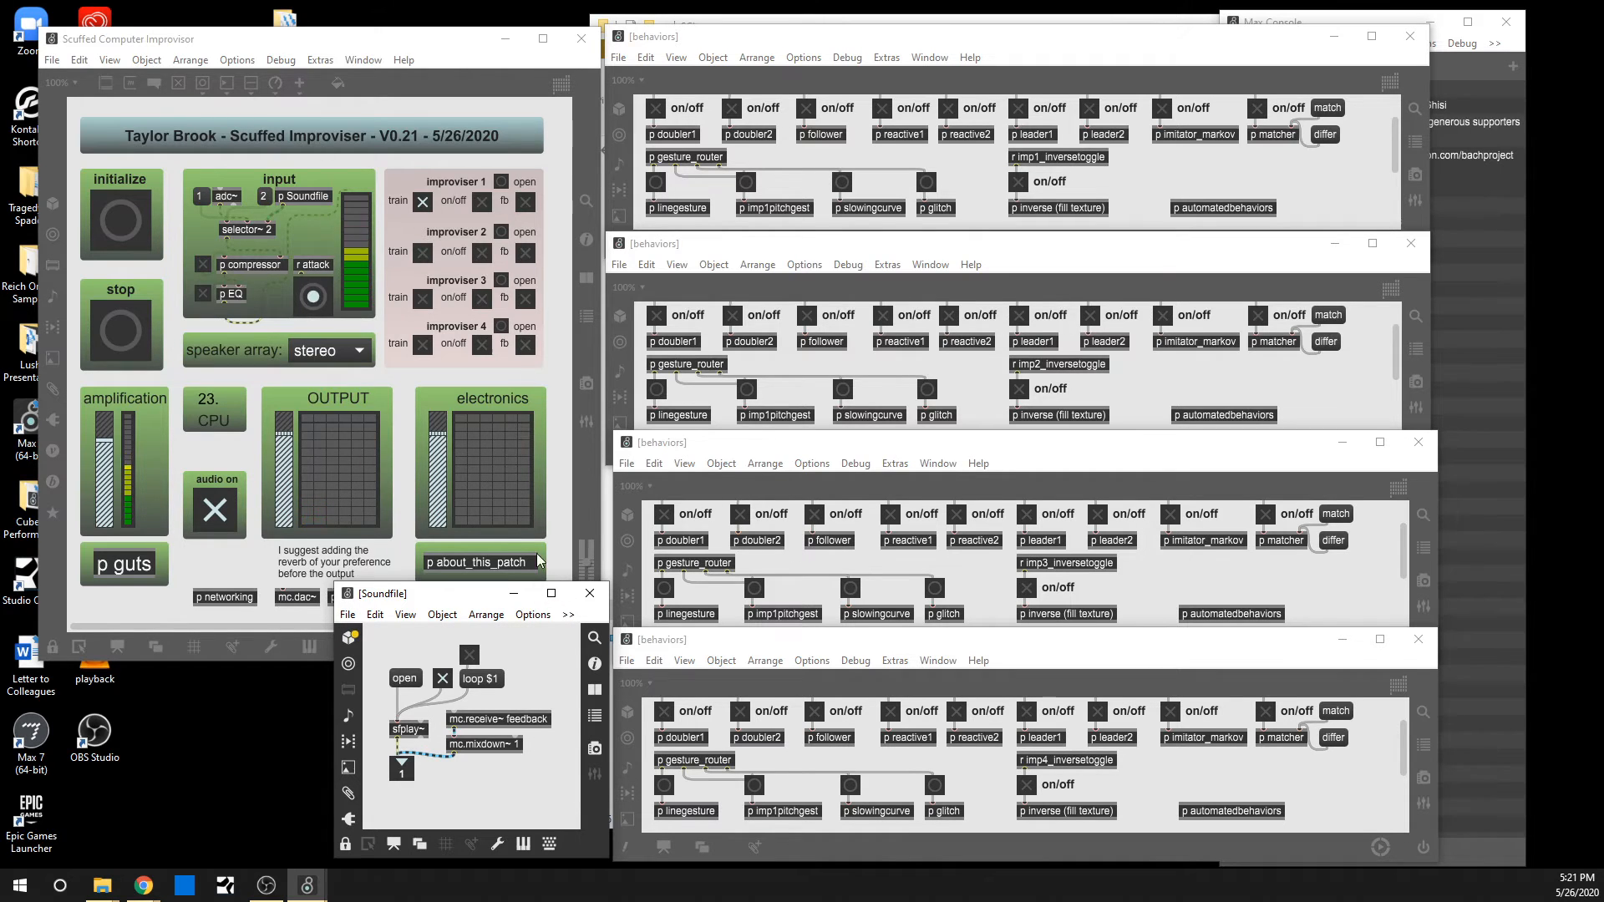
{"action": "mouse_move", "coordinate": [425, 194]}
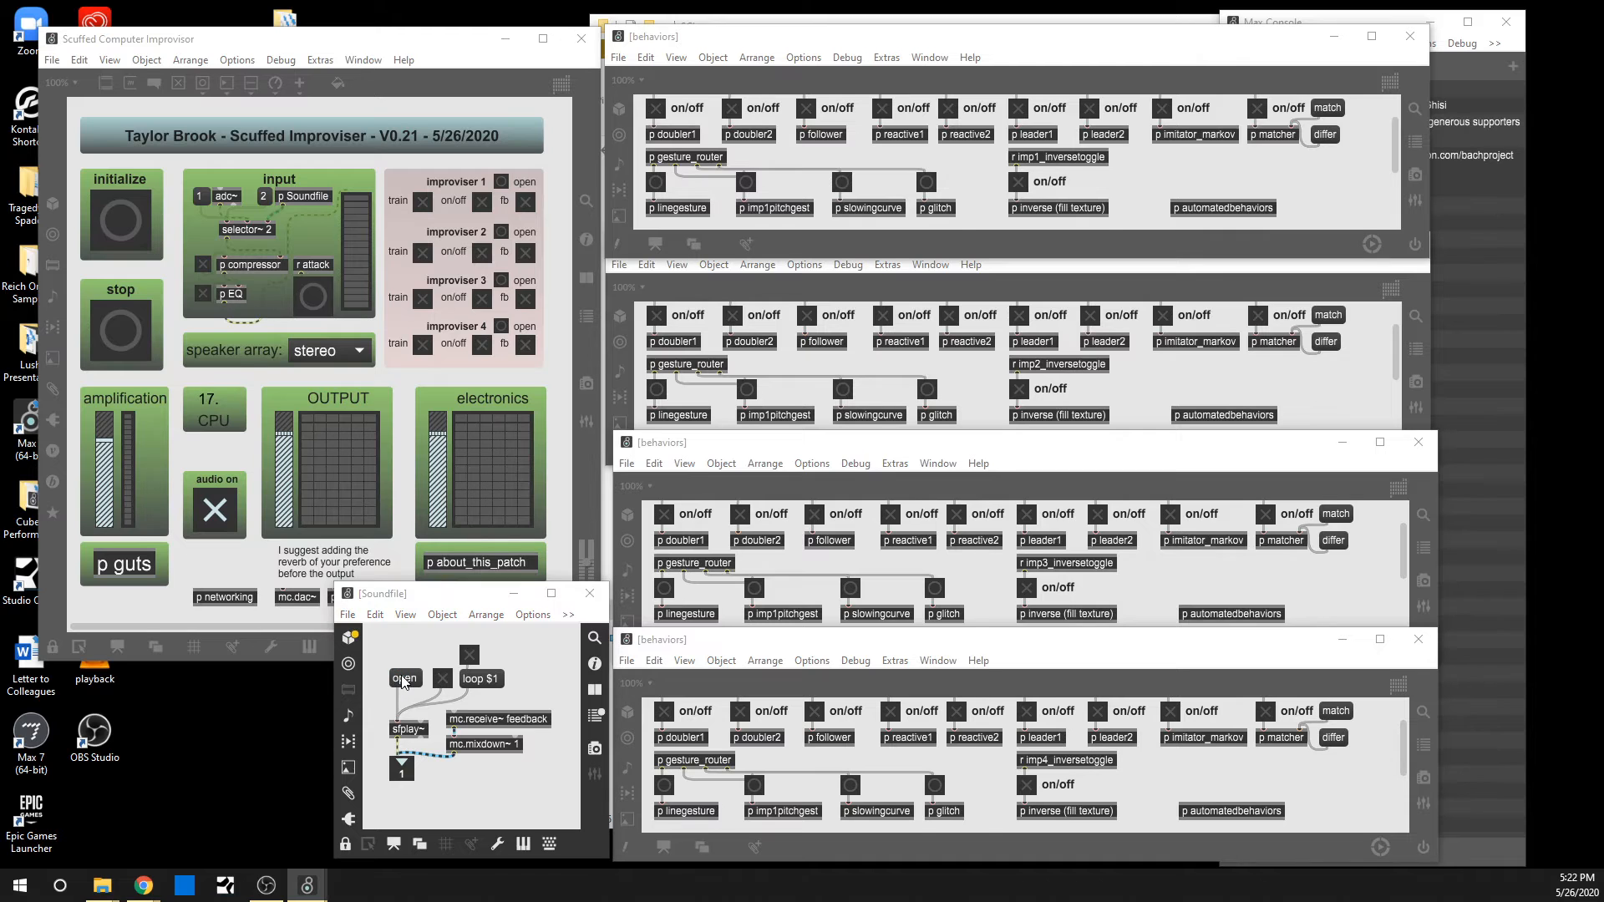
Toggle looping of the soundfile playback in the Soundfile subpatch
{"action": "left_click", "coordinate": [404, 678]}
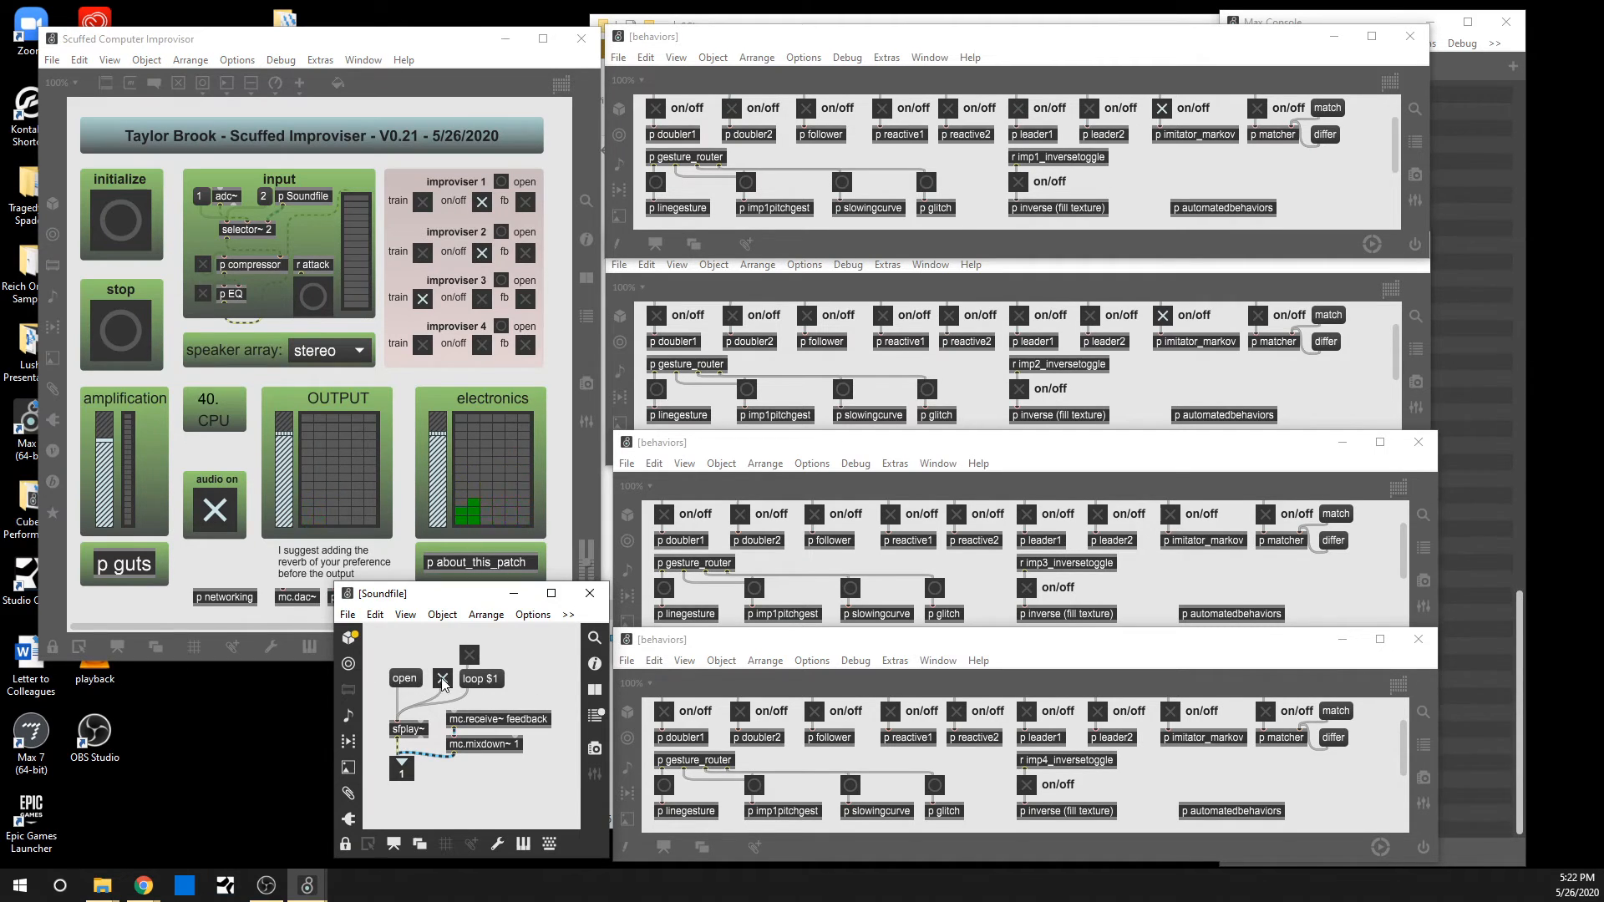
{"action": "left_click", "coordinate": [404, 679]}
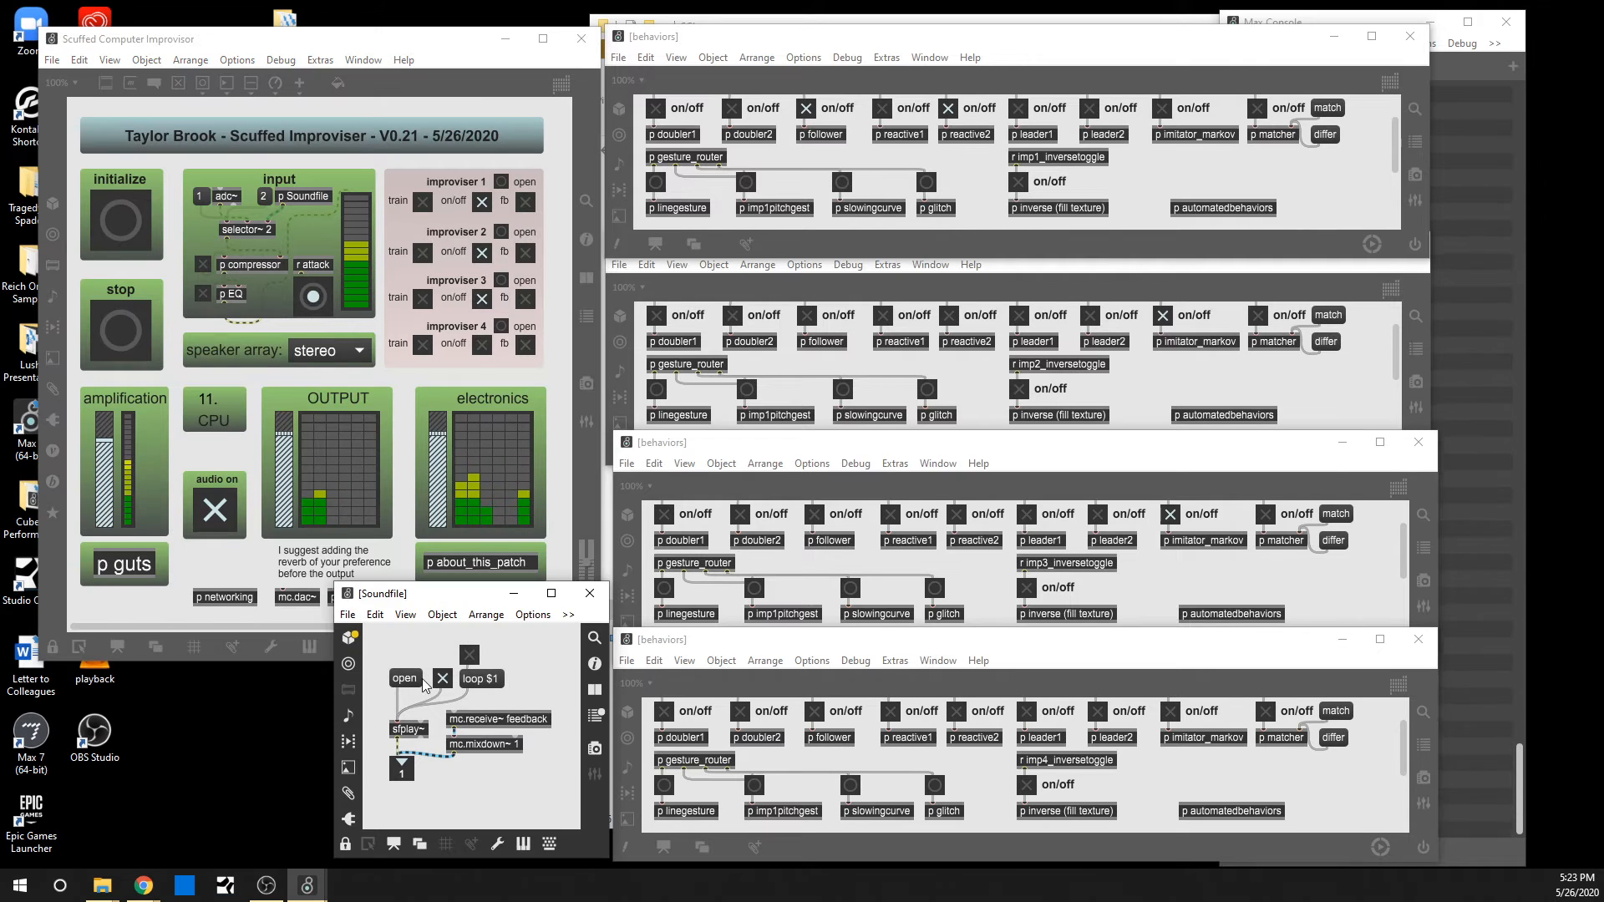
Trigger the Soundfile patch's 'open' message and browse the Recording Sesh Bounces file list
{"action": "left_click", "coordinate": [405, 678]}
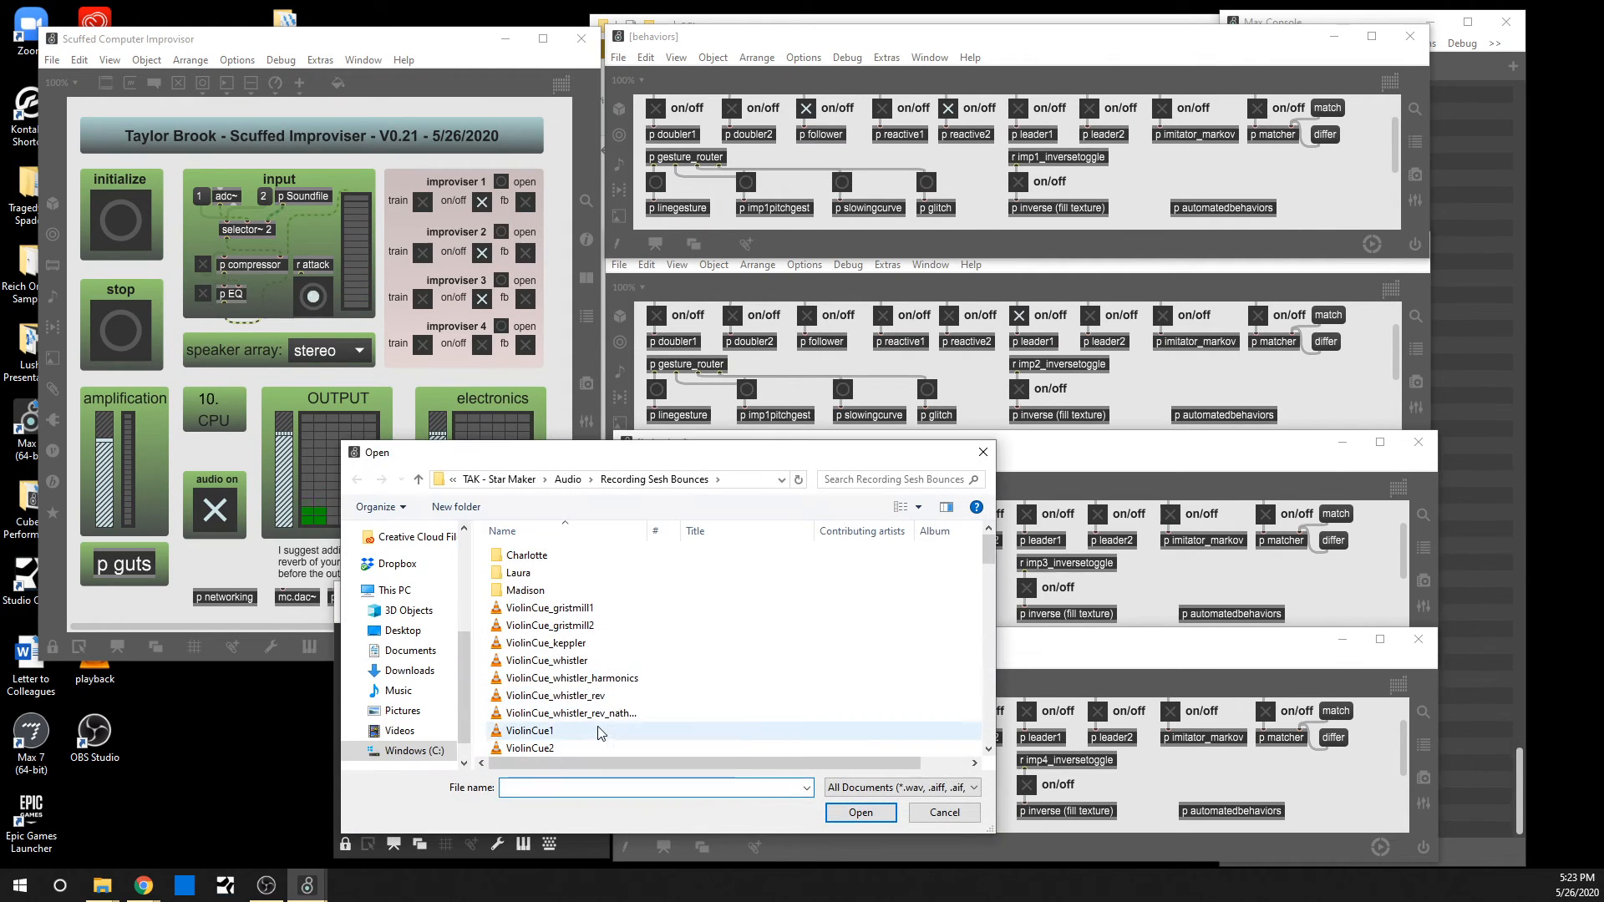
{"action": "scroll", "scroll_direction": "down", "scroll_amount": 3}
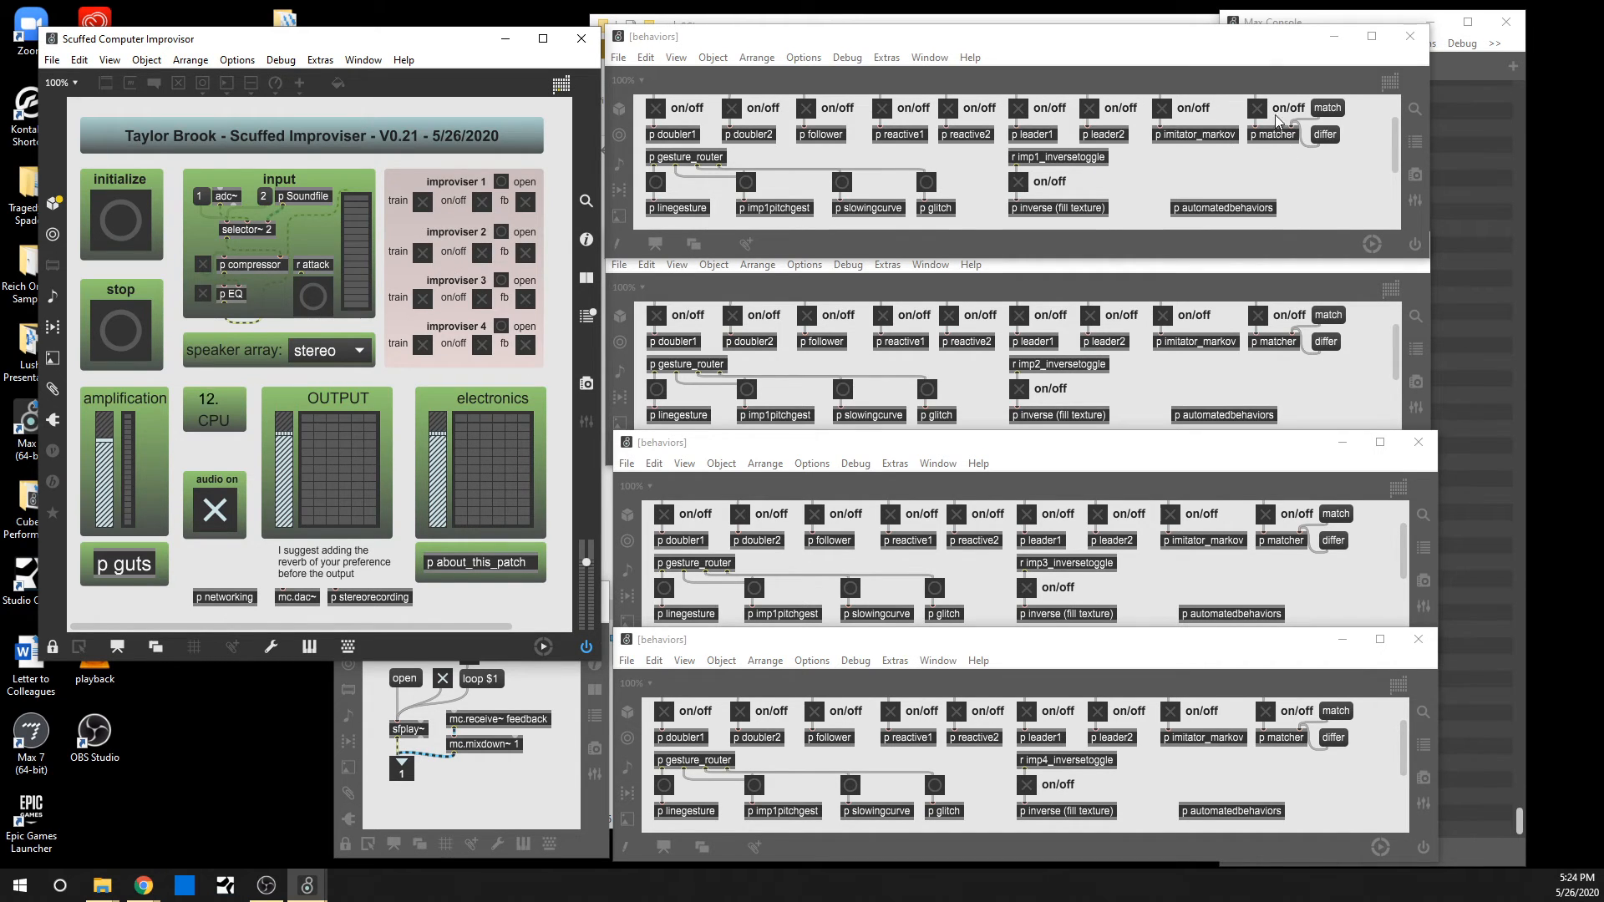
{"action": "mouse_move", "coordinate": [1256, 158]}
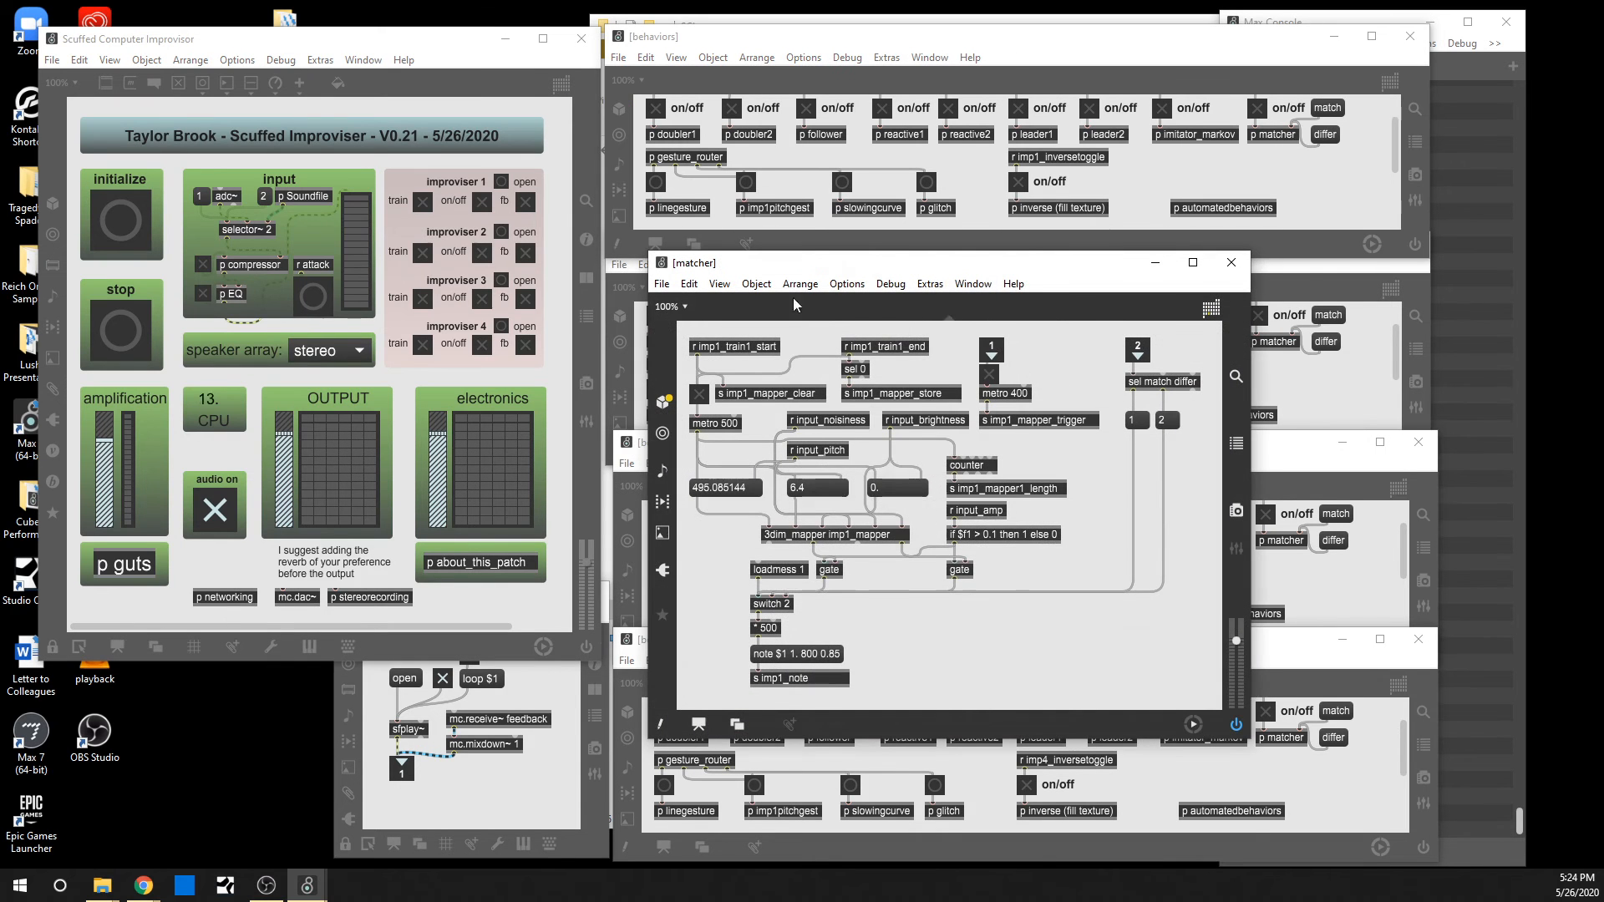
Move improviser 1's matcher subpatch window further left to view its mapping logic
{"action": "left_click_drag", "start_coordinate": [693, 262], "coordinate": [423, 154]}
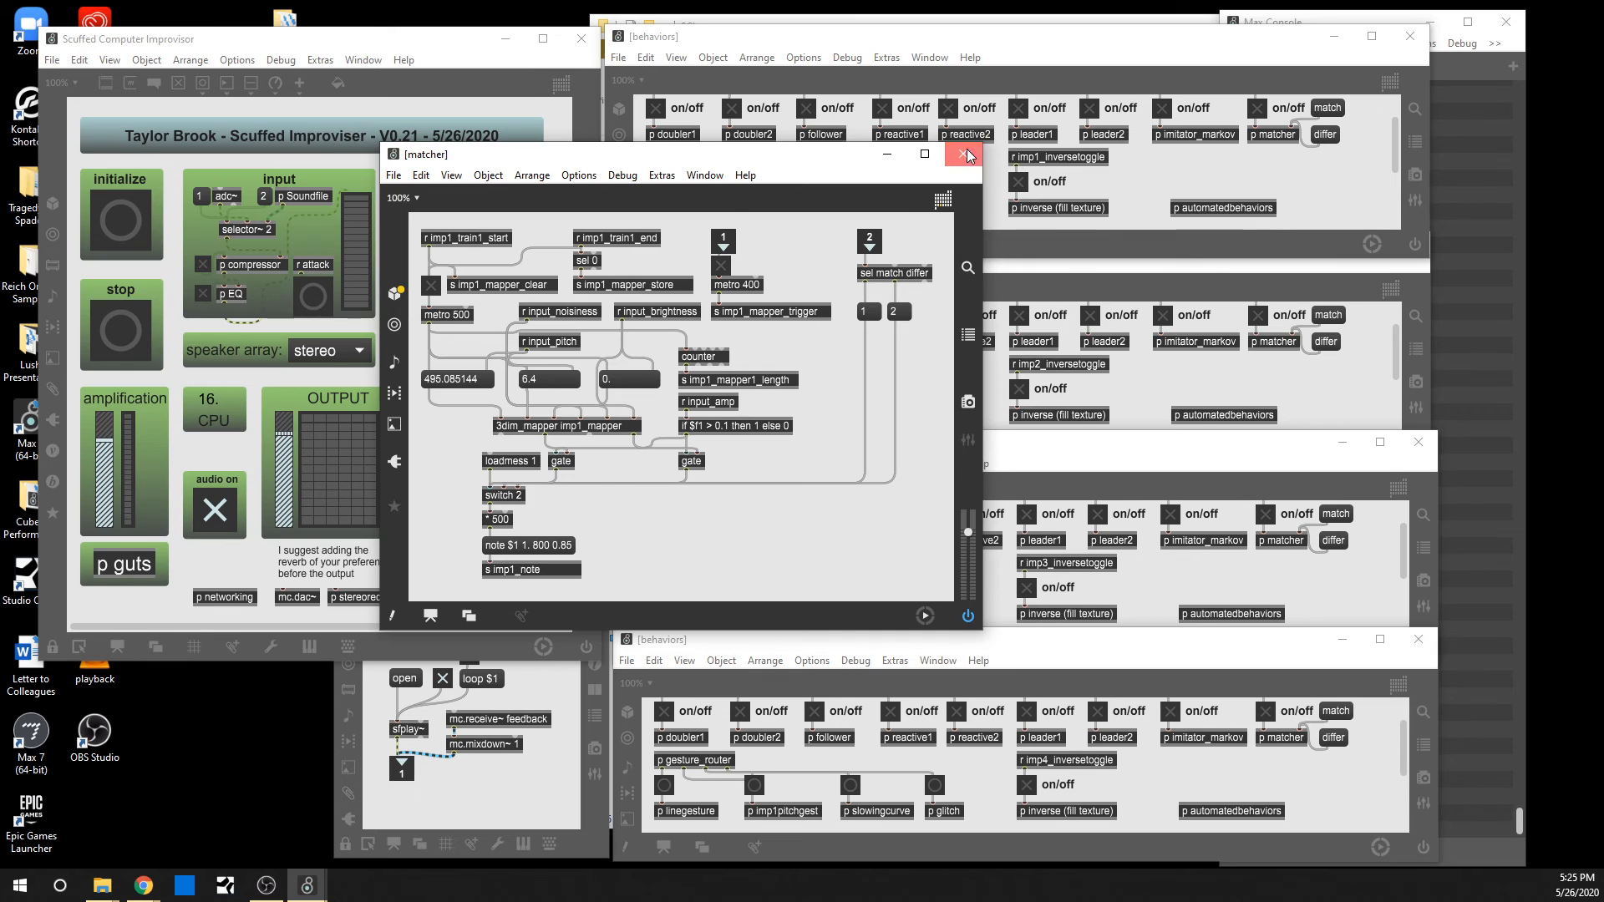
Close improviser 1's matcher subpatch, leaving the four behaviors subpatches visible
{"action": "left_click", "coordinate": [965, 155]}
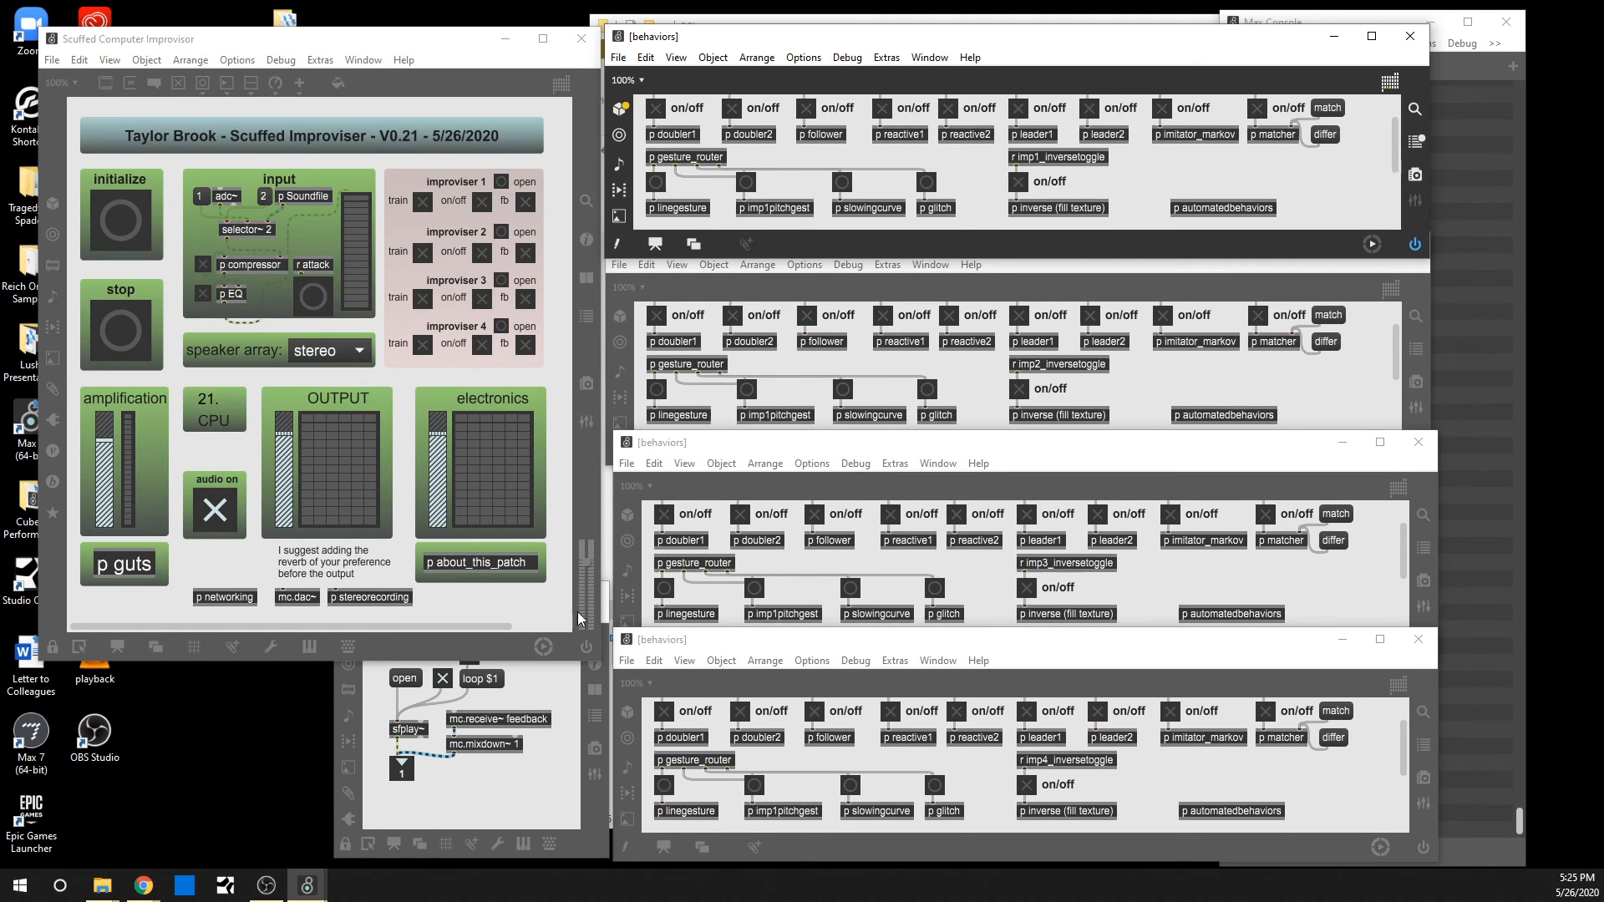
{"action": "mouse_move", "coordinate": [319, 621]}
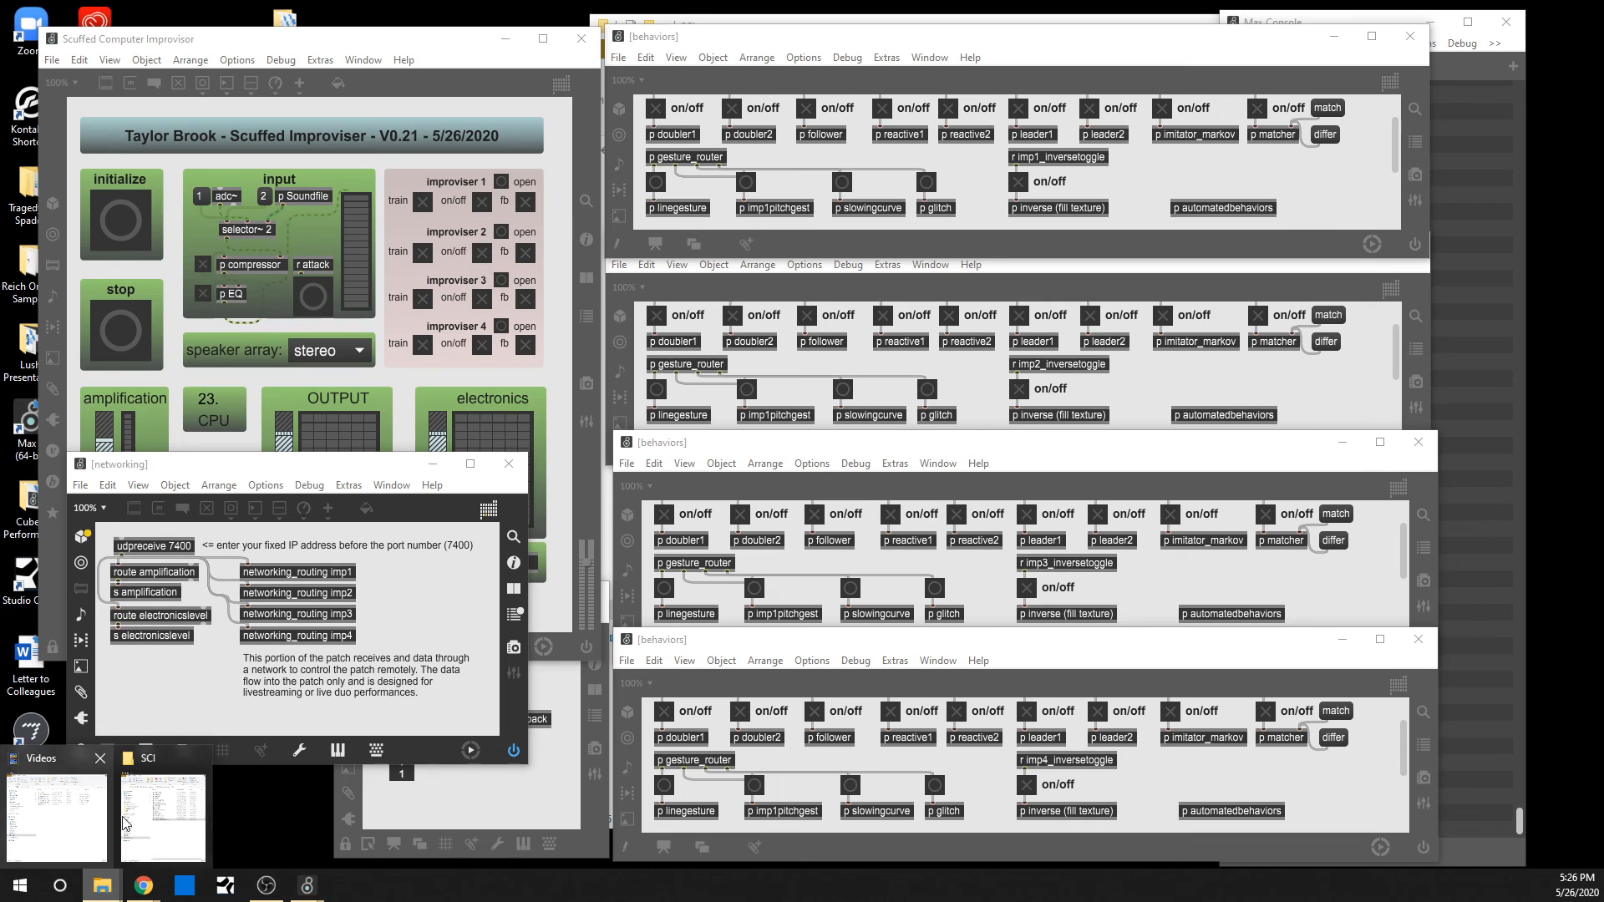
Bring the SCI project folder forward and select the networked_controls patch file
{"action": "left_click", "coordinate": [154, 799]}
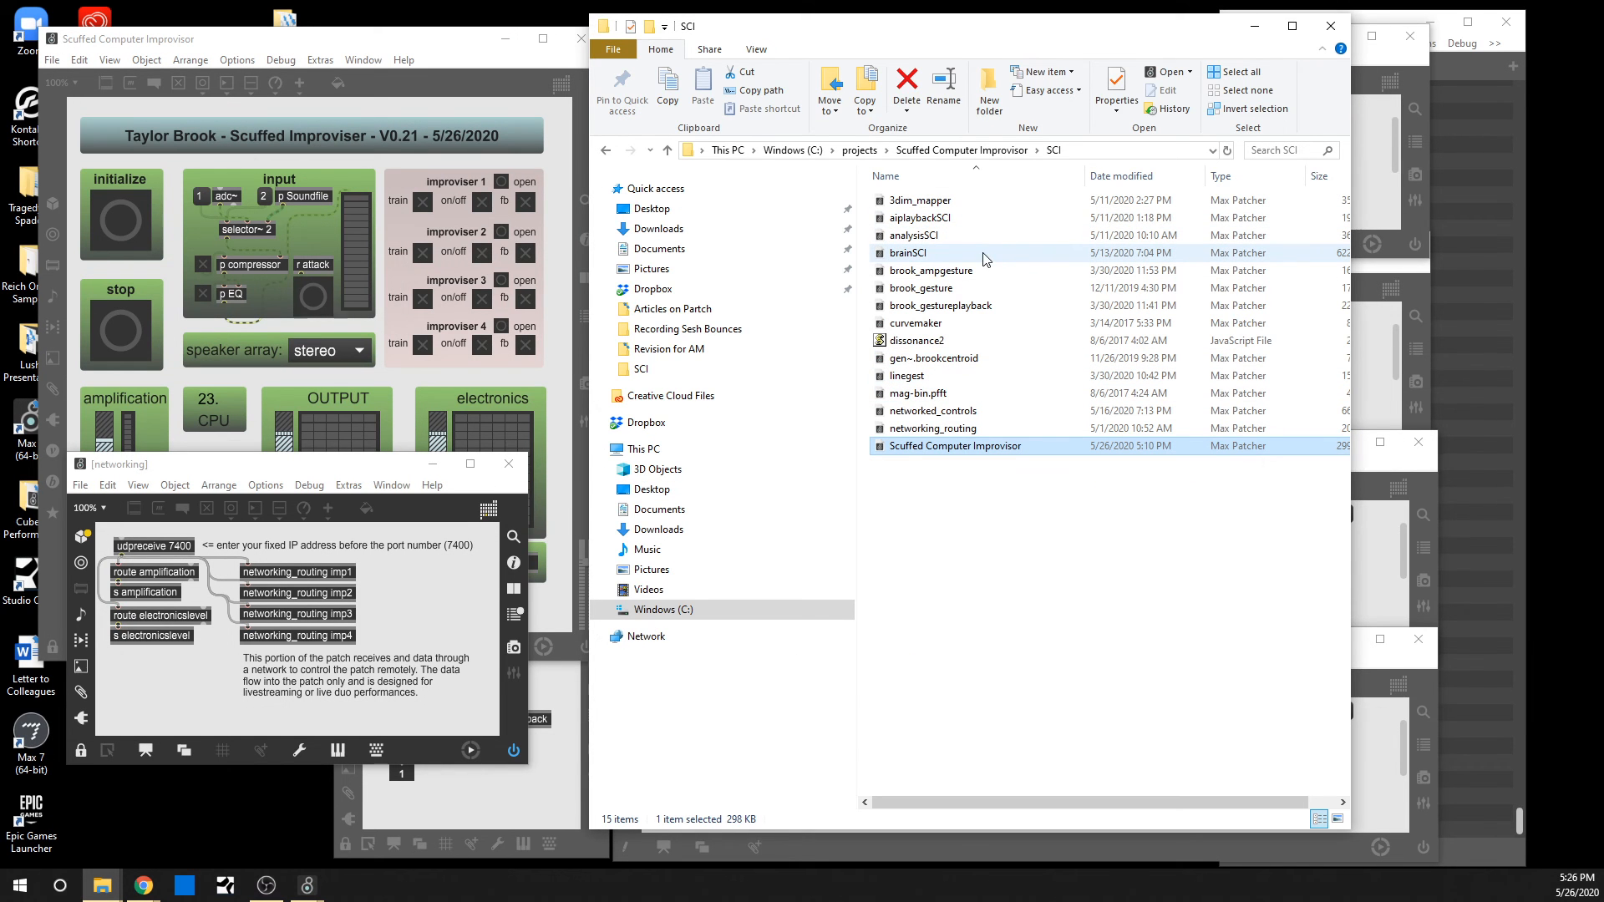
{"action": "left_click", "coordinate": [932, 411]}
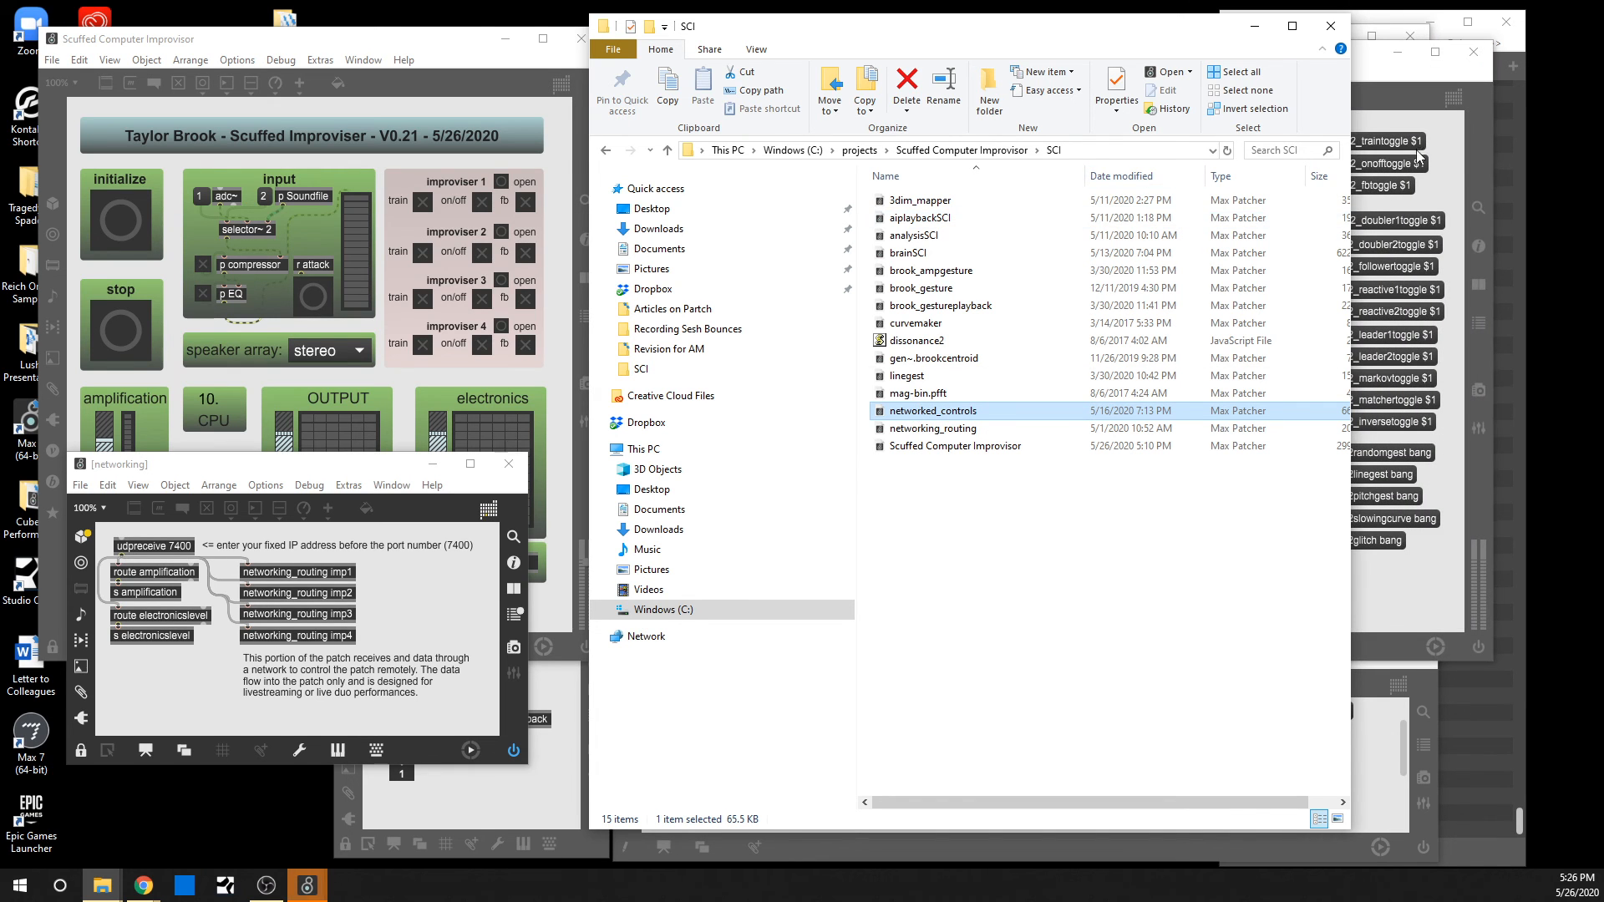
Load networked_controls.maxpat into Max with its remote toggles and UDP sender
{"action": "double_click", "coordinate": [932, 411]}
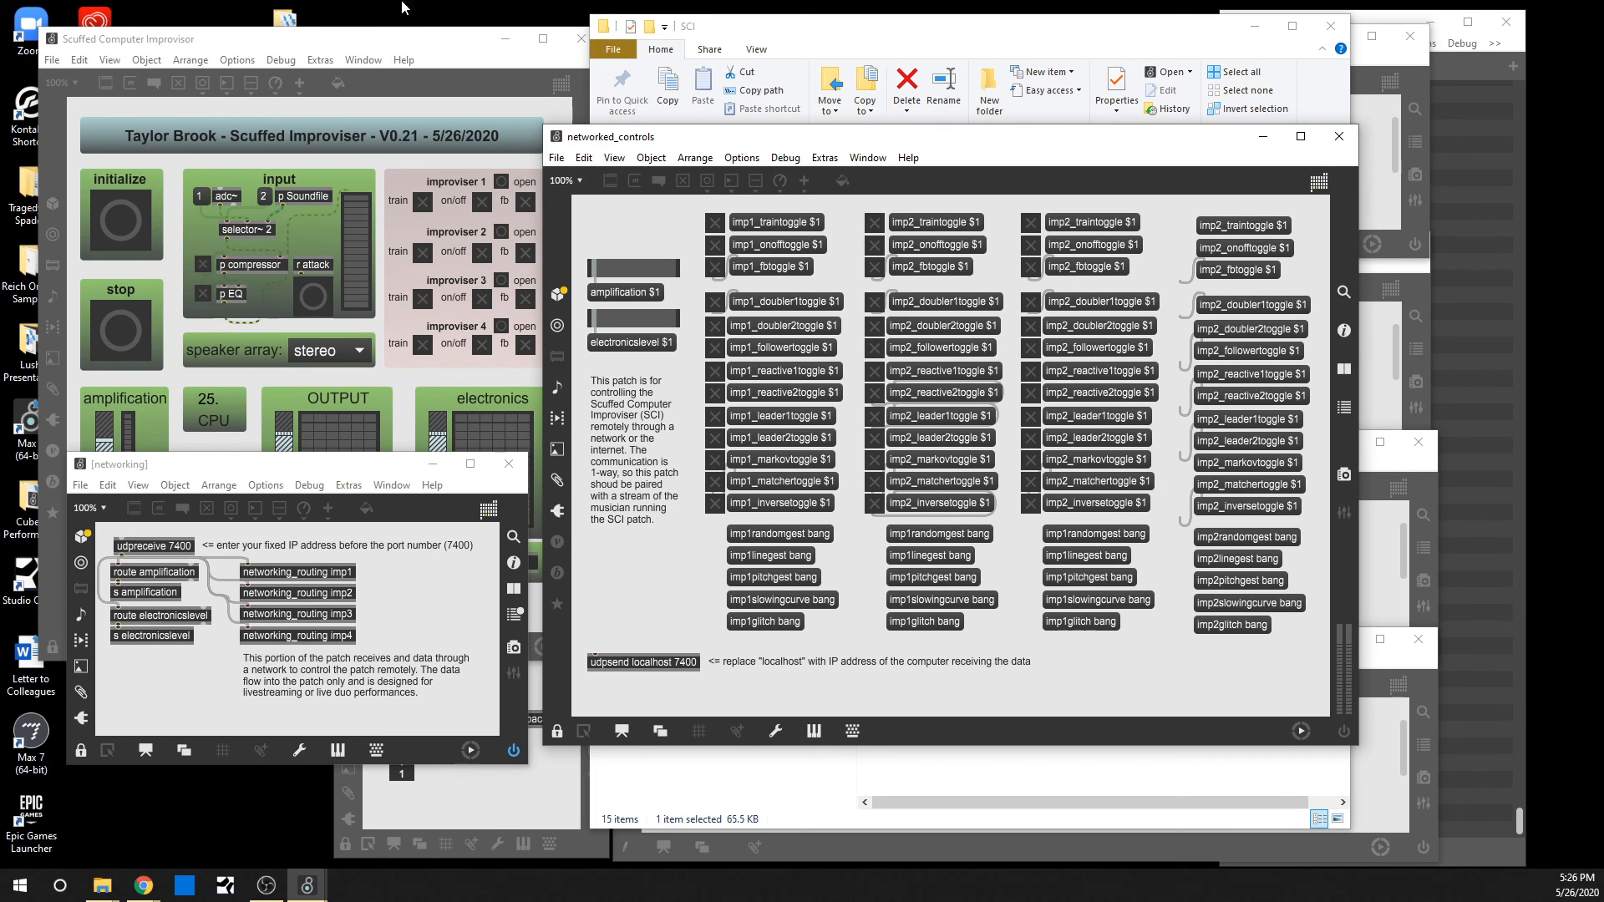
{"action": "mouse_move", "coordinate": [788, 347]}
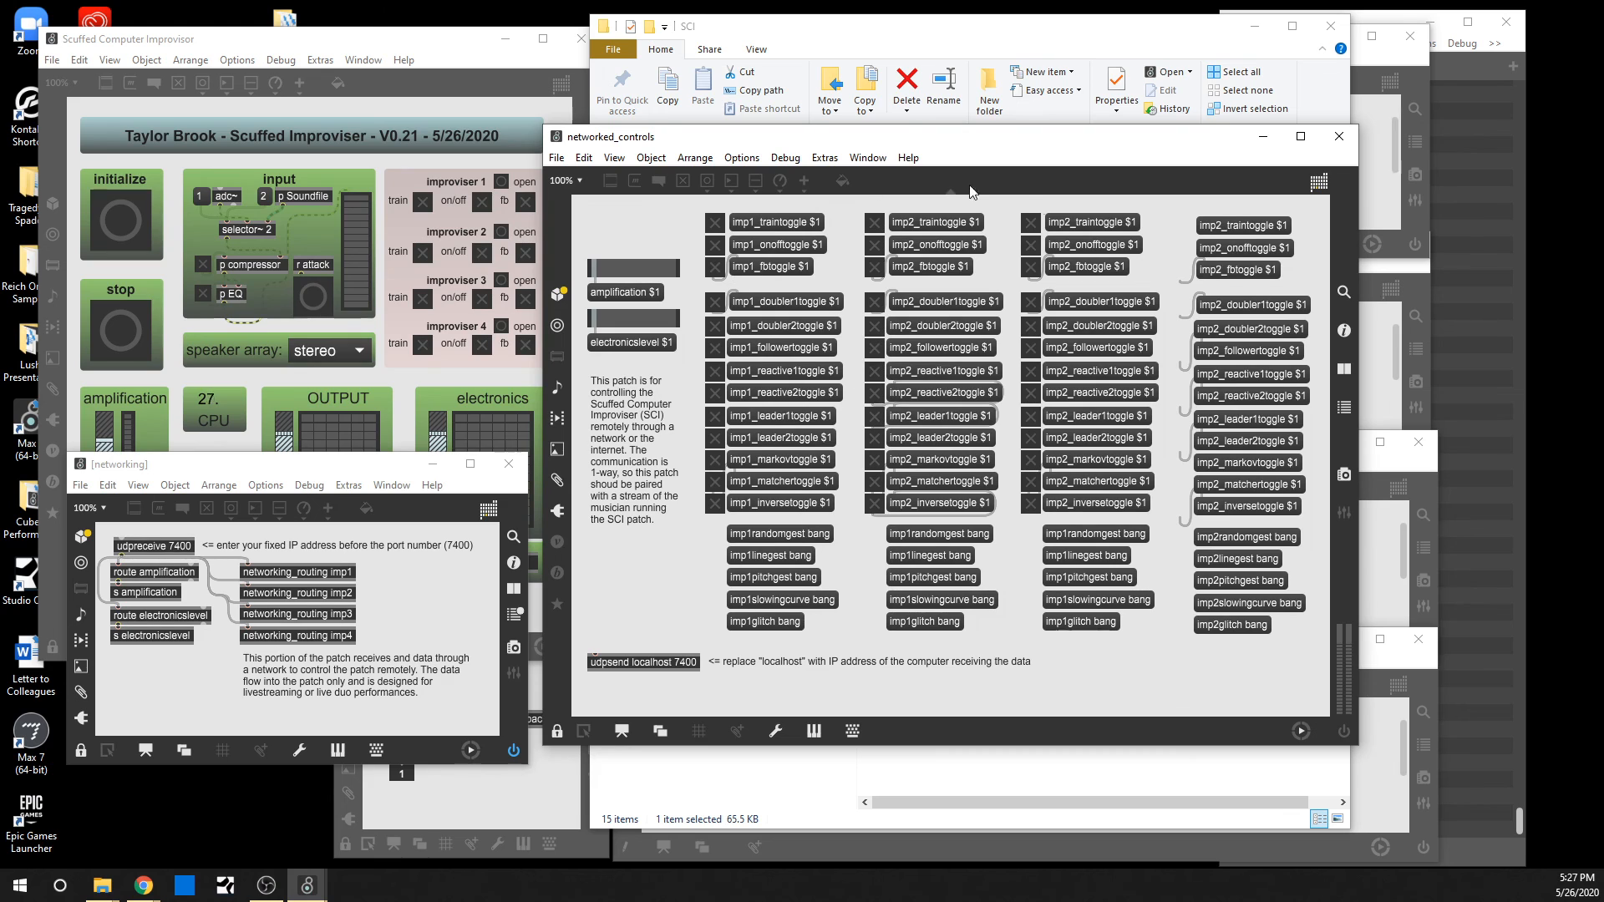
{"action": "mouse_move", "coordinate": [722, 214]}
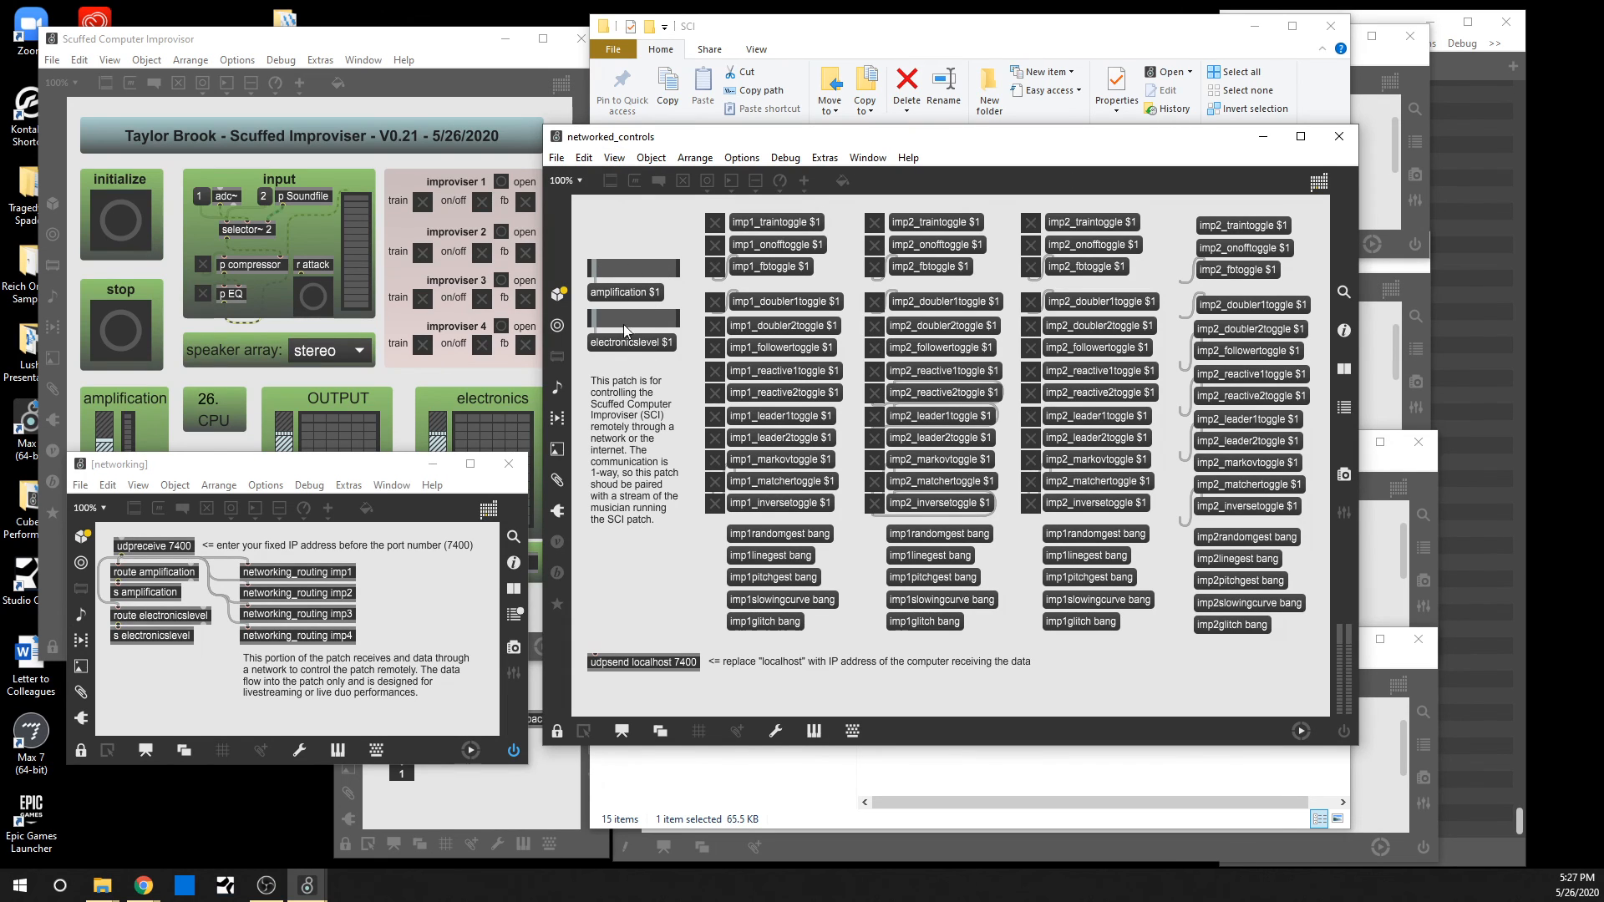
{"action": "mouse_move", "coordinate": [784, 549]}
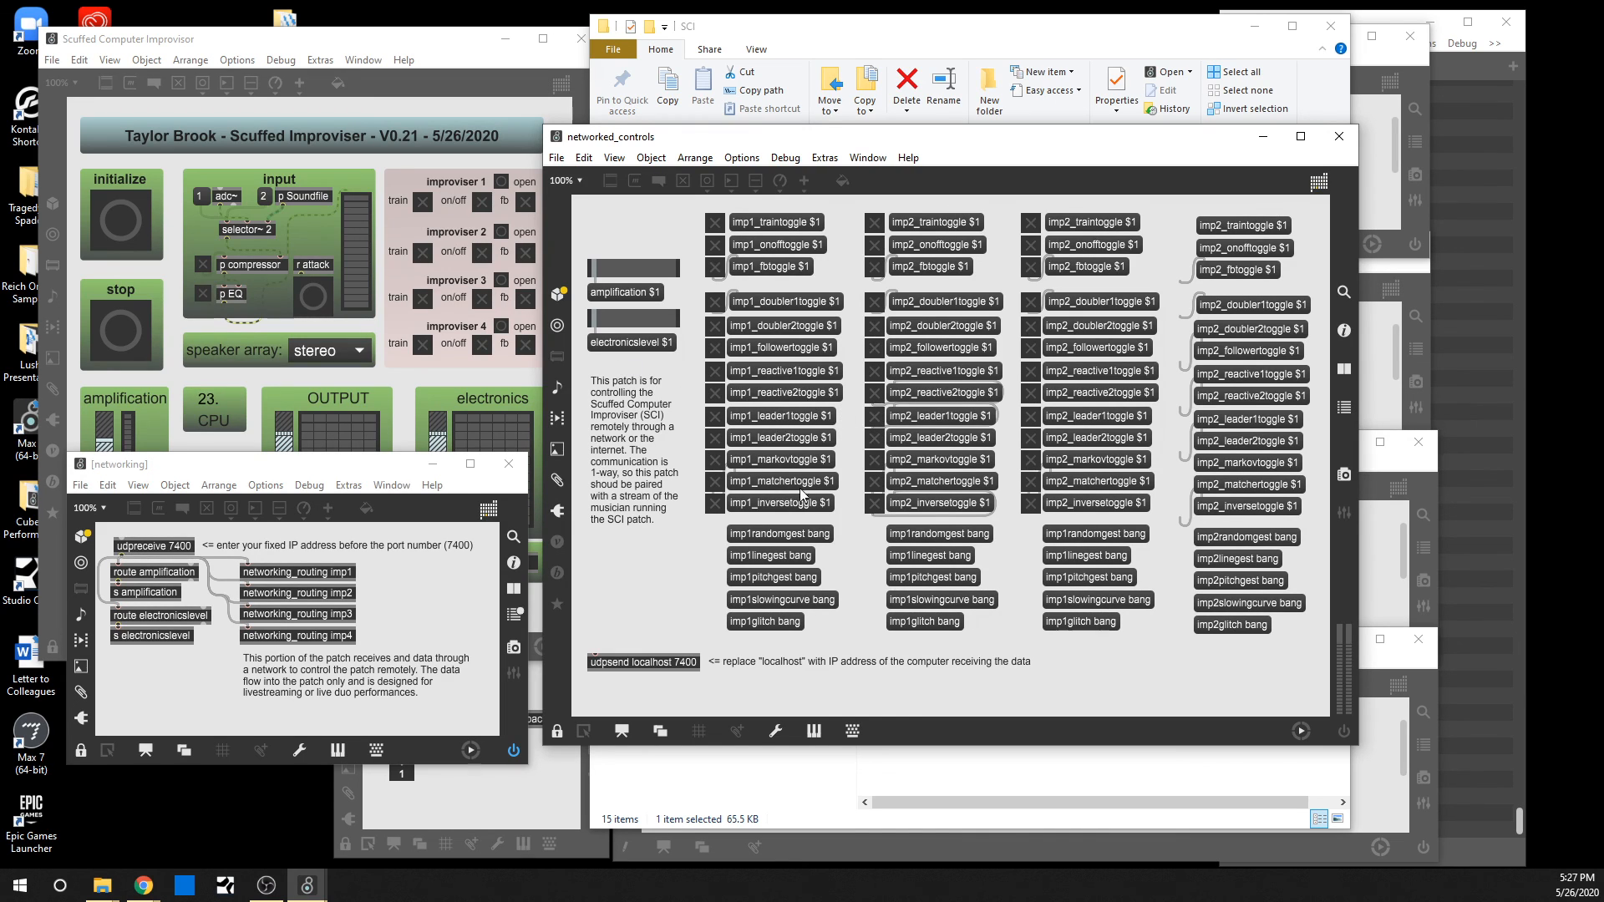
{"action": "mouse_move", "coordinate": [902, 391]}
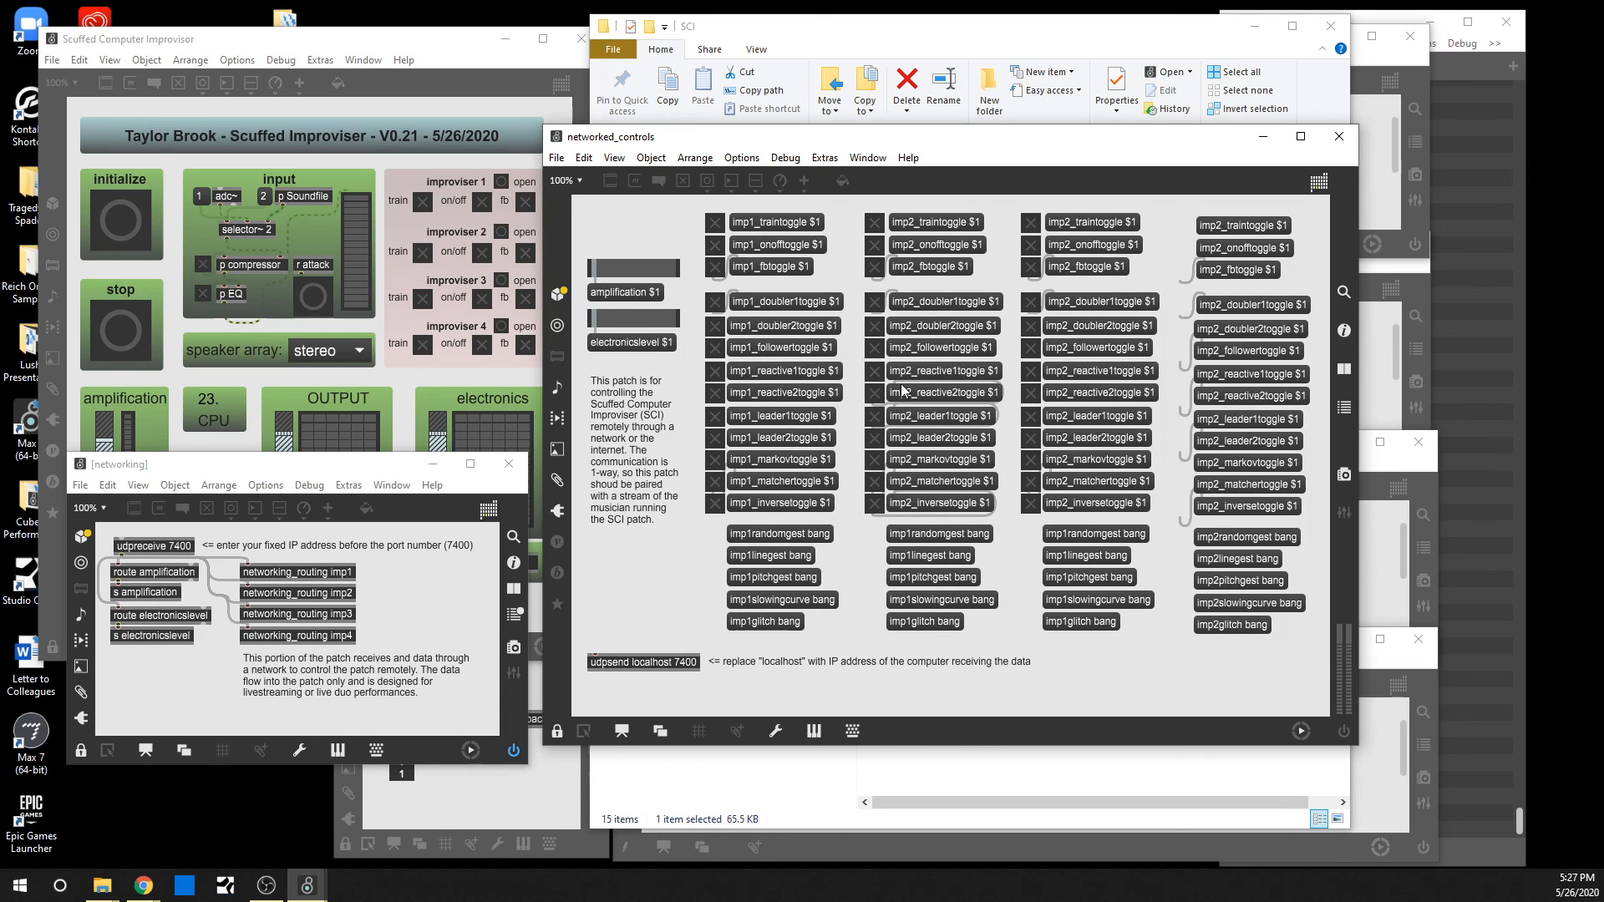